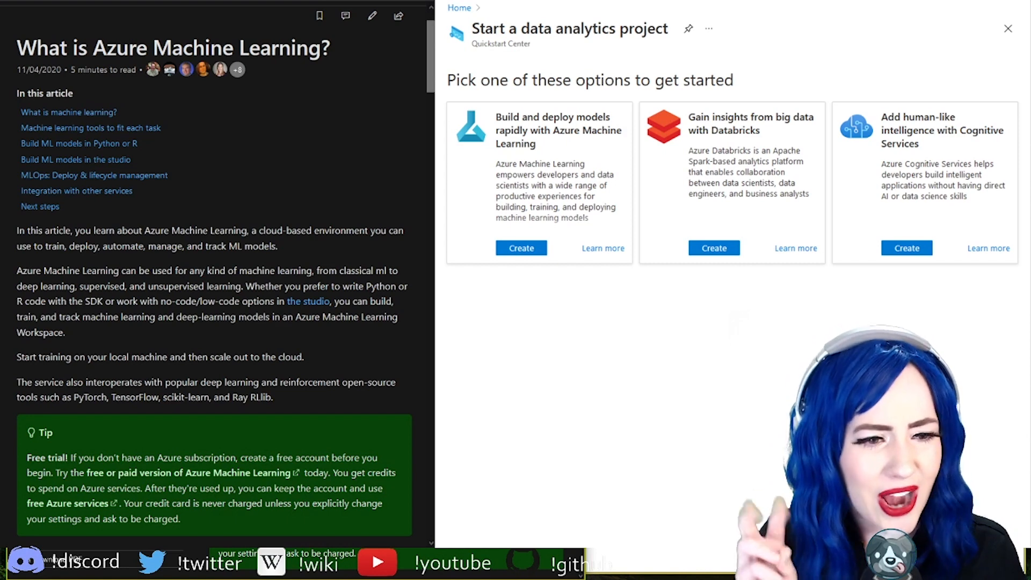
- Search the Marketplace for Machine Learning and open Microsoft's Machine Learning offering
scroll("down", 3)
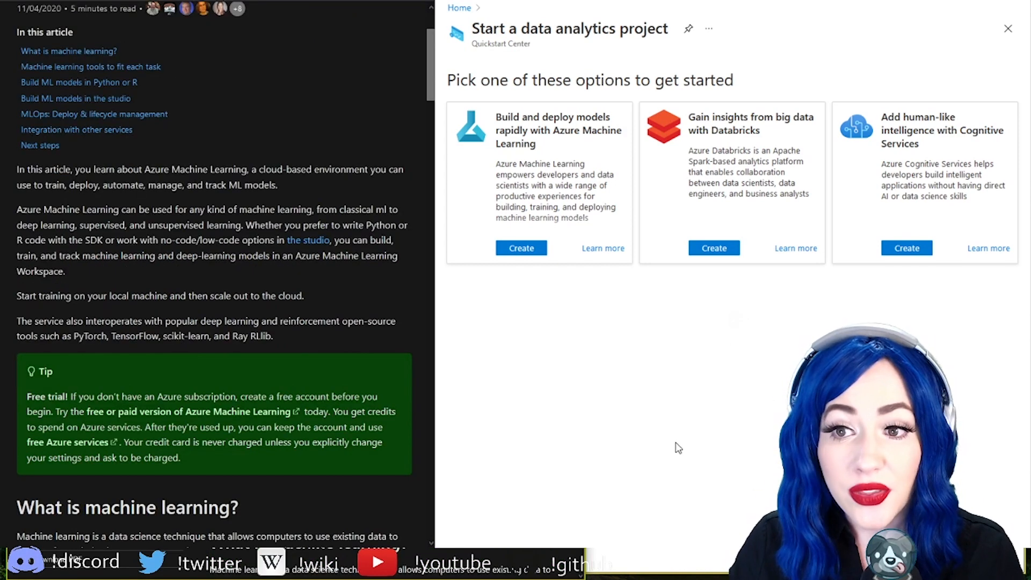
mouse_move(671, 446)
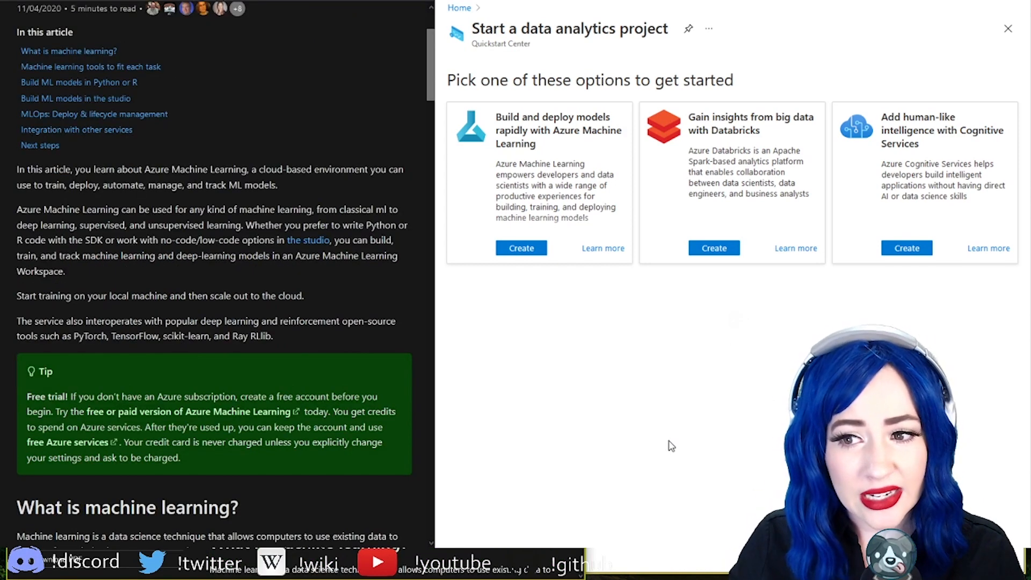
mouse_move(940, 67)
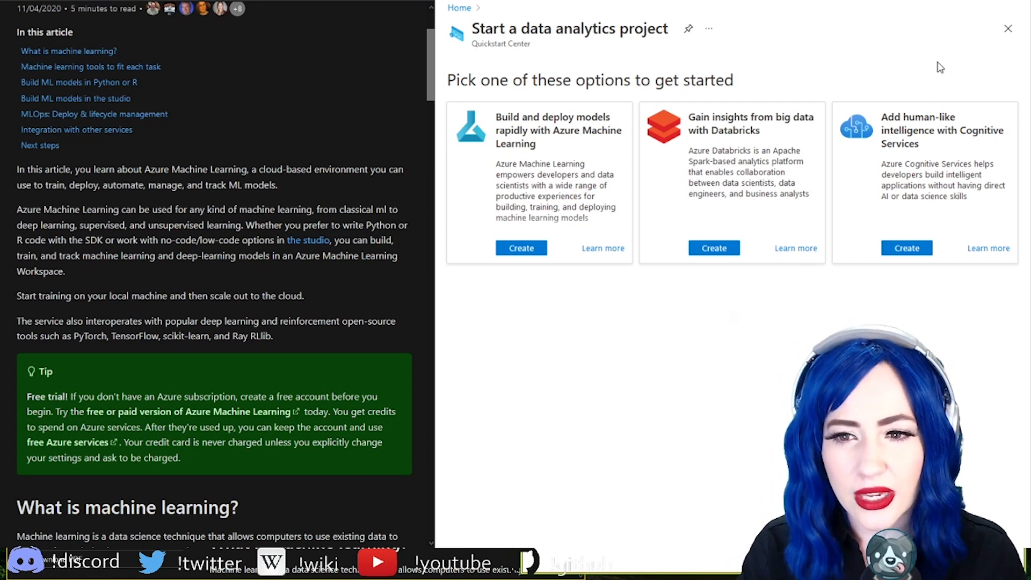
mouse_move(650, 137)
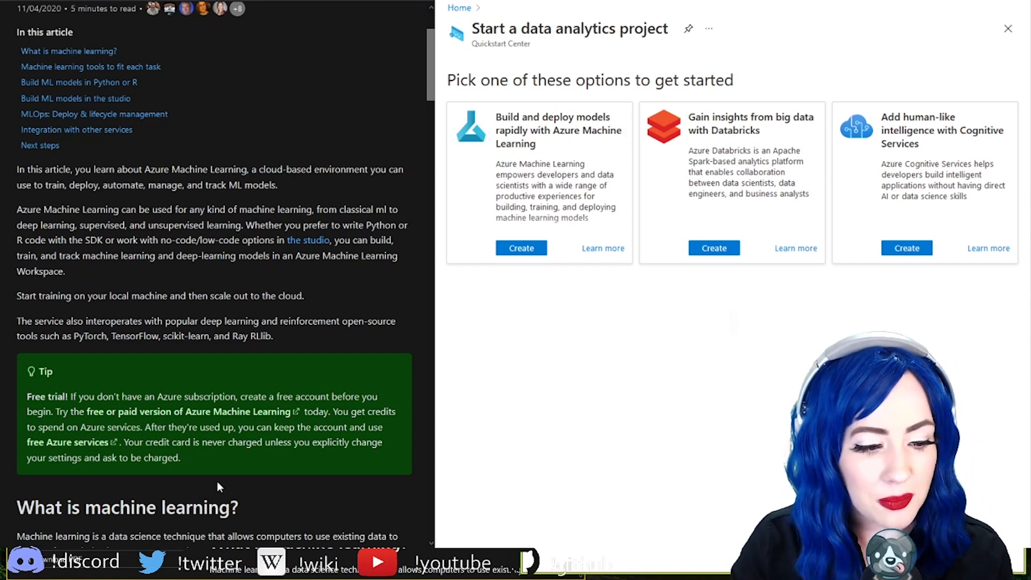
mouse_move(743, 142)
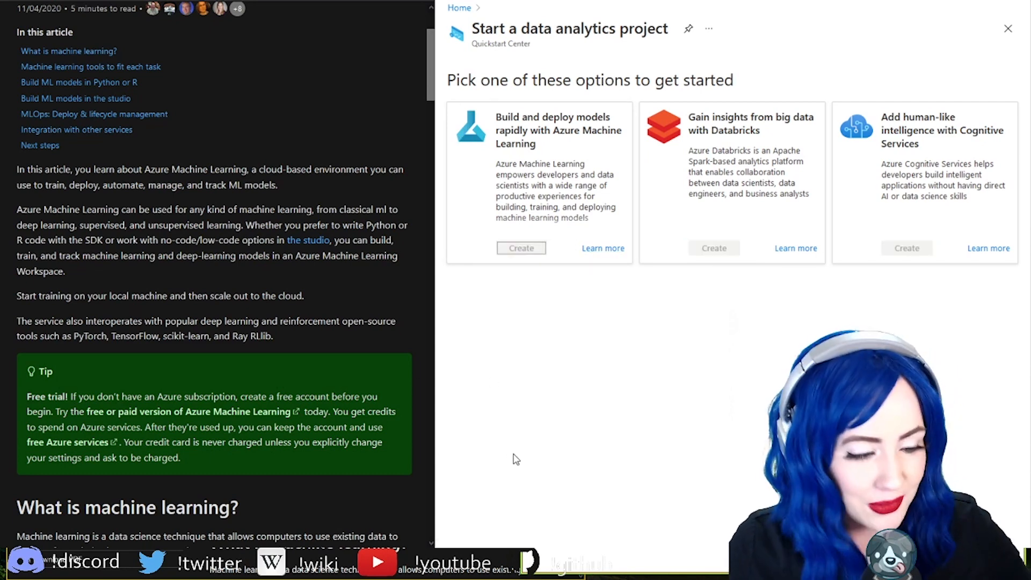
left_click(521, 248)
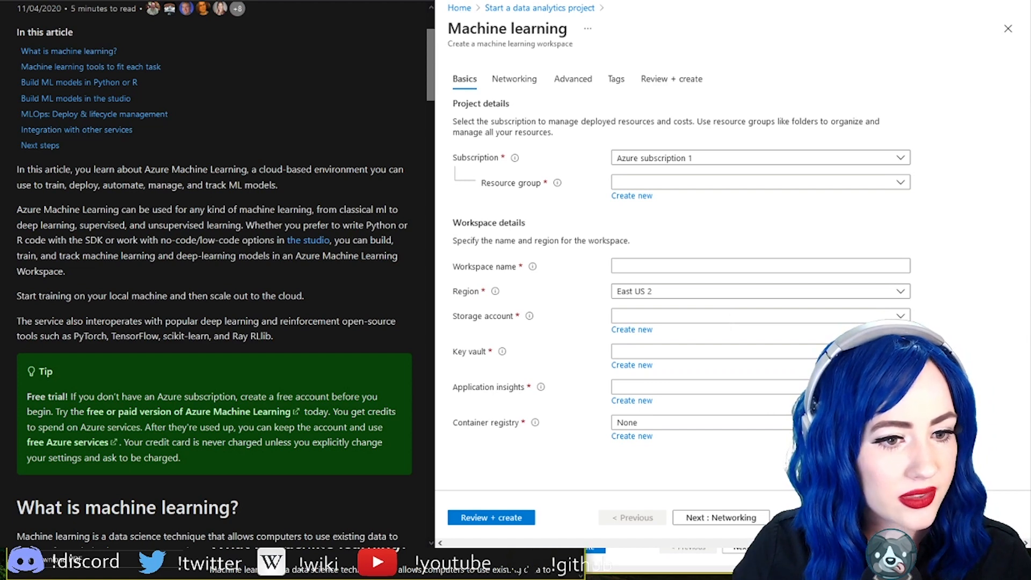
scroll("down", 3)
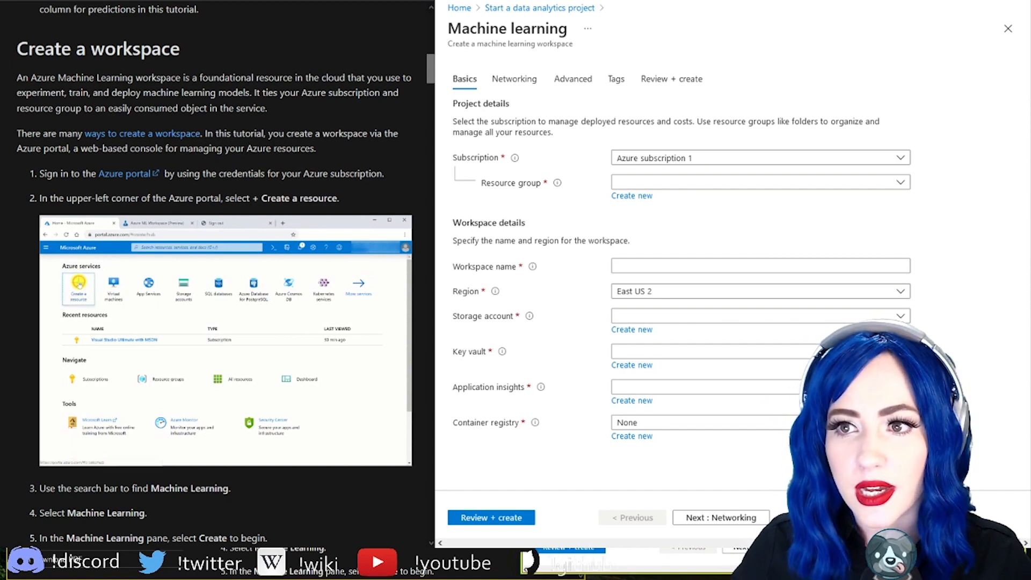
left_click(1008, 28)
type("Ma")
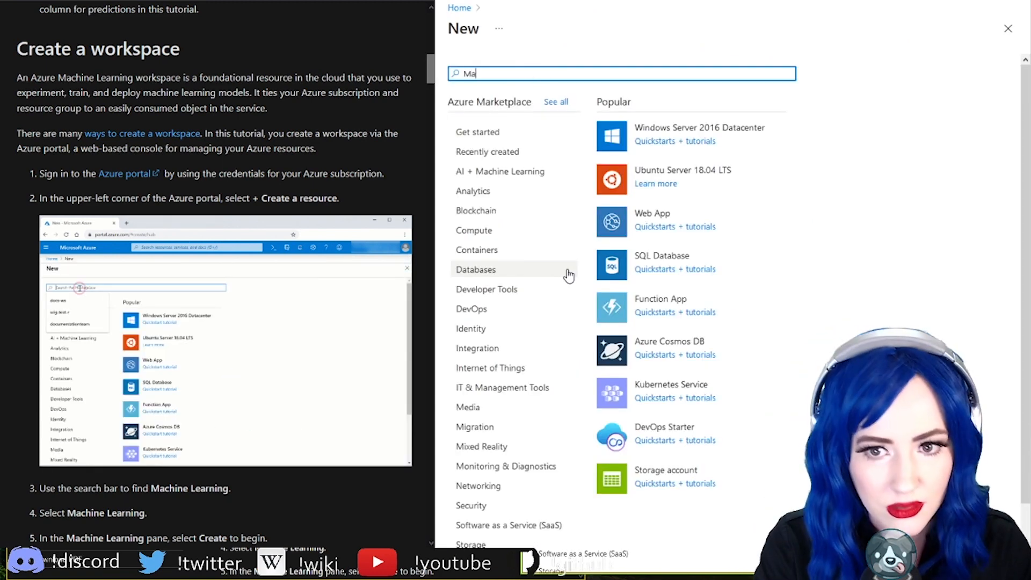
type("chine")
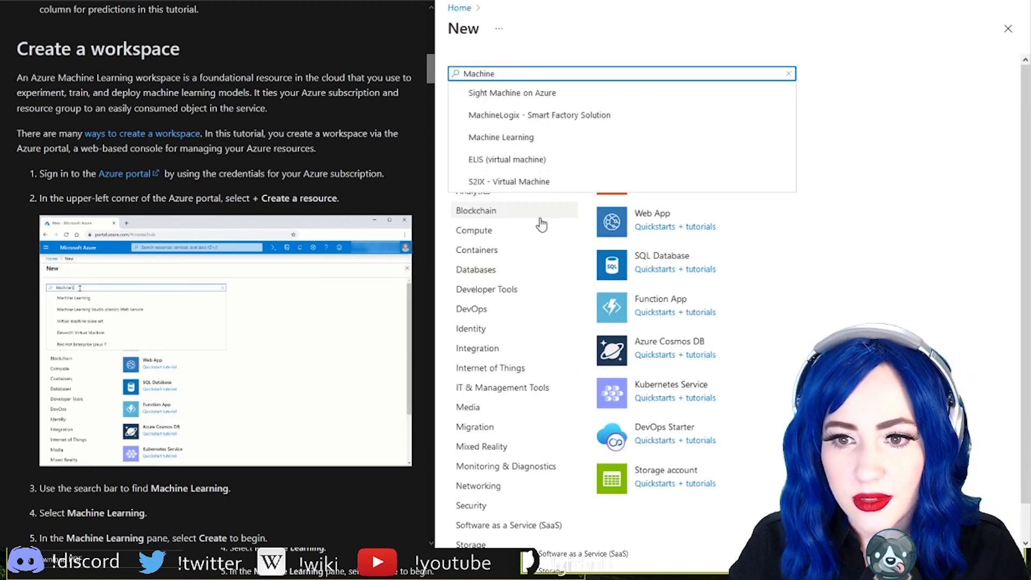
left_click(500, 137)
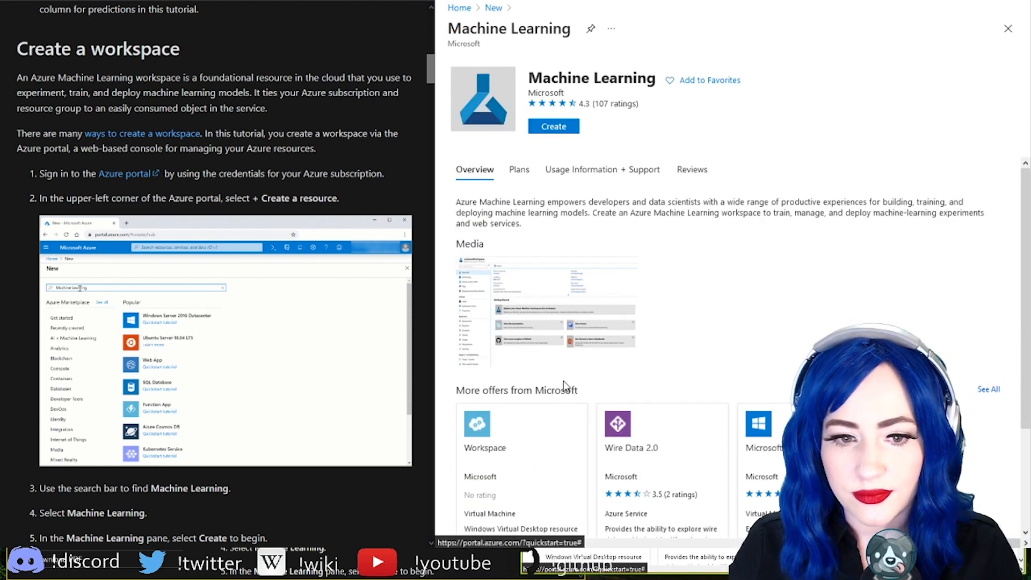
- Start a Machine Learning workspace and create a new resource group named day1
left_click(553, 126)
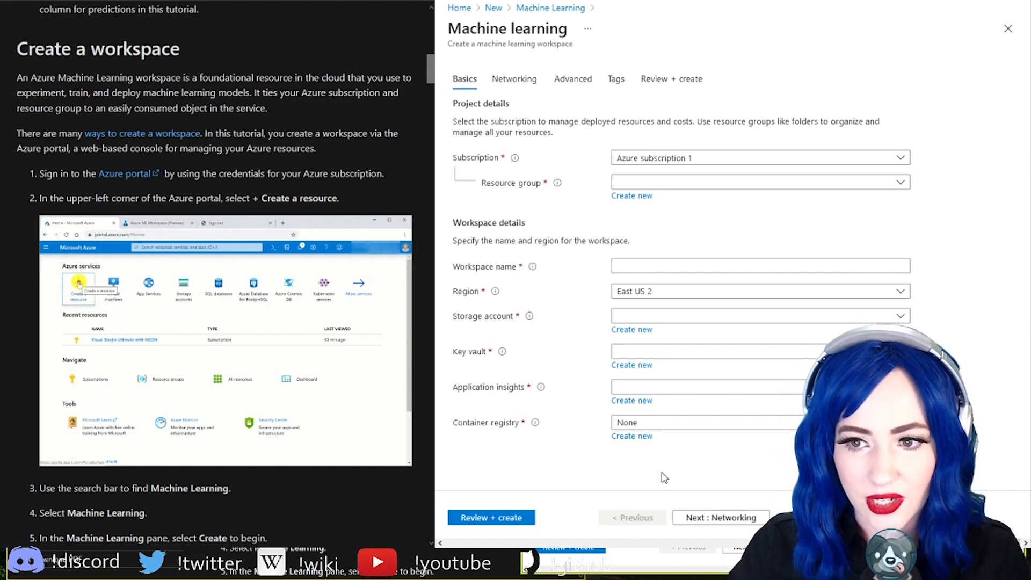
left_click(631, 195)
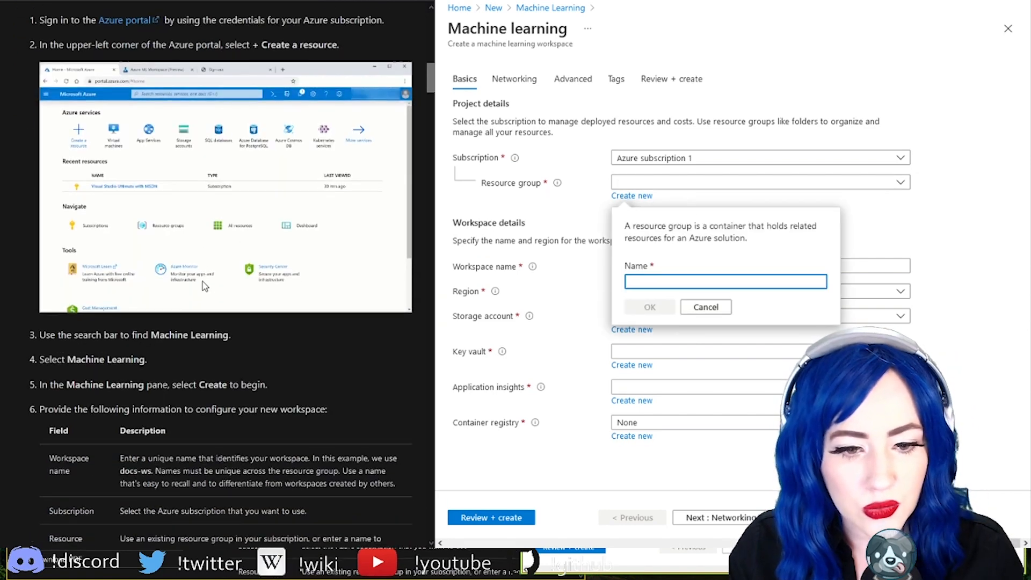
scroll("down", 3)
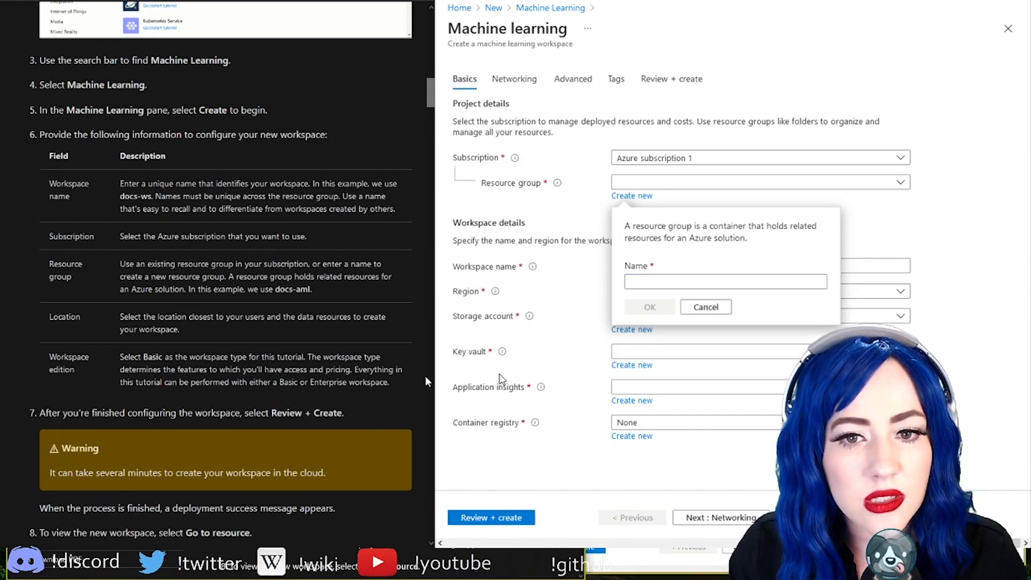
left_click(725, 281)
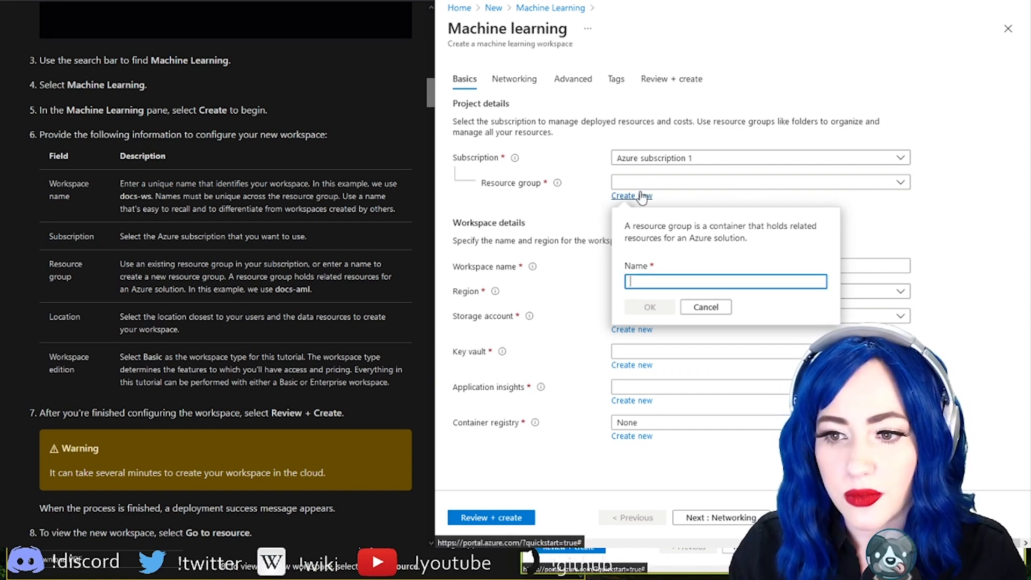
type("day1")
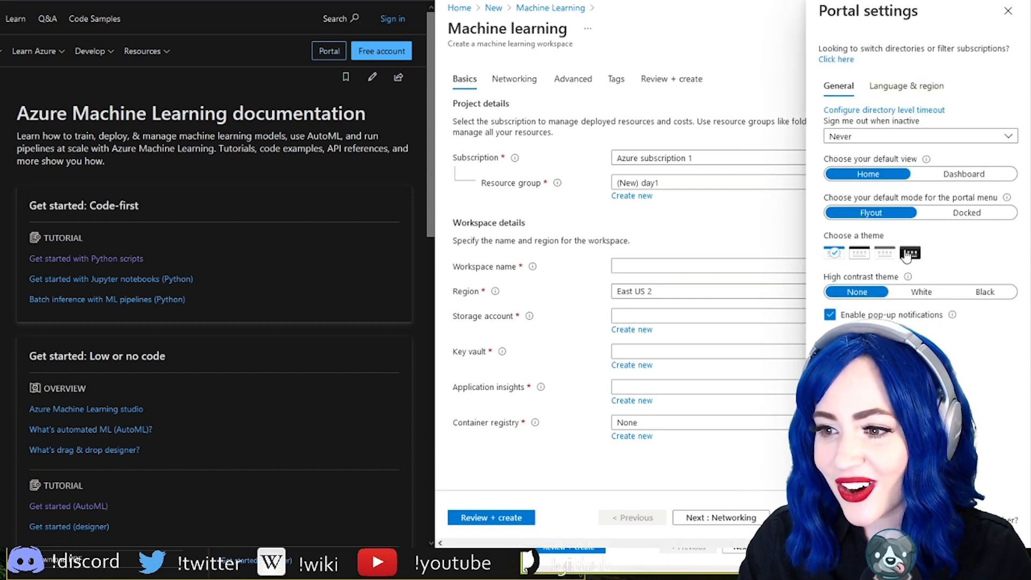
- Switch the portal to the dark theme, close settings, and review the workspace form
left_click(909, 253)
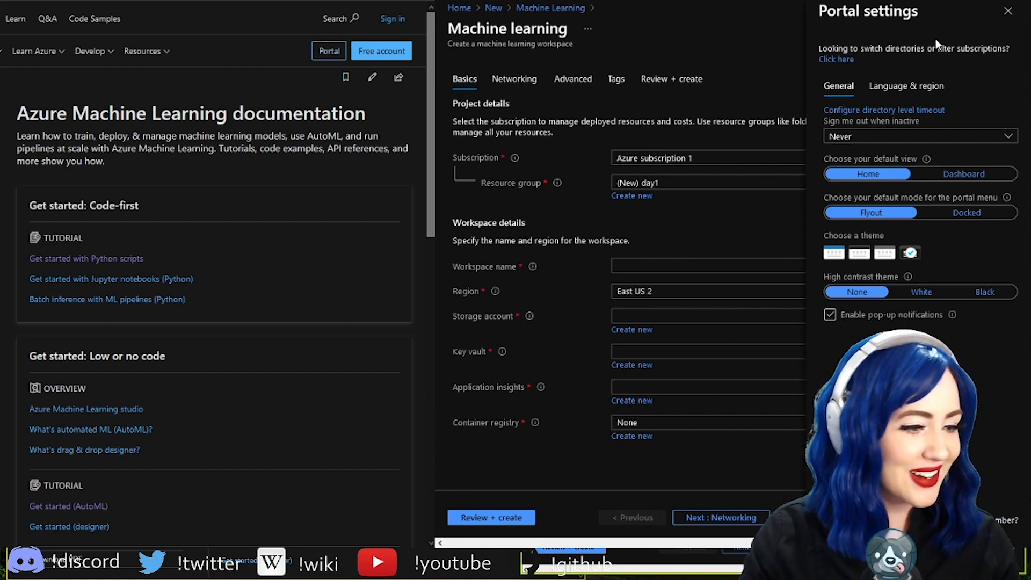
left_click(1007, 11)
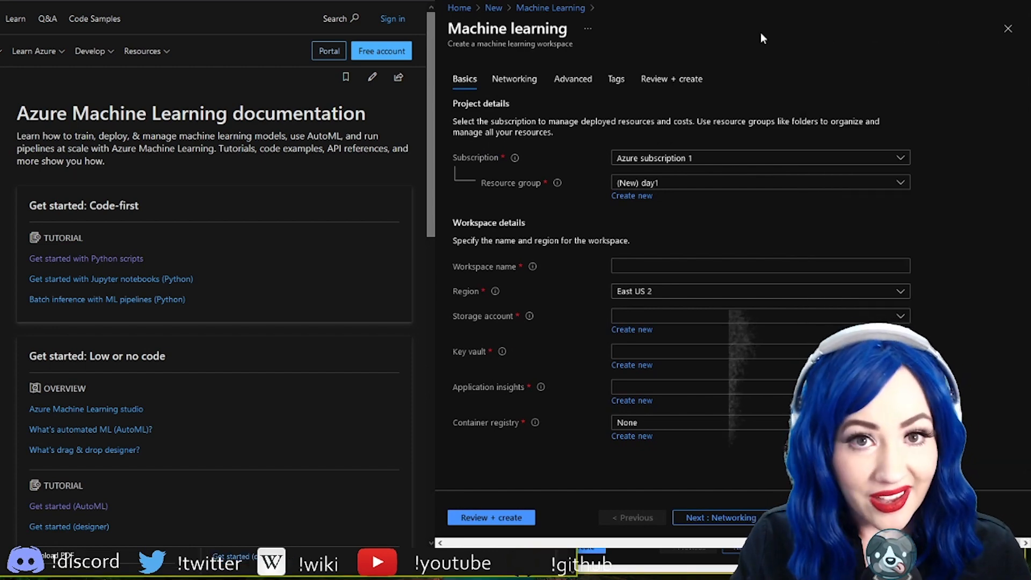
mouse_move(710, 174)
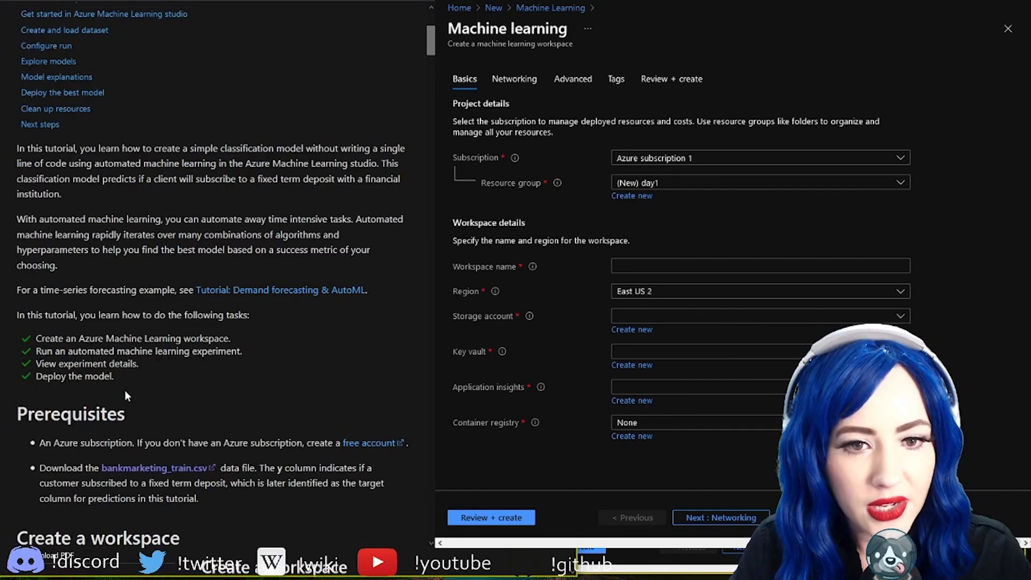
mouse_move(134, 413)
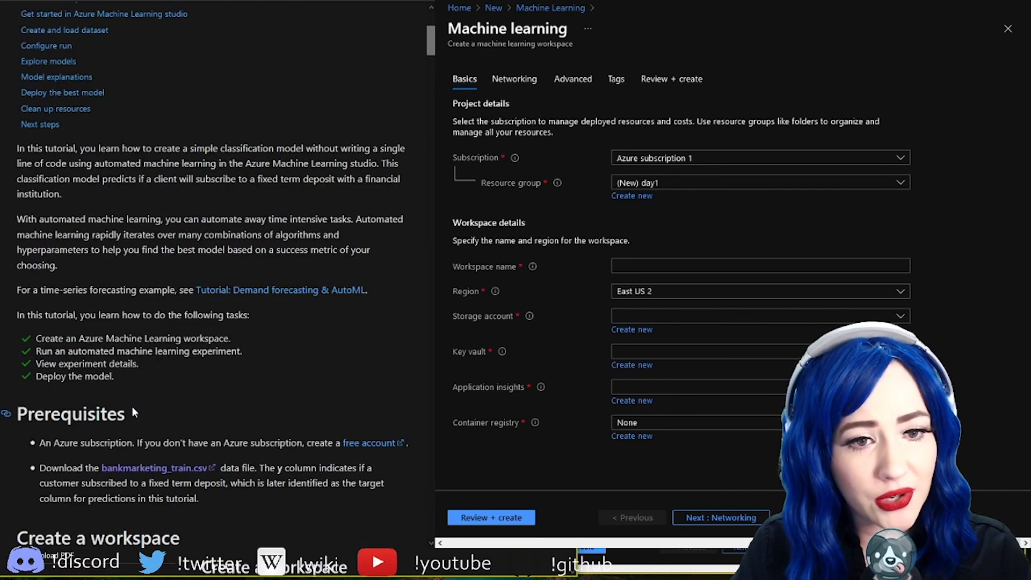
scroll("down", 3)
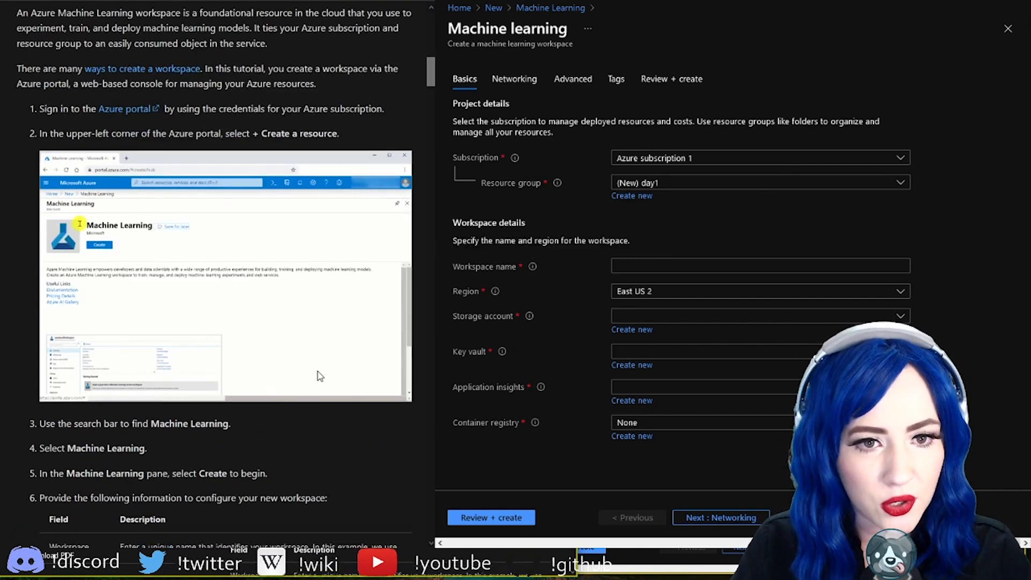
scroll("down", 3)
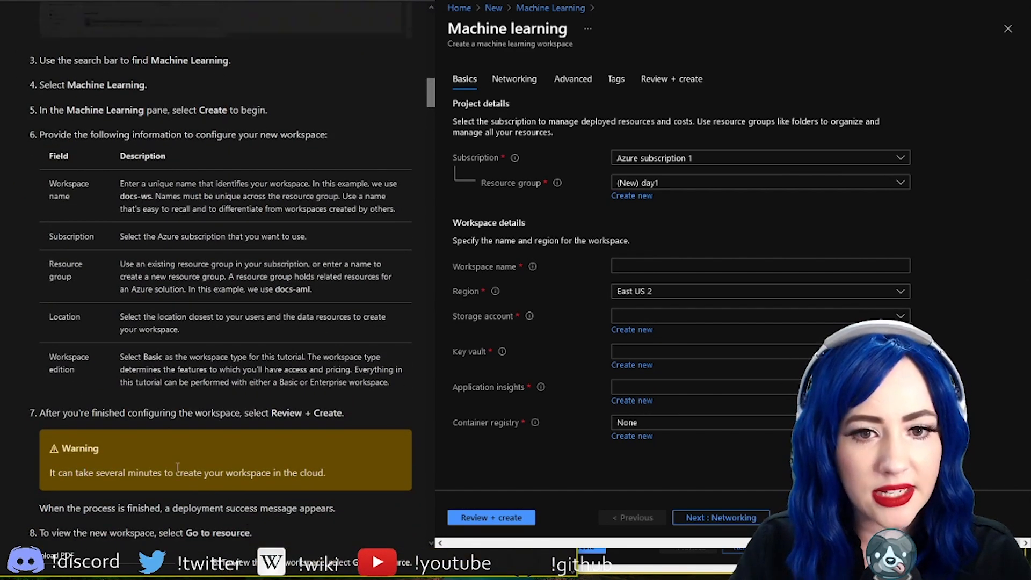
scroll("down", 3)
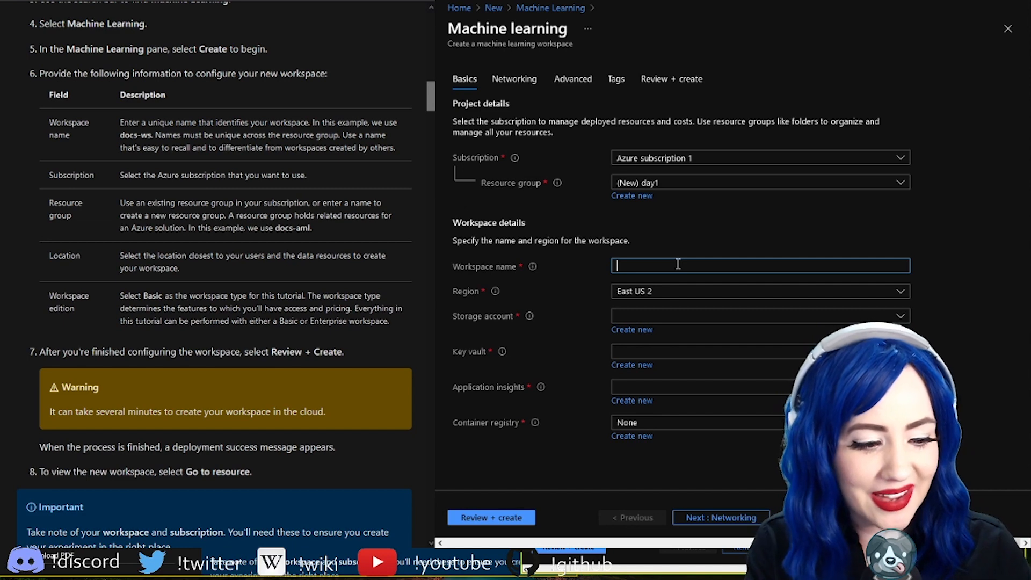
- Name the workspace day1_tutorial with a new Basic container registry day1_tutorial, then review
type("da")
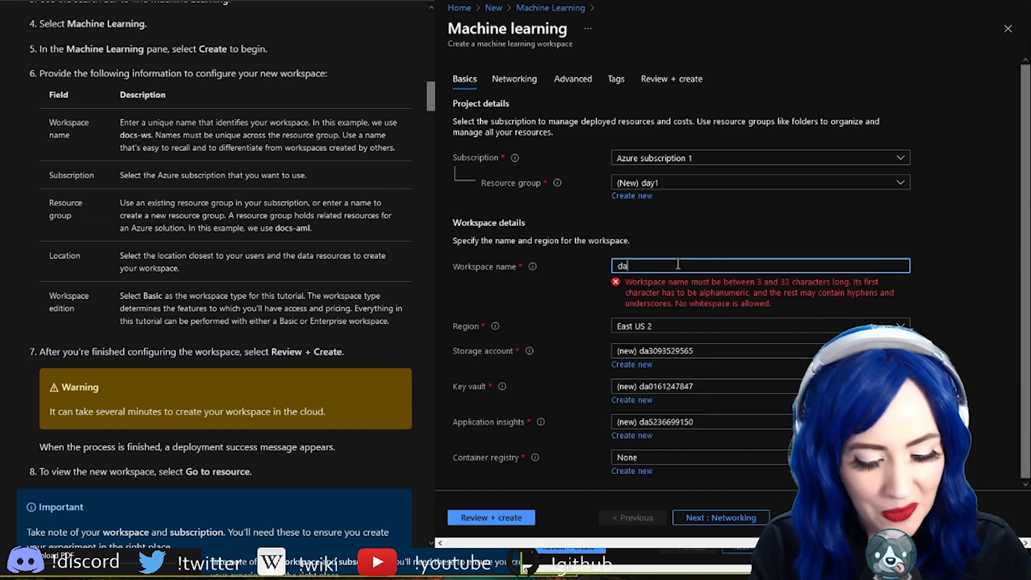
type("day1_tutorail")
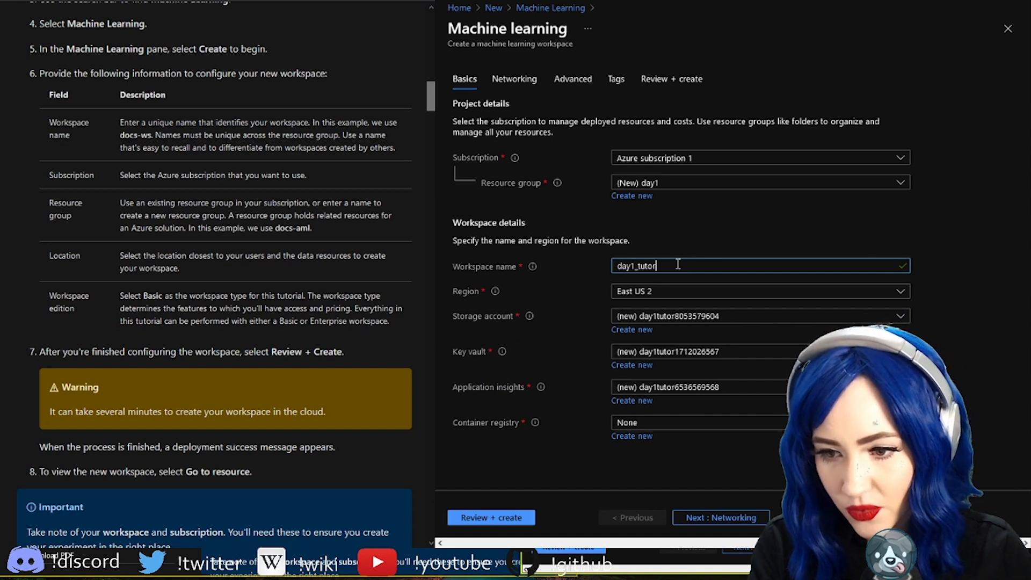
left_click(630, 435)
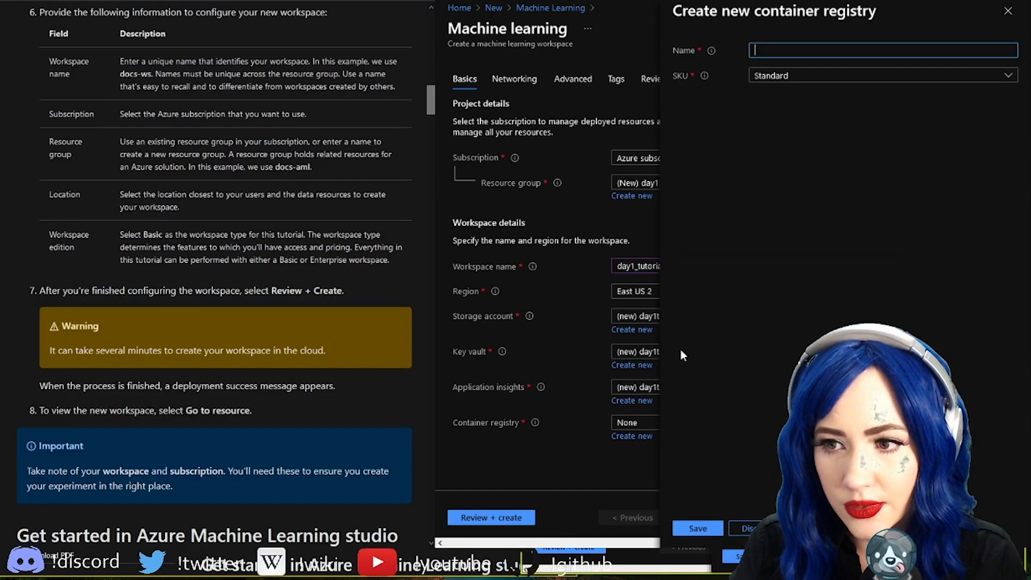
left_click(881, 75)
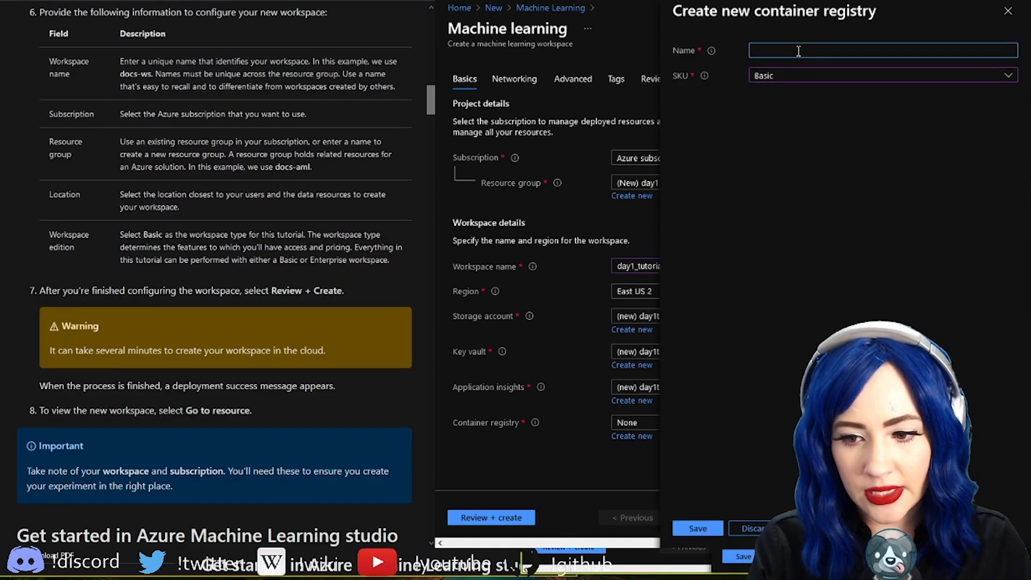
type("day1_tutorial")
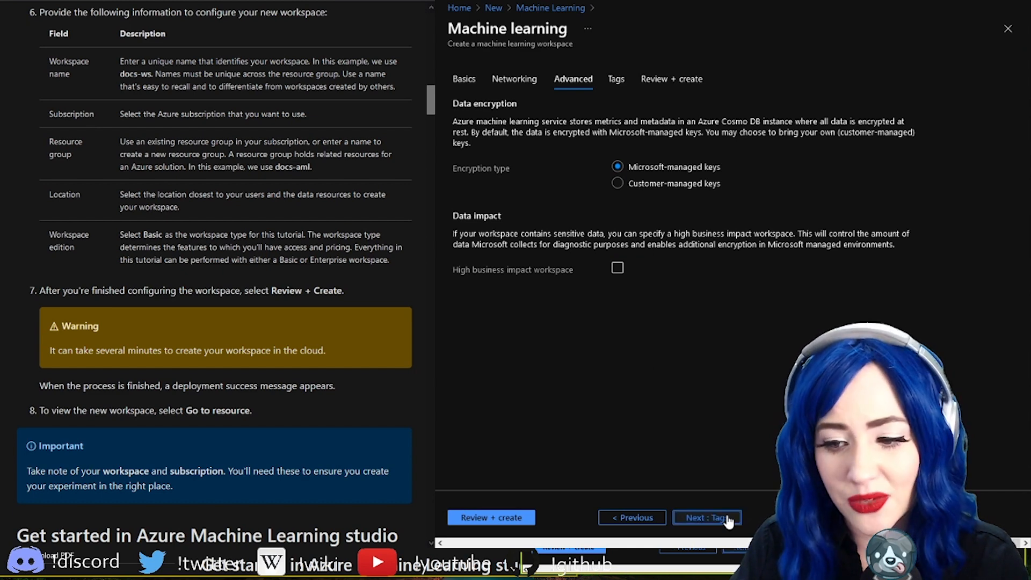
left_click(706, 518)
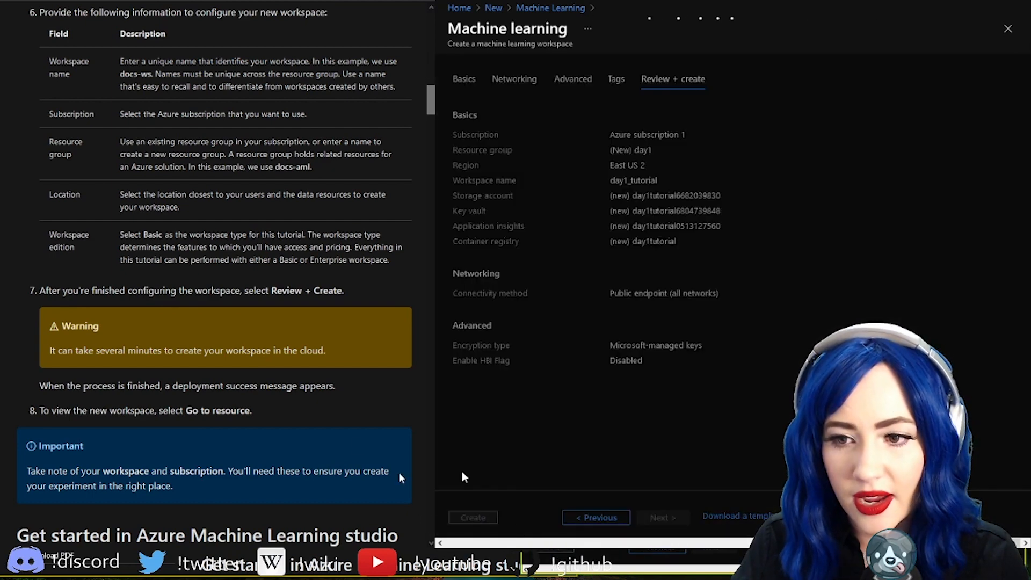
- Deploy the day1_tutorial workspace and go to the new resource
left_click(472, 518)
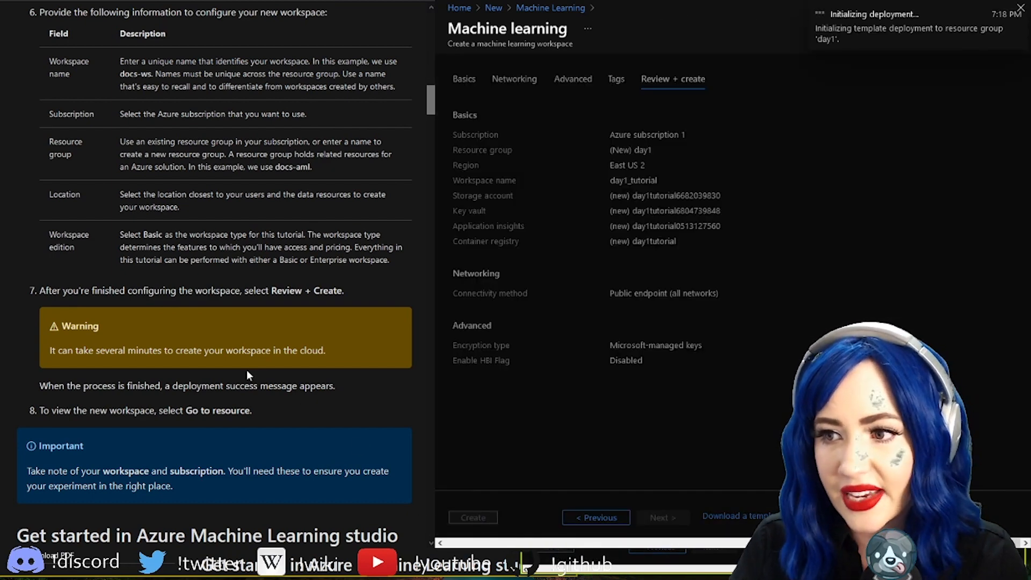
scroll("down", 3)
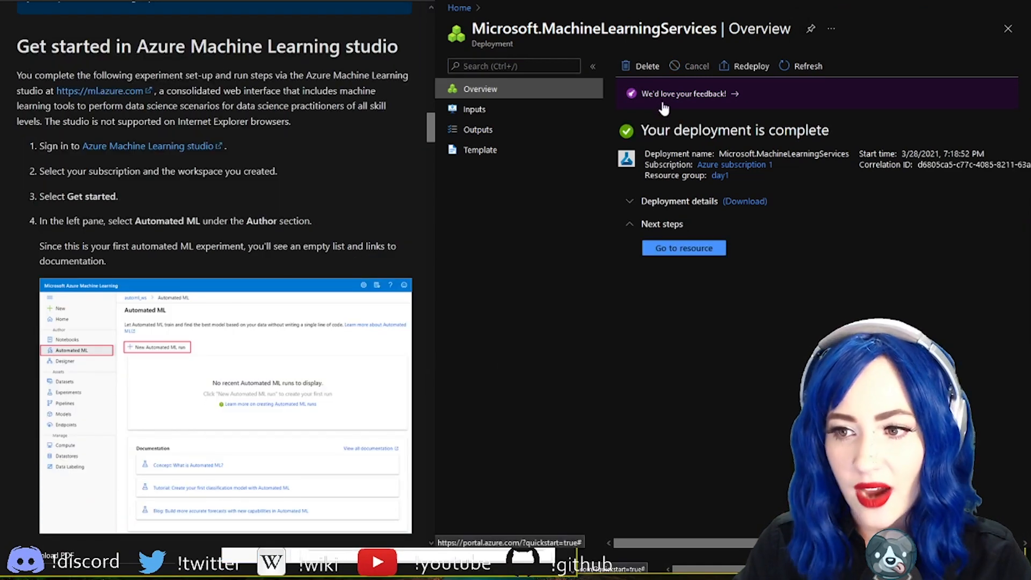
mouse_move(630, 353)
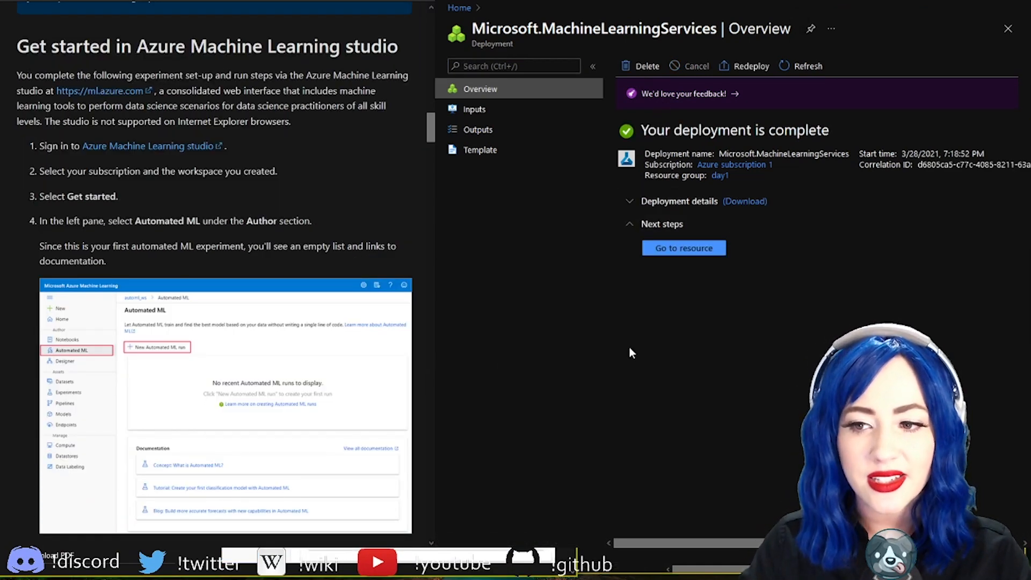
left_click(683, 248)
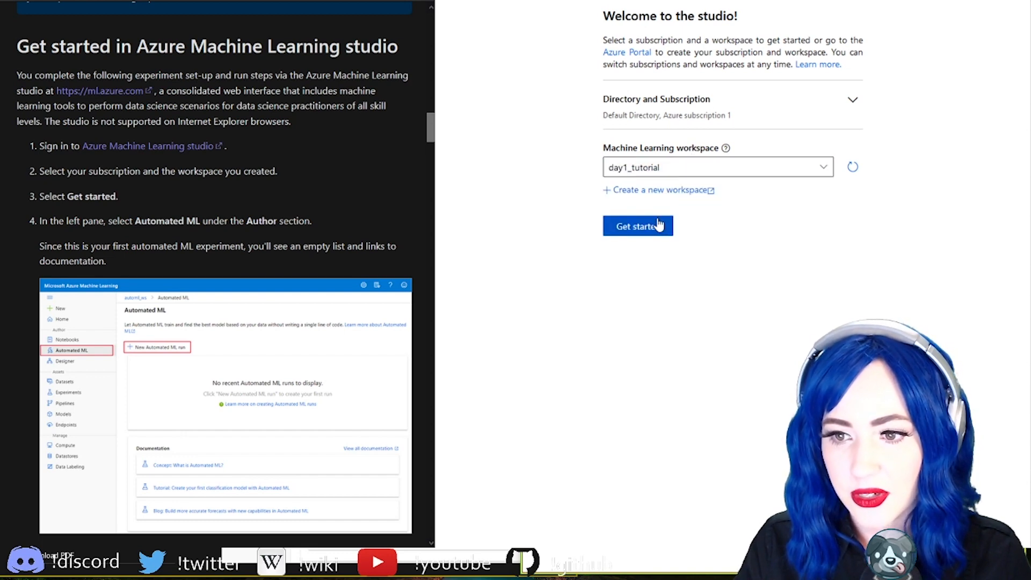
- Enter the studio, switch to the dark theme, and start a new Automated ML run
left_click(637, 225)
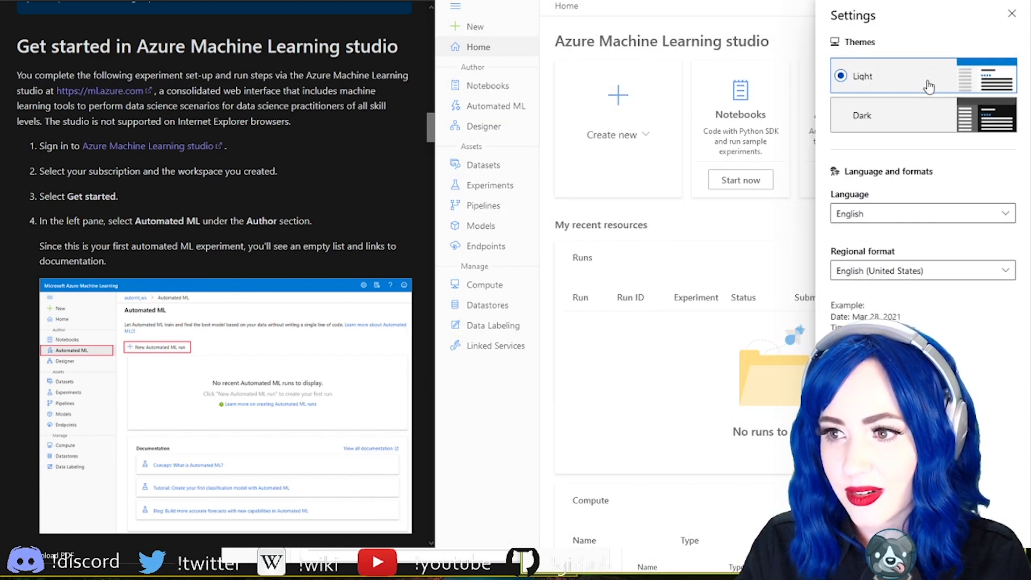
left_click(1011, 12)
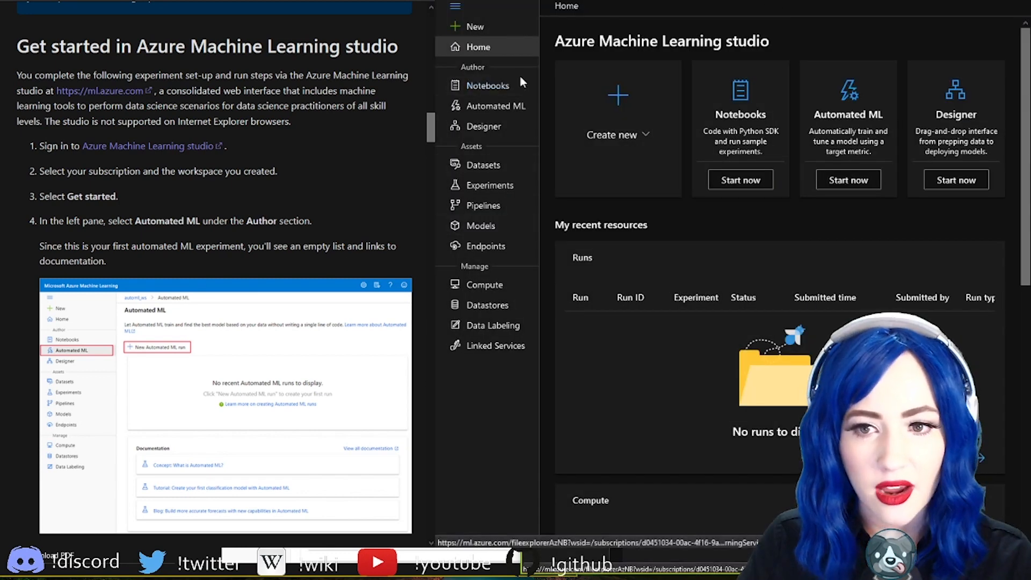
left_click(495, 106)
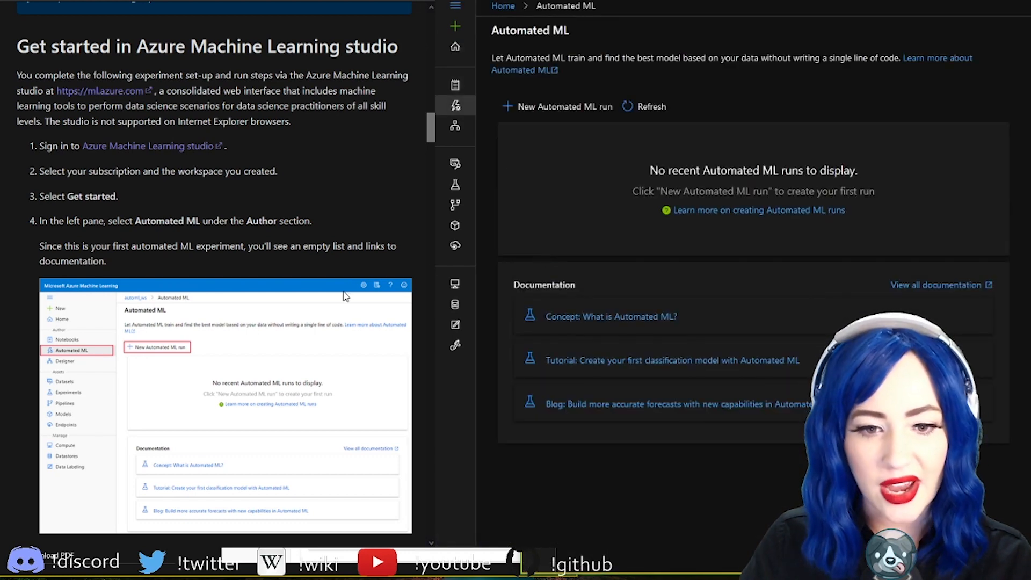
scroll("down", 3)
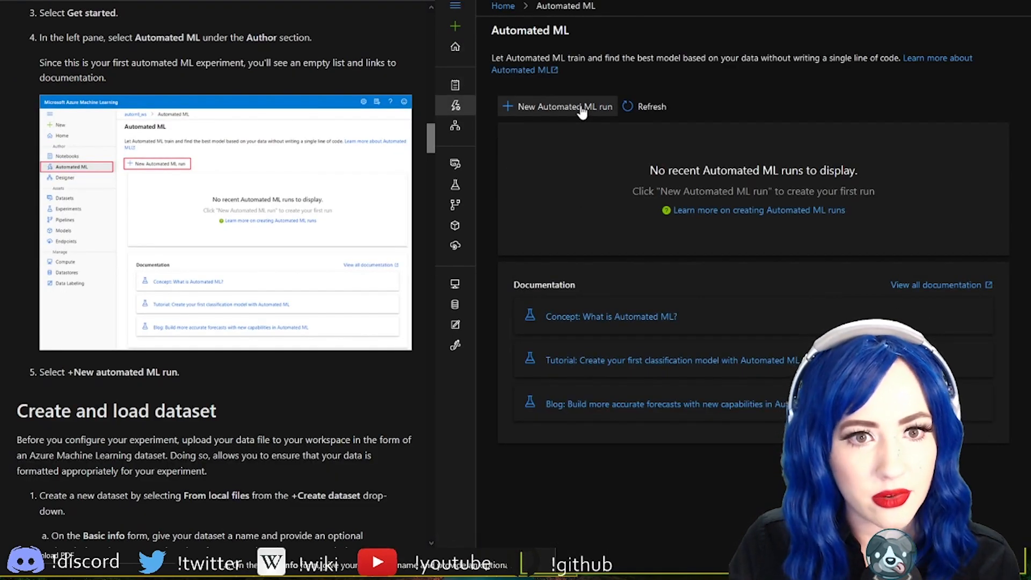
left_click(555, 106)
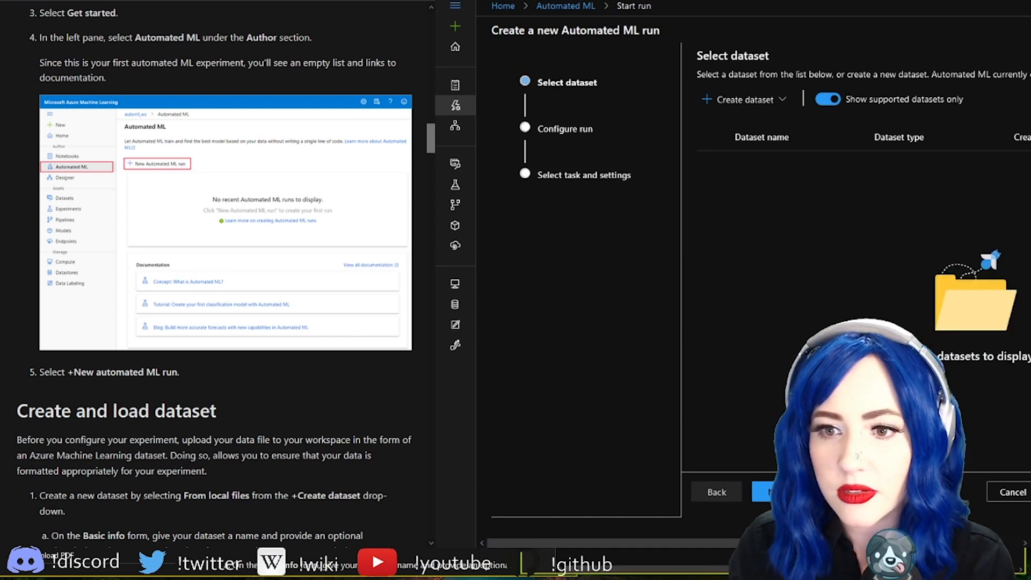
- Begin a local-file dataset named tutorialdata with data validation turned on
left_click(742, 99)
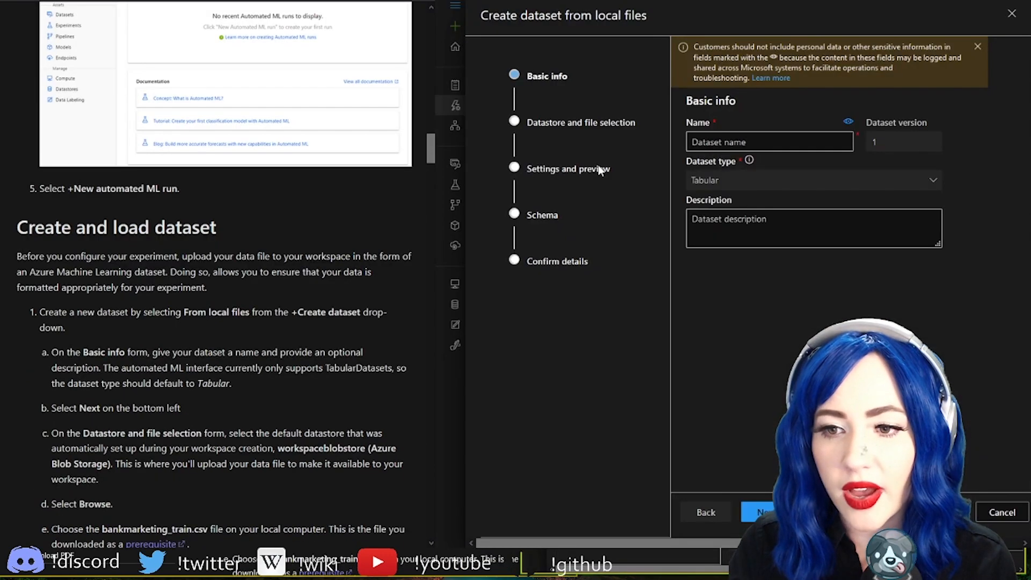
type("tutorialdata")
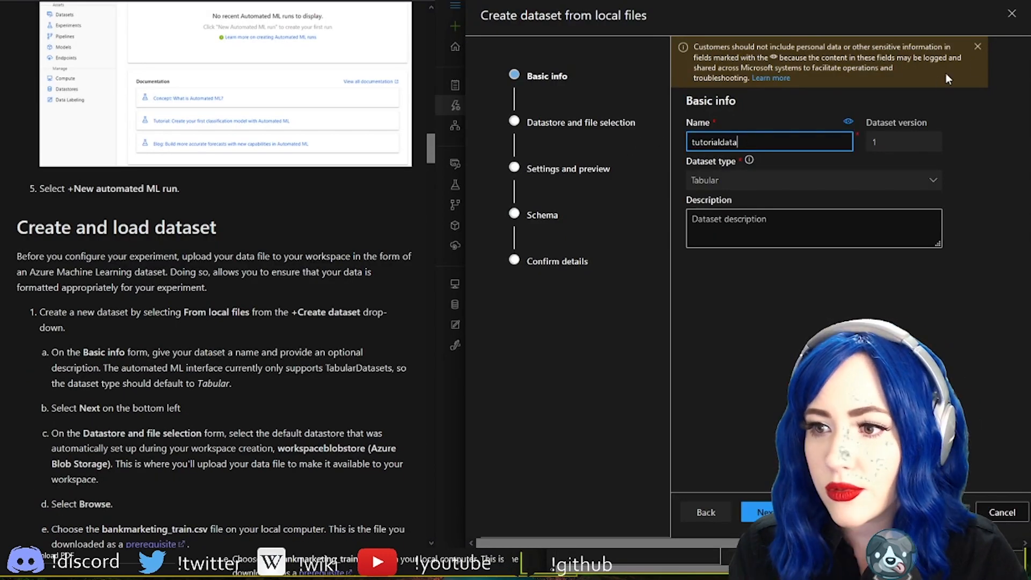
left_click(978, 46)
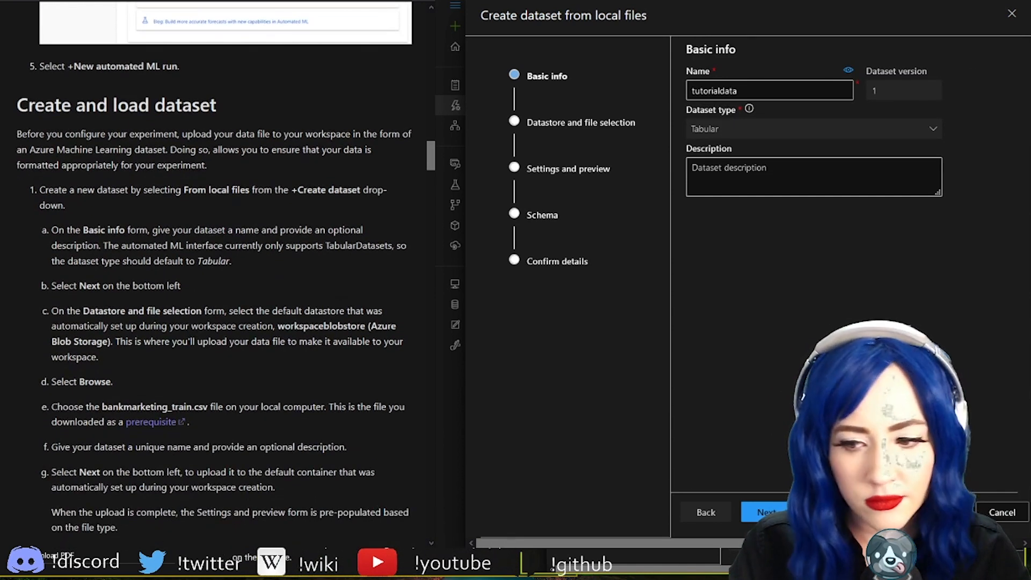
left_click(764, 512)
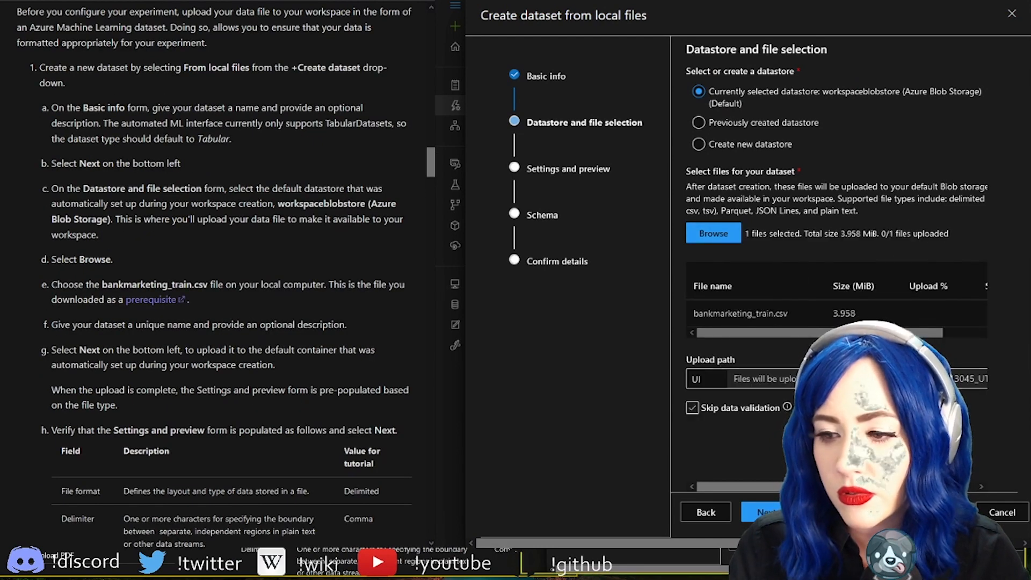
left_click(690, 408)
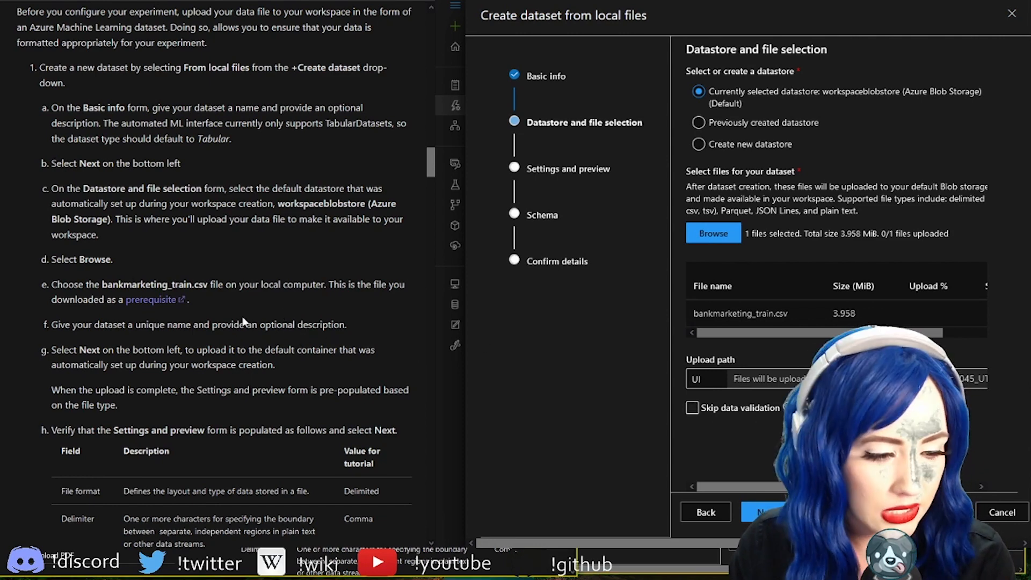
left_click(759, 512)
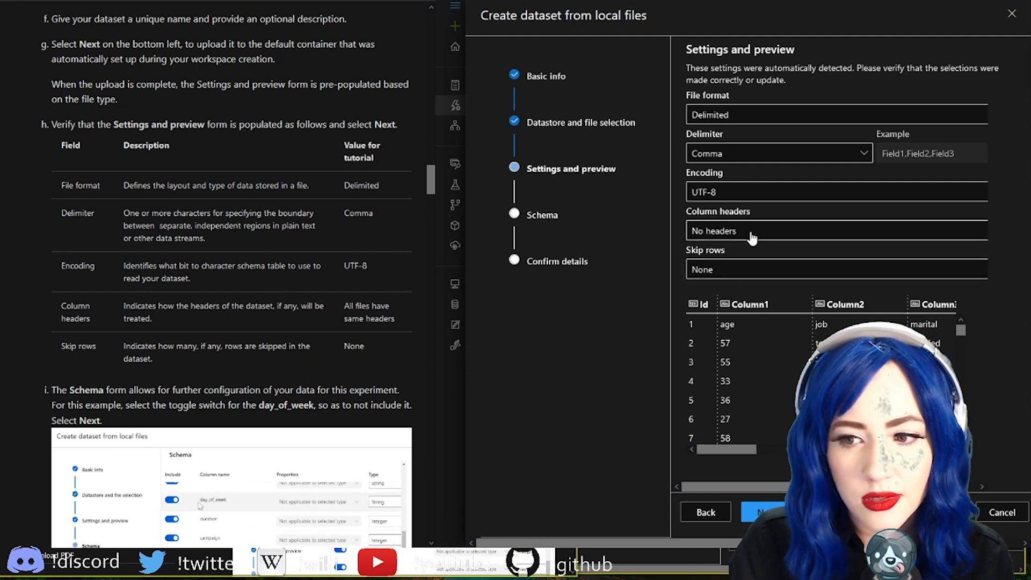
- Use first-row column headers, exclude day_of_week, and create the tutorialdata dataset
left_click(835, 231)
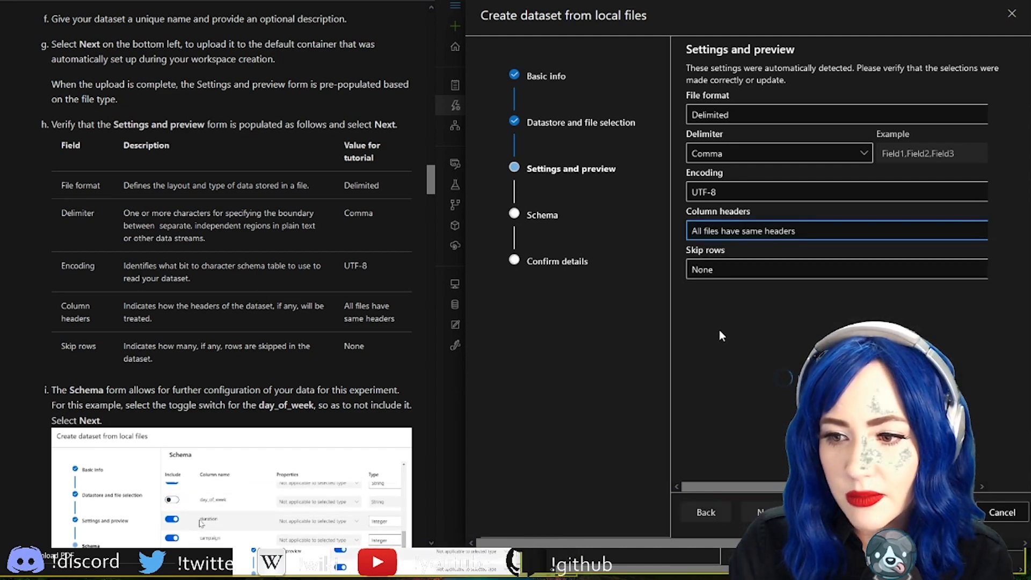
left_click(759, 512)
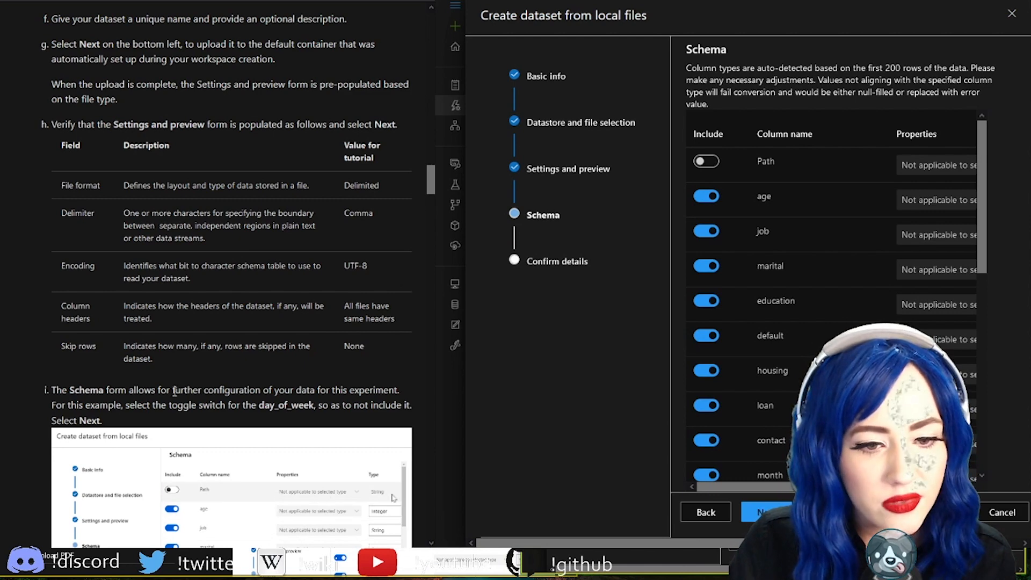
scroll("down", 3)
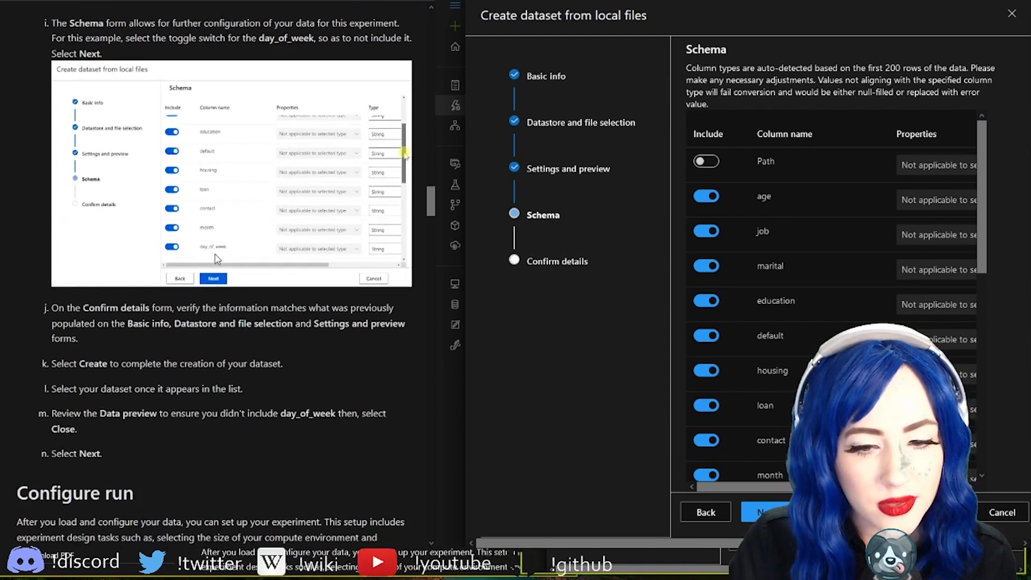
scroll("down", 3)
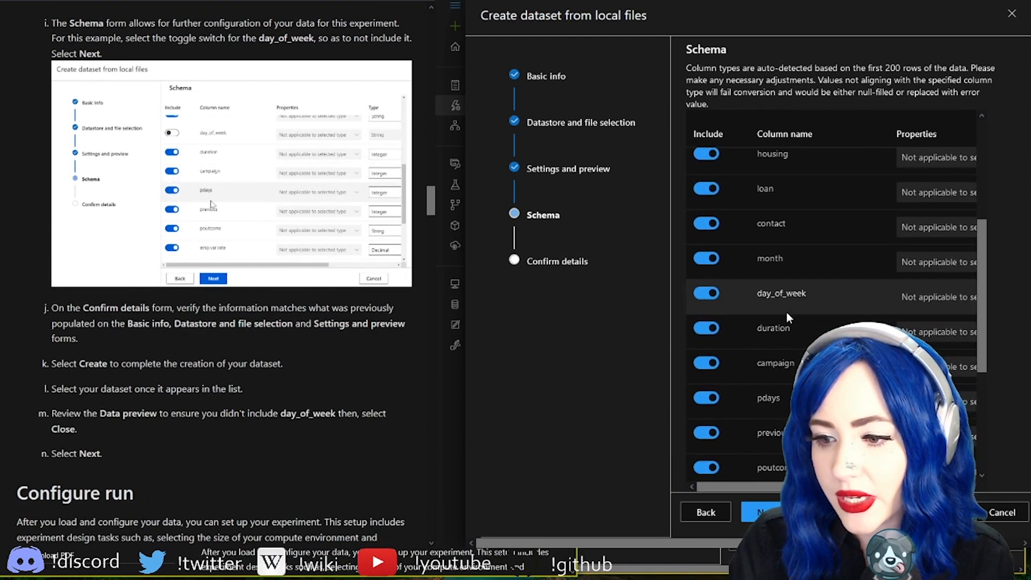
left_click(706, 293)
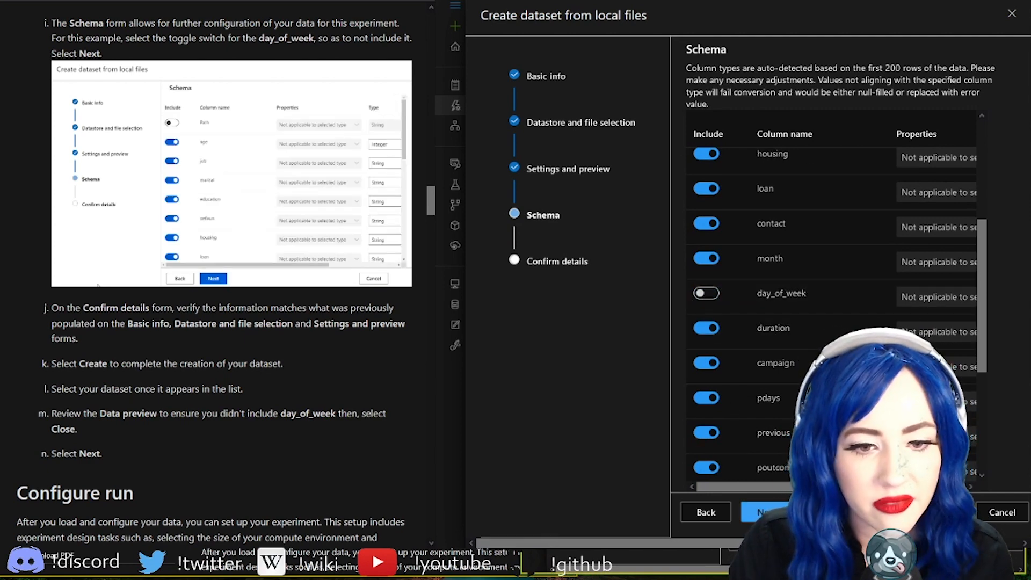
left_click(761, 512)
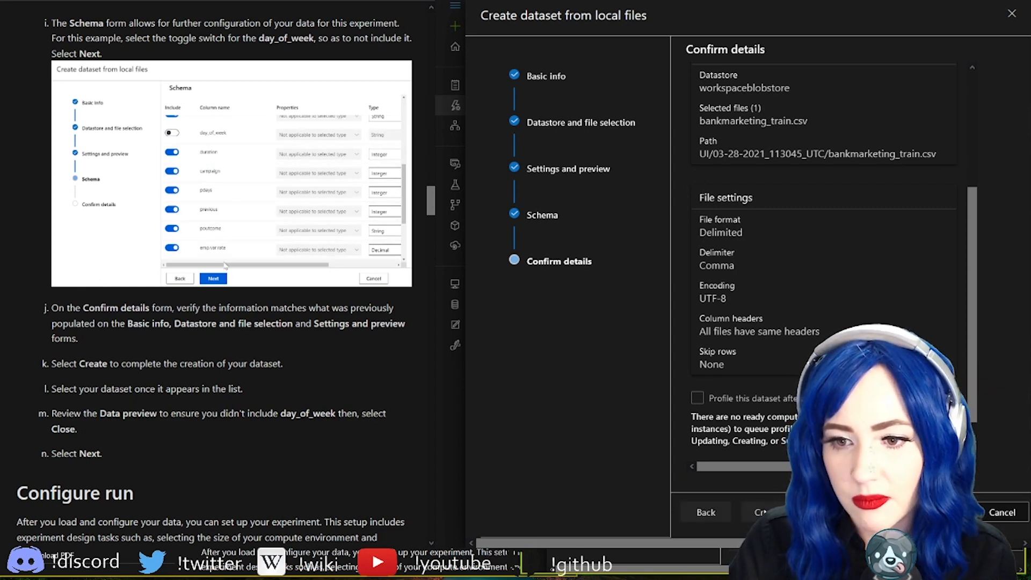
left_click(757, 512)
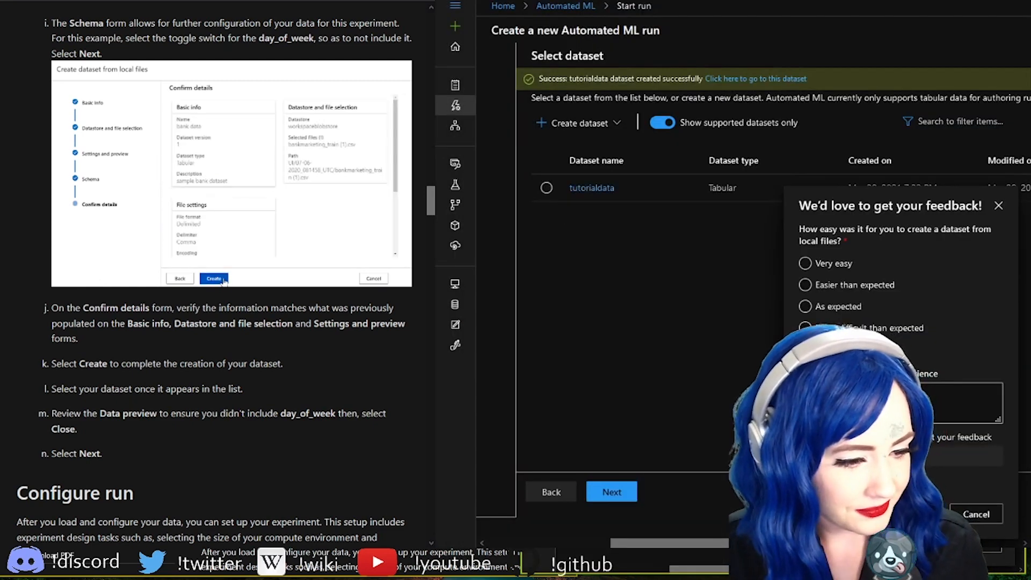
scroll("down", 3)
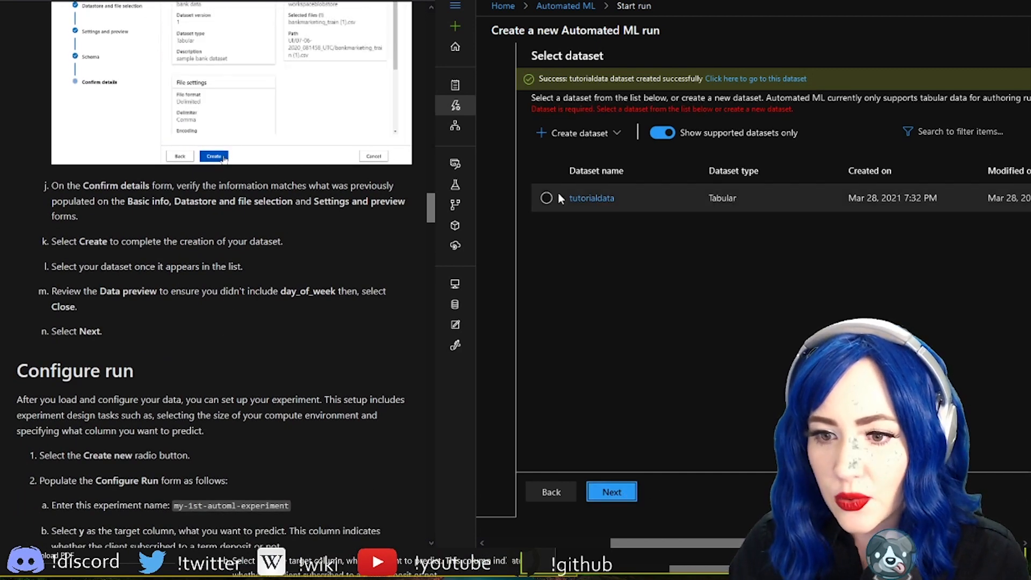
- Select tutorialdata, name the experiment my-1st-automl-experiment, and set target column y
left_click(611, 492)
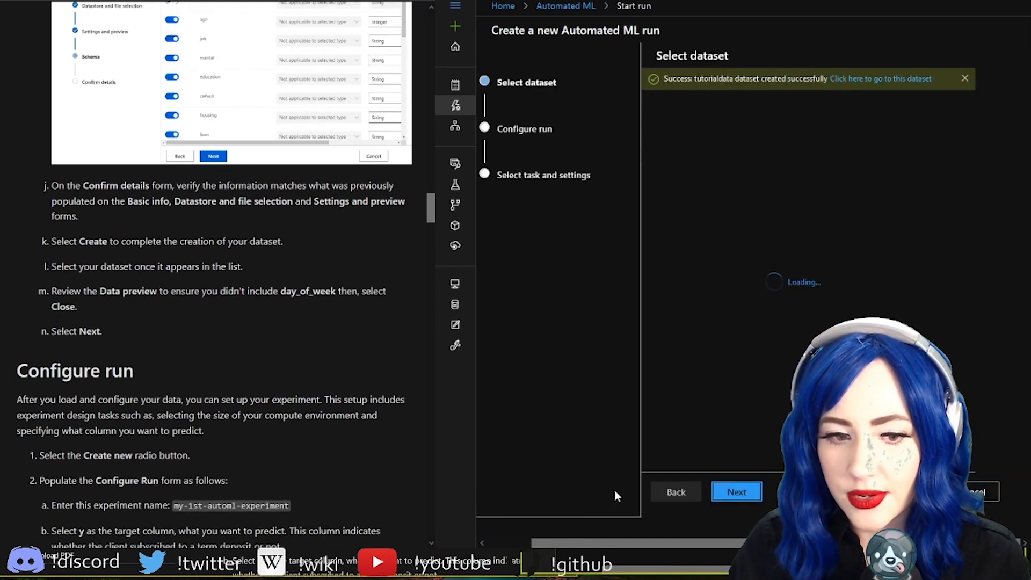
left_click(736, 492)
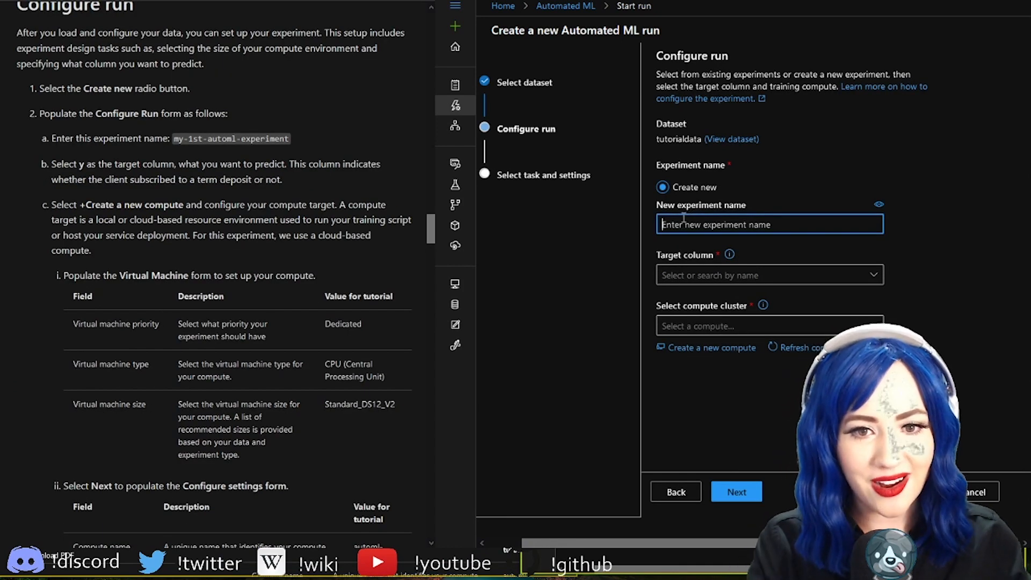
type("my-1st-automl-experiment")
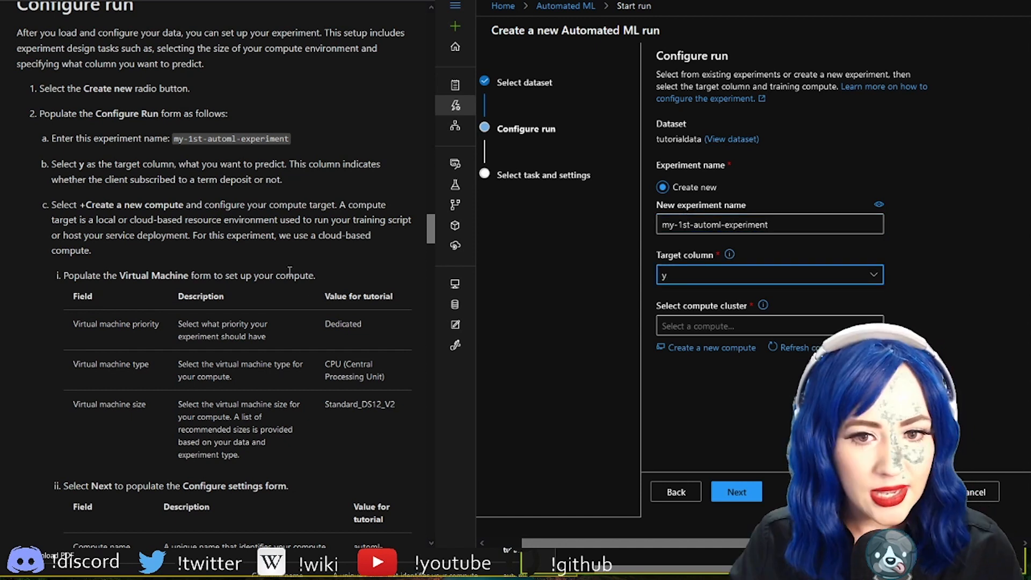
left_click(768, 326)
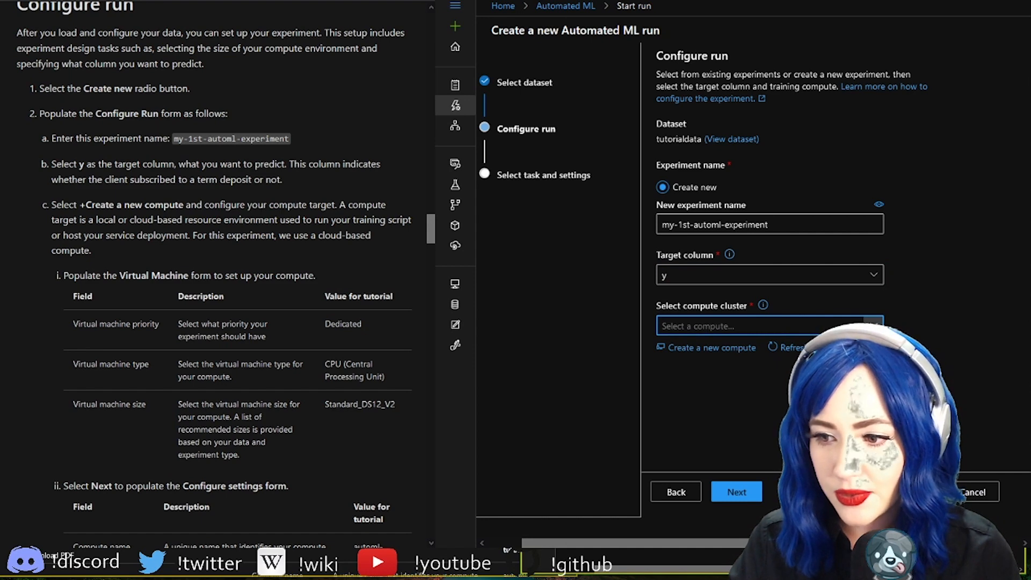
left_click(711, 347)
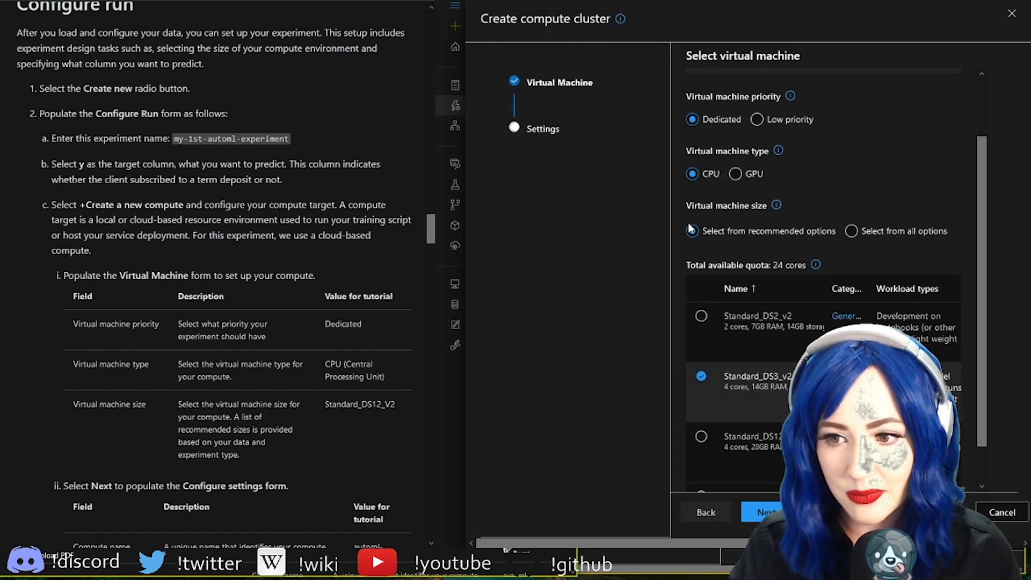
- Configure a Standard_DS12_v2 compute cluster named waffles with 0 minimum and 1 maximum nodes
scroll("down", 3)
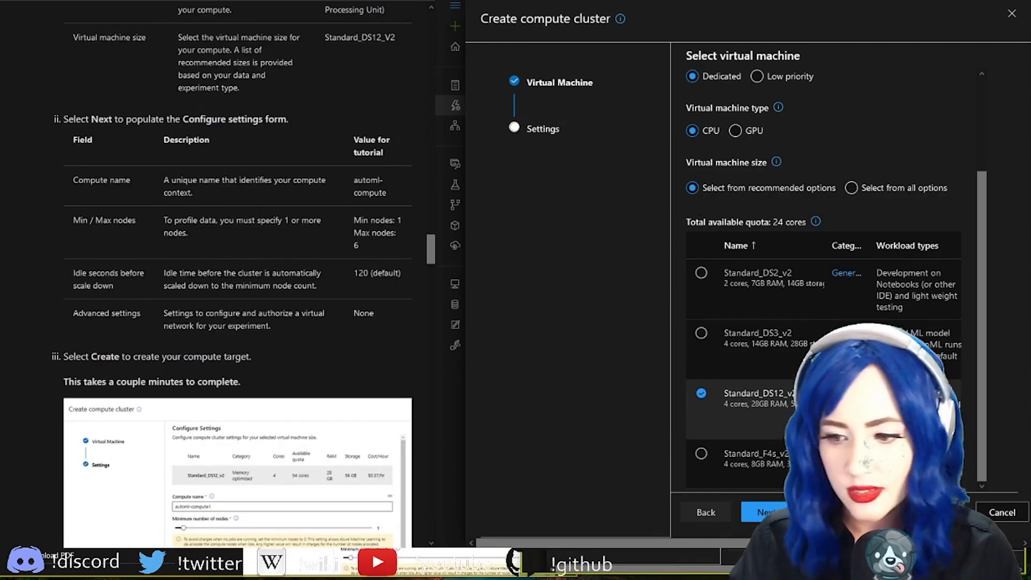
left_click(765, 512)
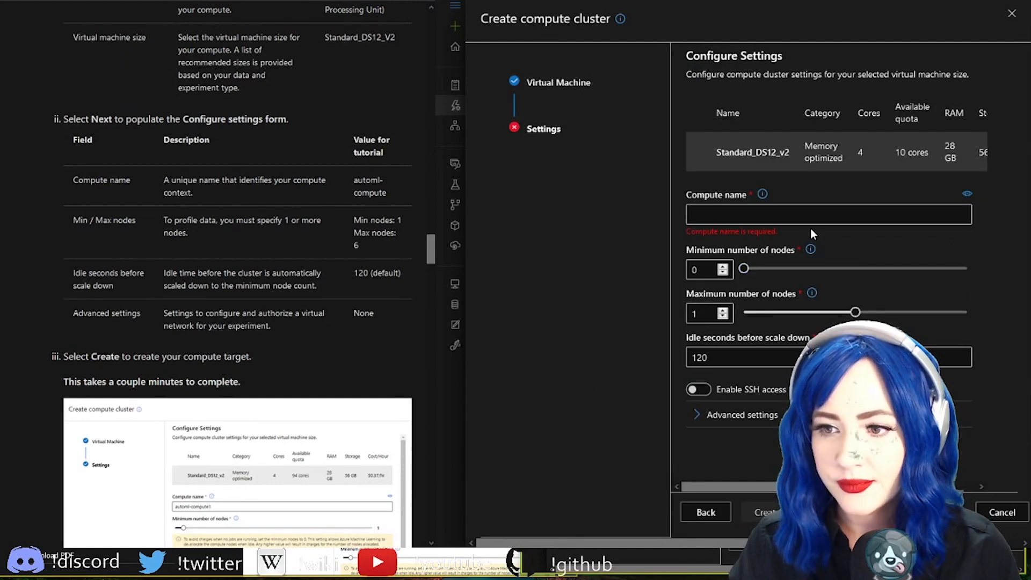
left_click(828, 213)
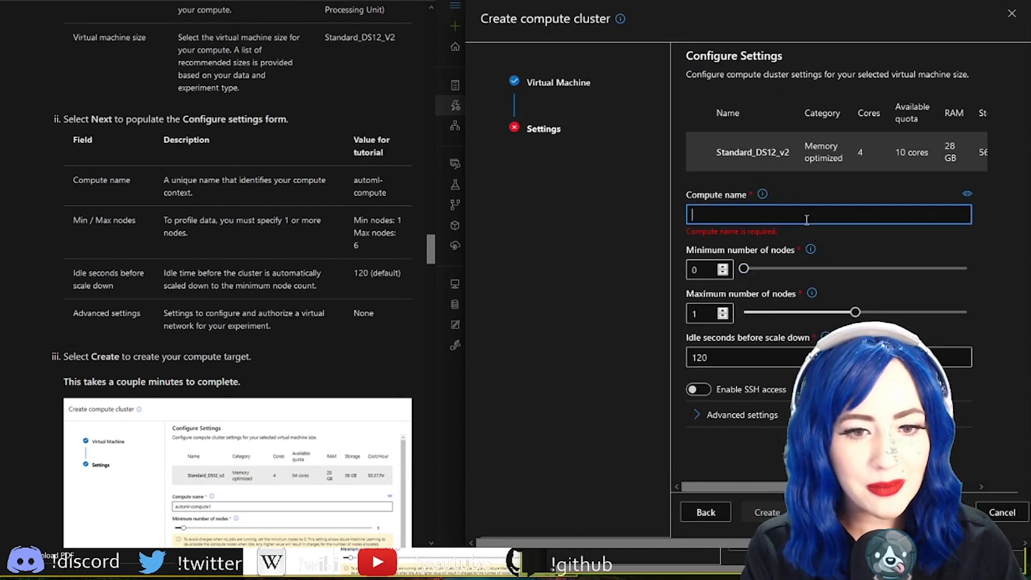
left_click(718, 265)
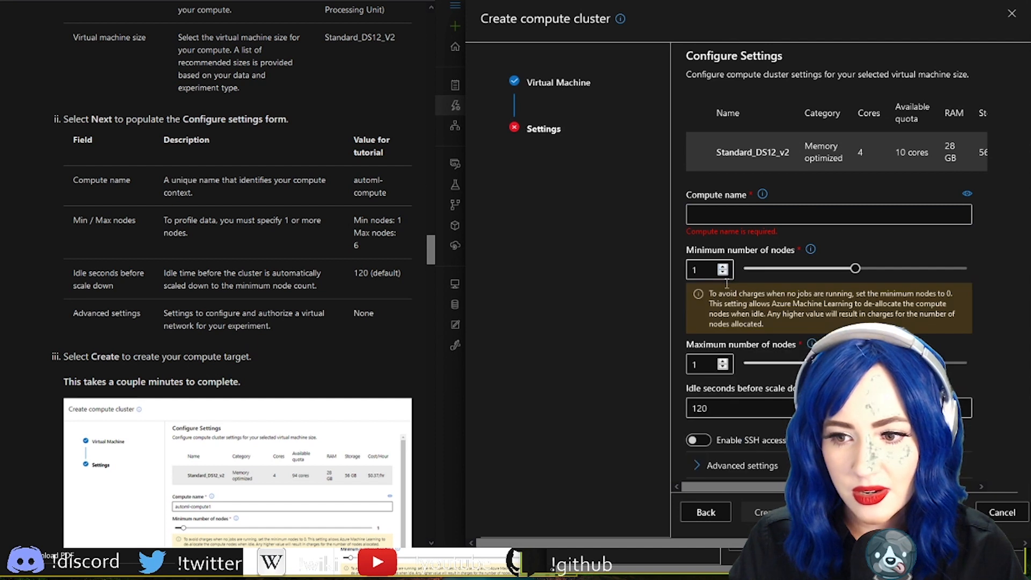
left_click(721, 272)
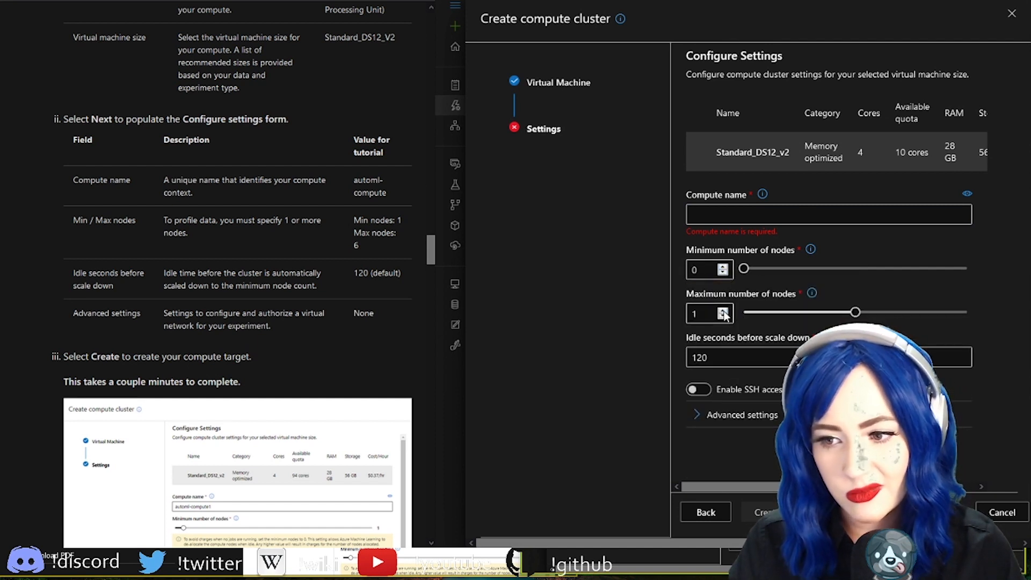
mouse_move(571, 294)
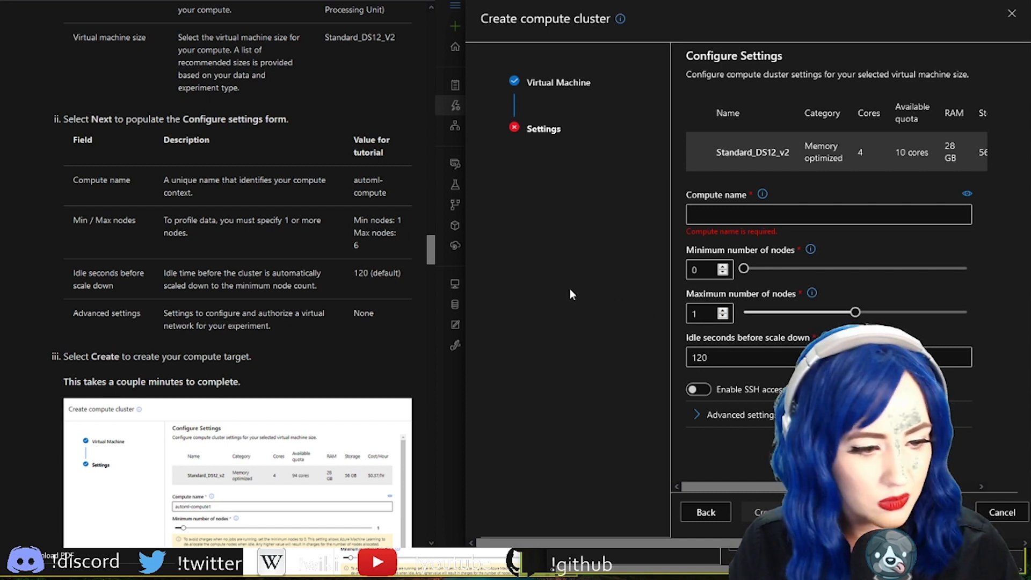
mouse_move(568, 290)
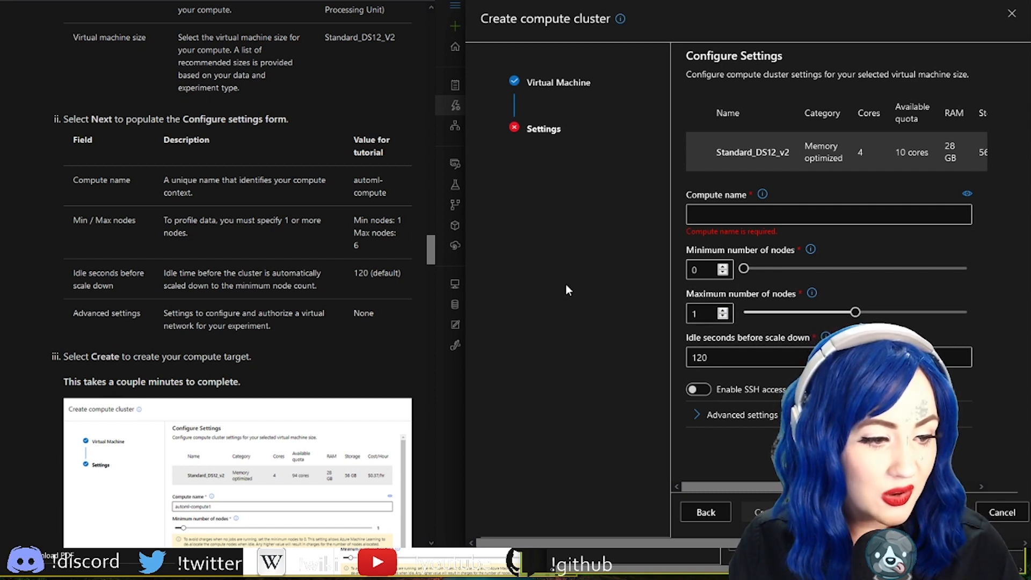
mouse_move(745, 176)
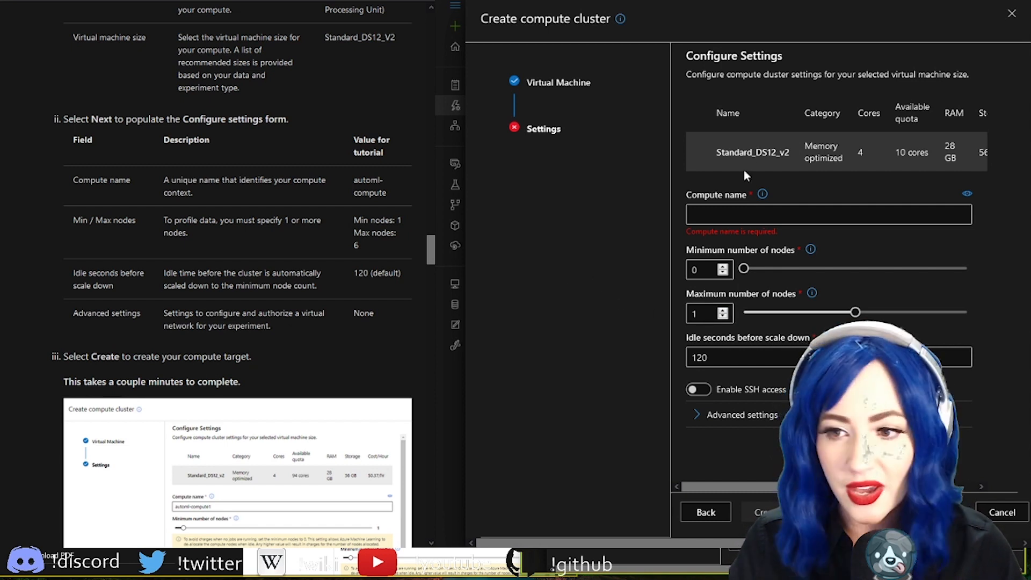
type("waffles")
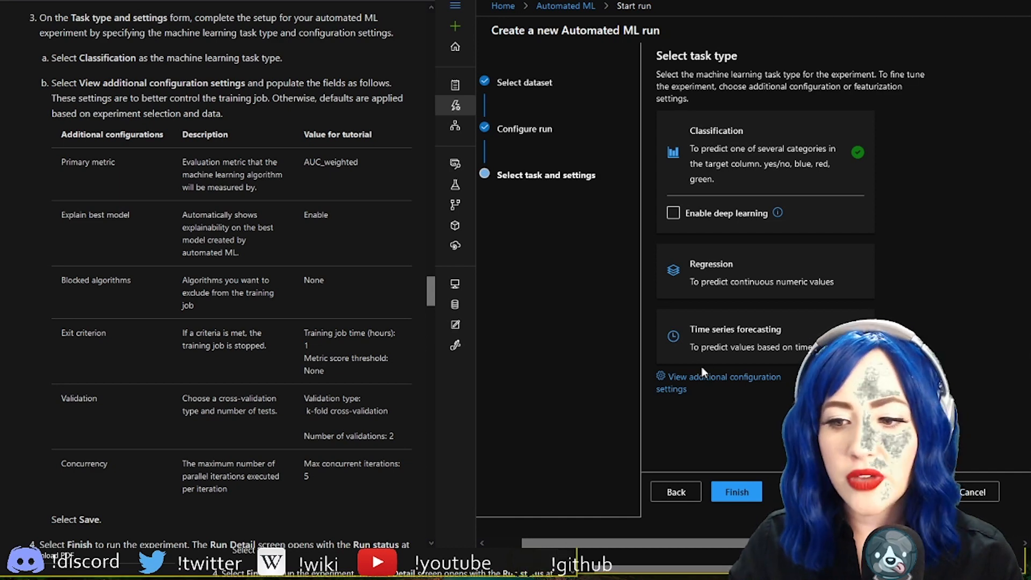
- Set primary metric AUC weighted, a 1-hour exit criterion, and k-fold cross validation, then save
left_click(723, 377)
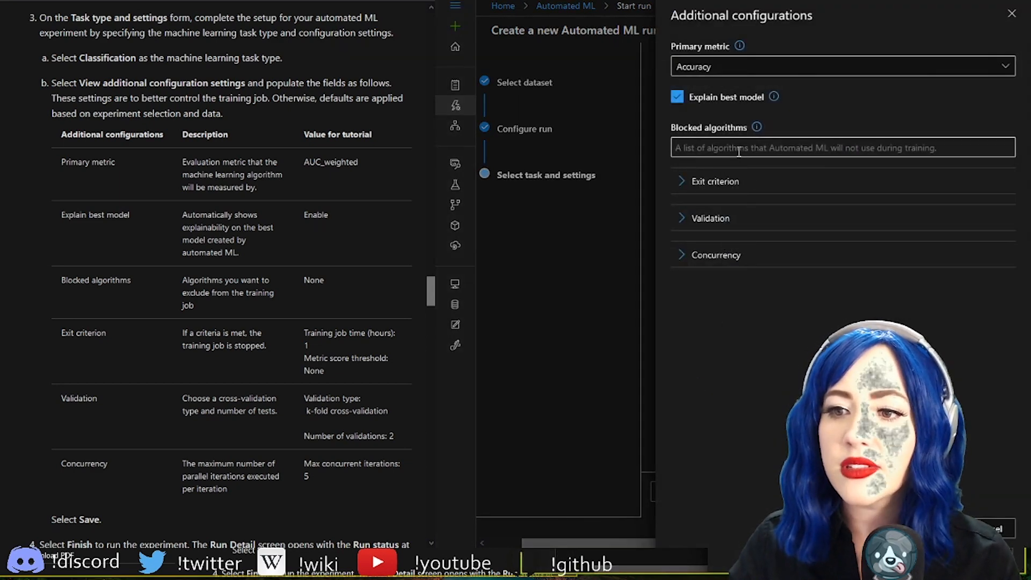
left_click(841, 65)
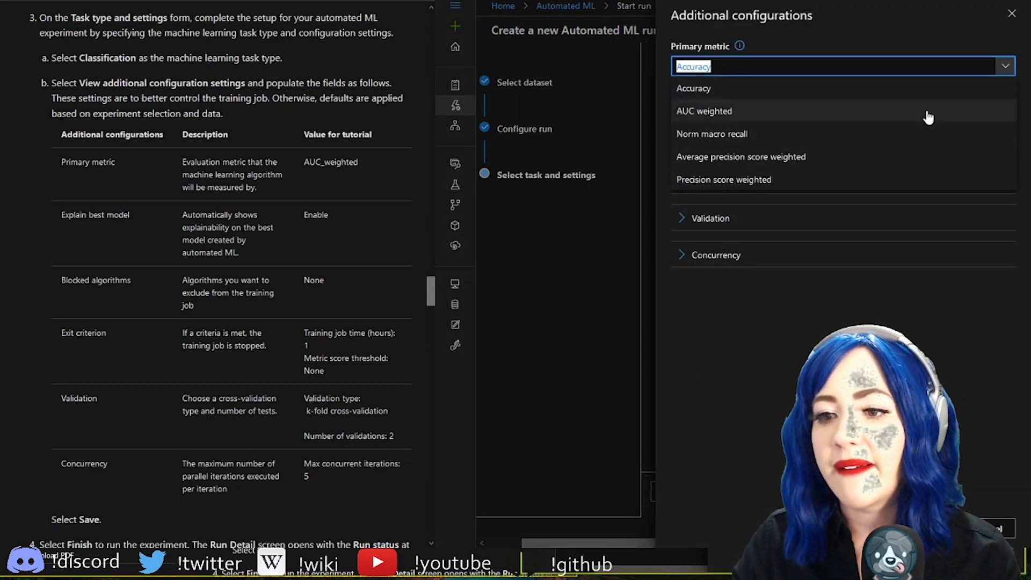
mouse_move(888, 154)
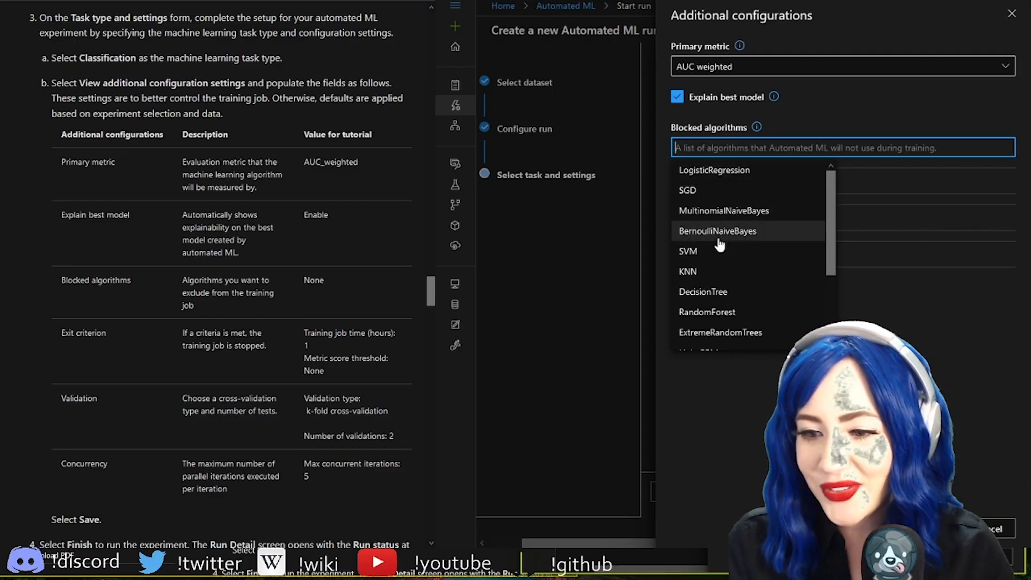
scroll("down", 3)
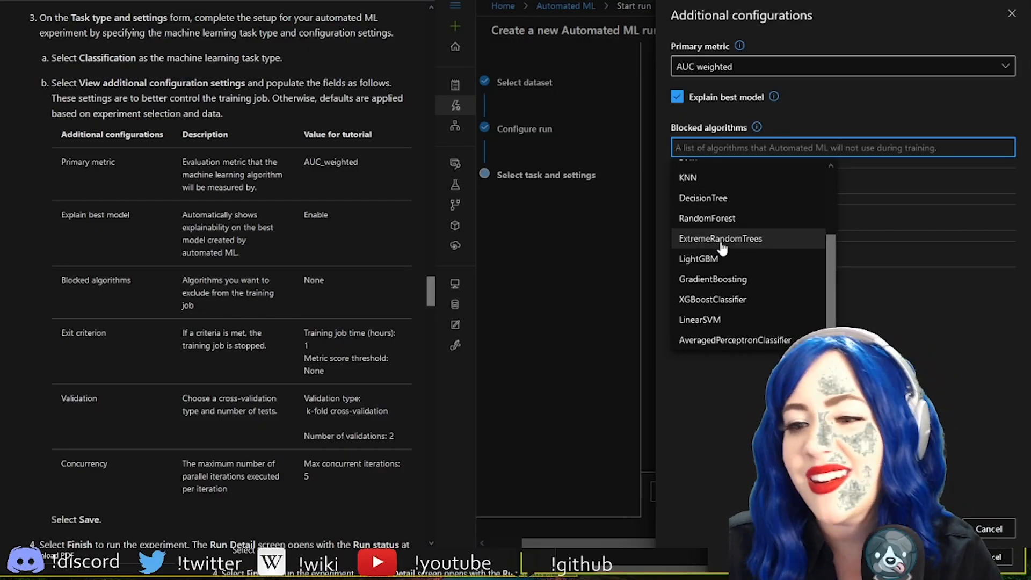
mouse_move(719, 198)
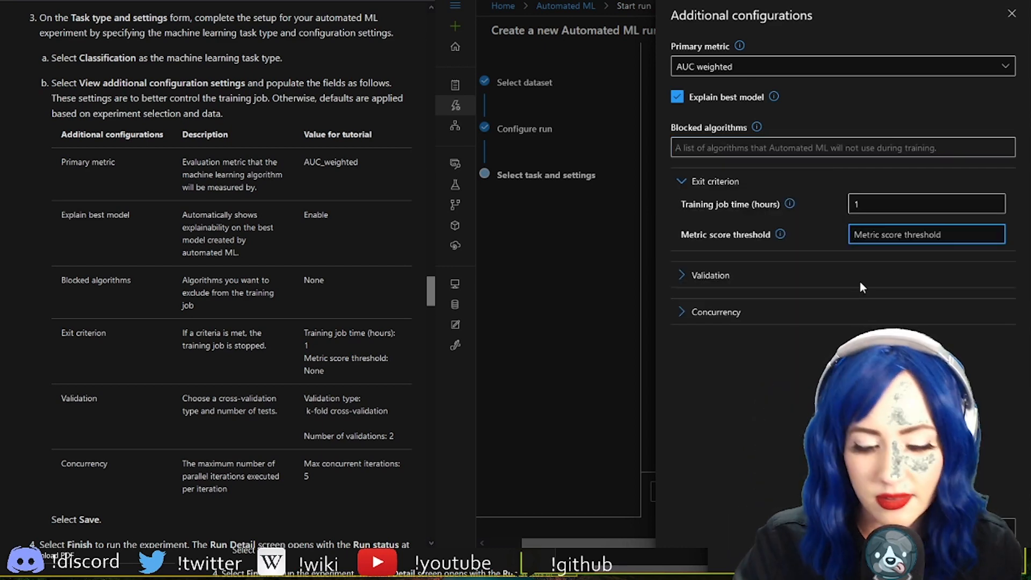
scroll("down", 3)
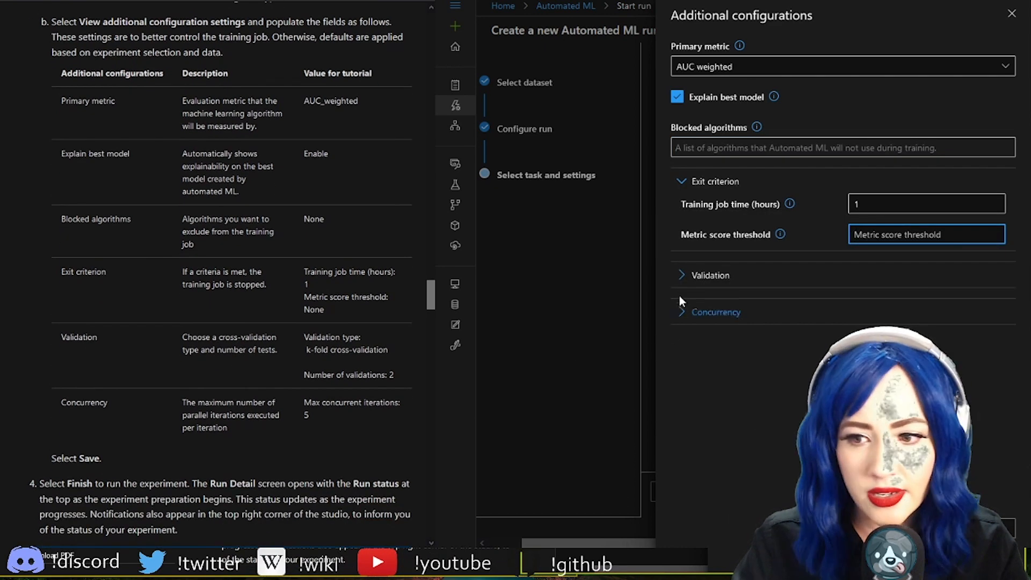
left_click(710, 275)
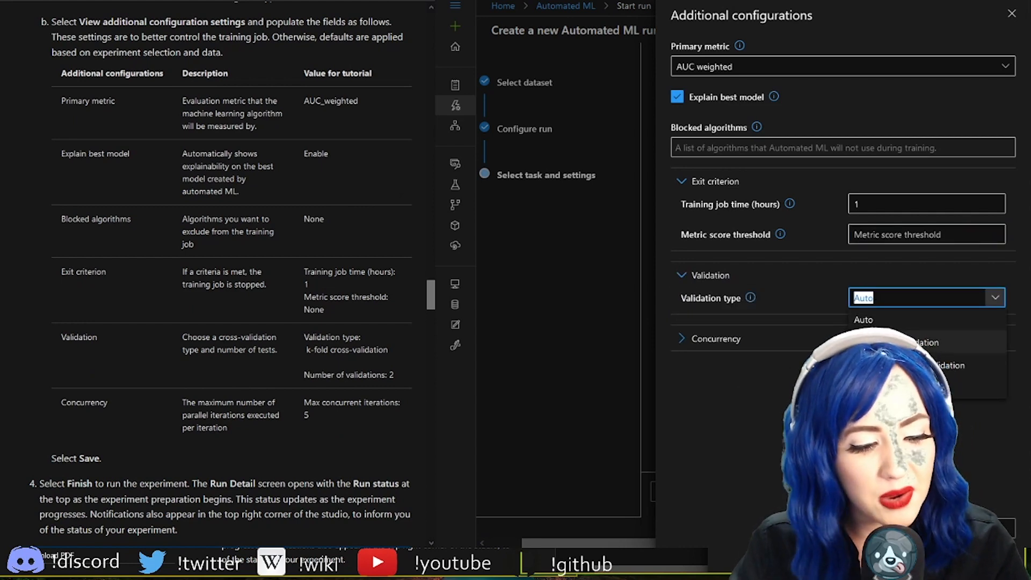
left_click(920, 342)
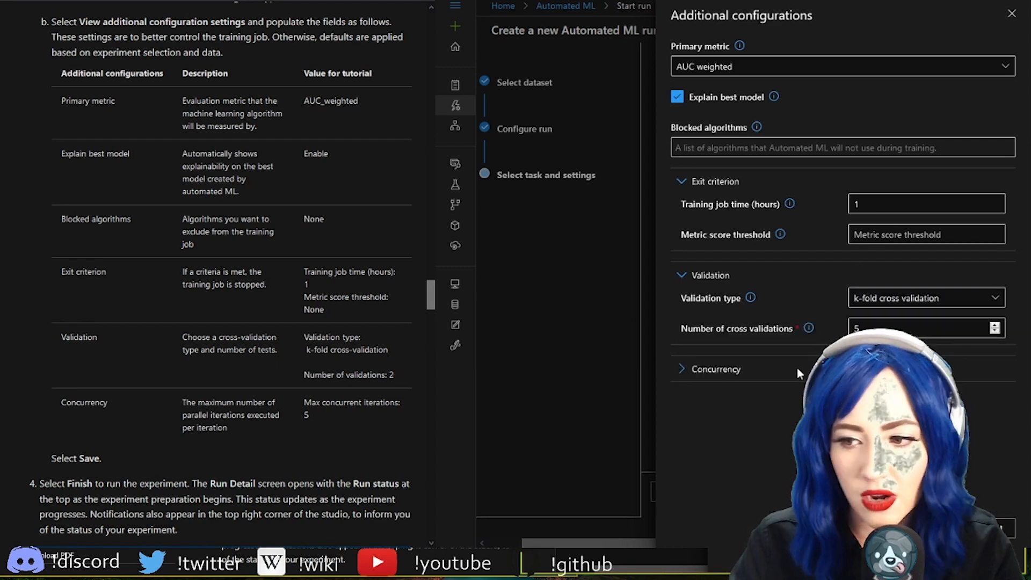
left_click(1012, 13)
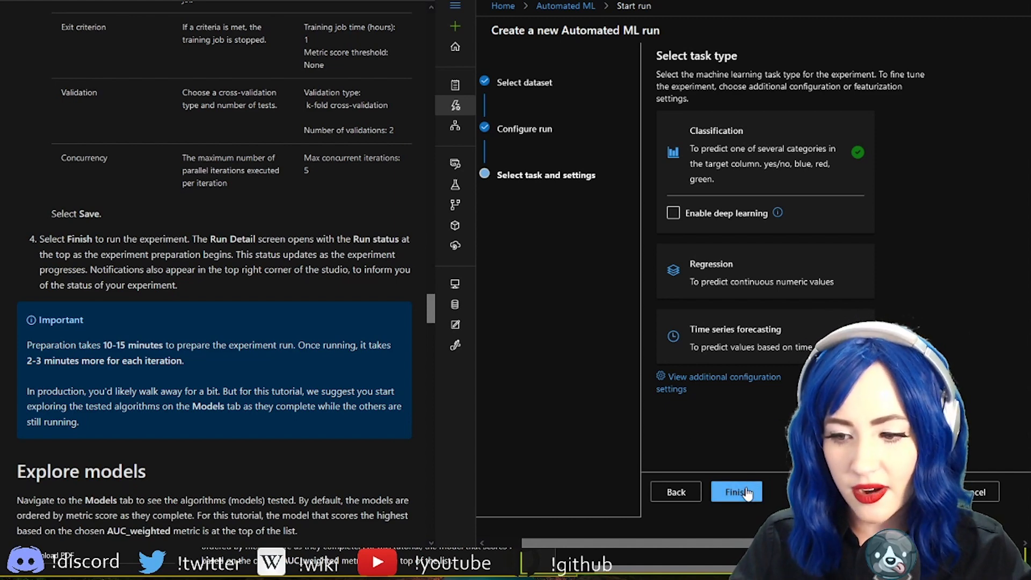
- Open completed Run 7 and scroll through its metric charts
left_click(732, 492)
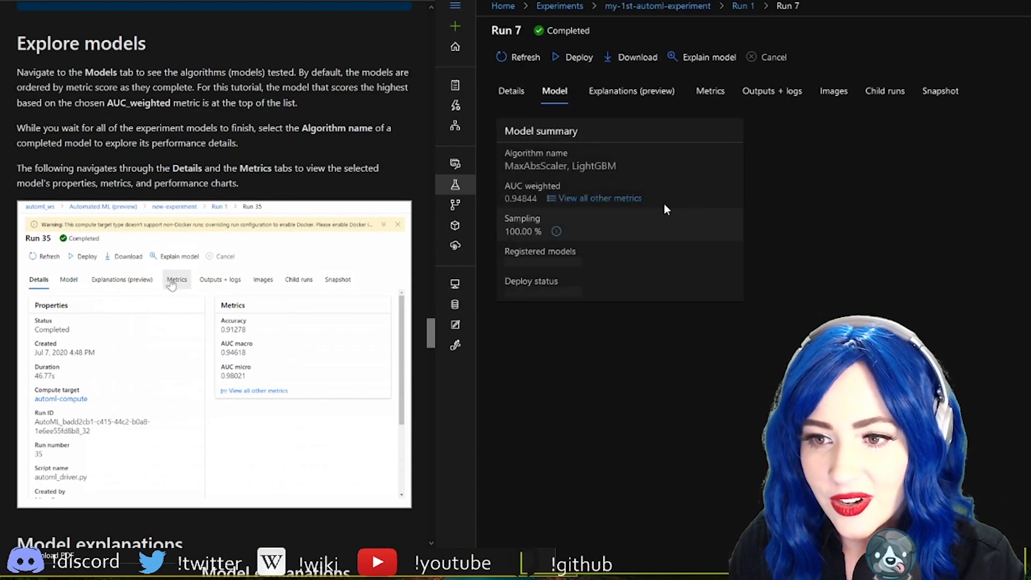
left_click(709, 90)
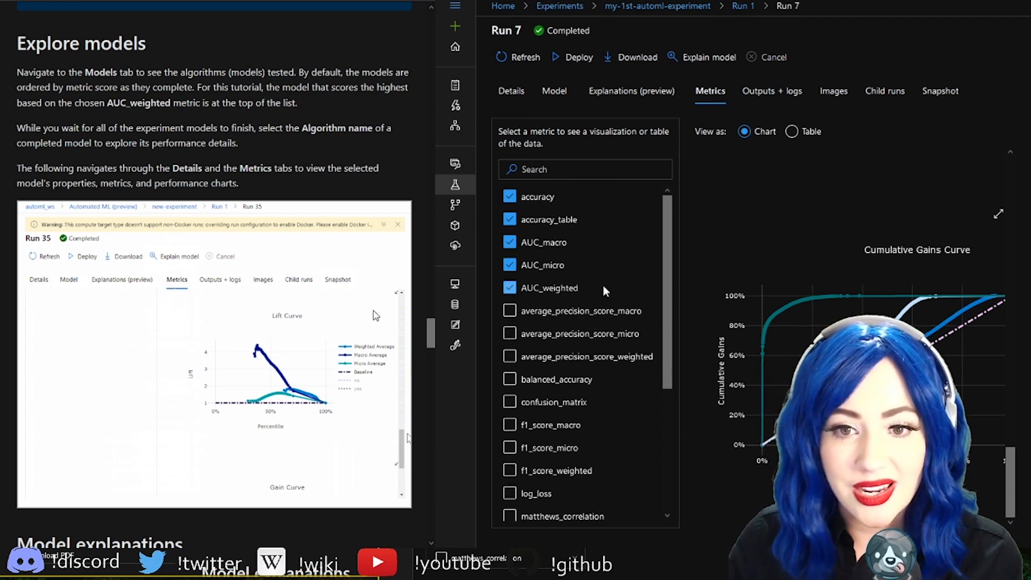
scroll("down", 3)
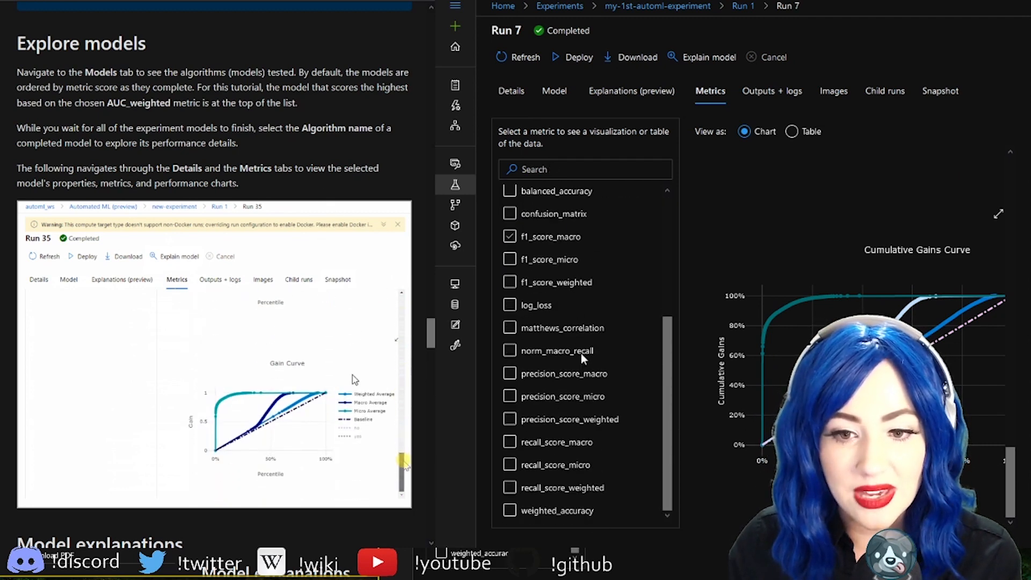
scroll("up", 3)
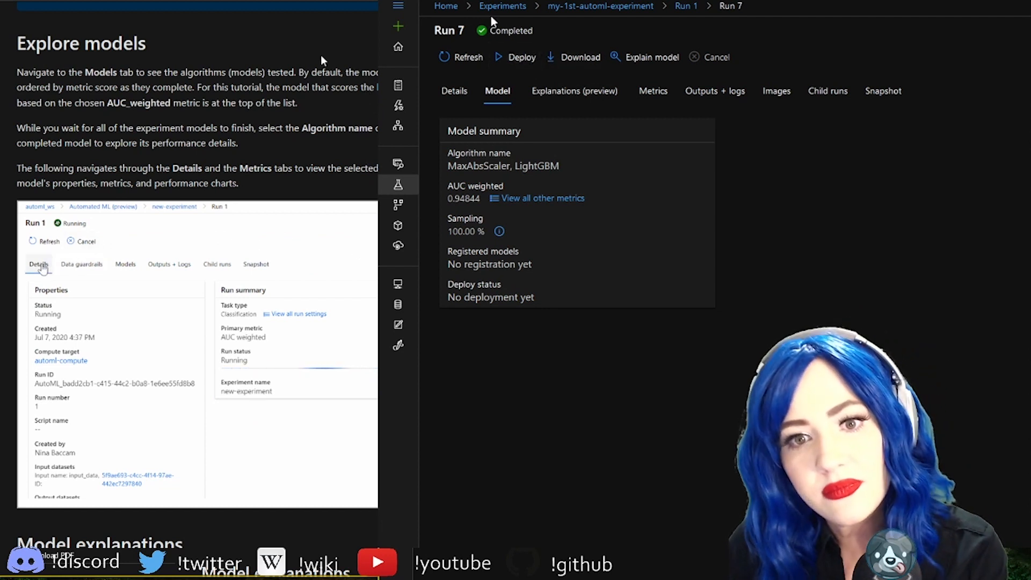
scroll("down", 3)
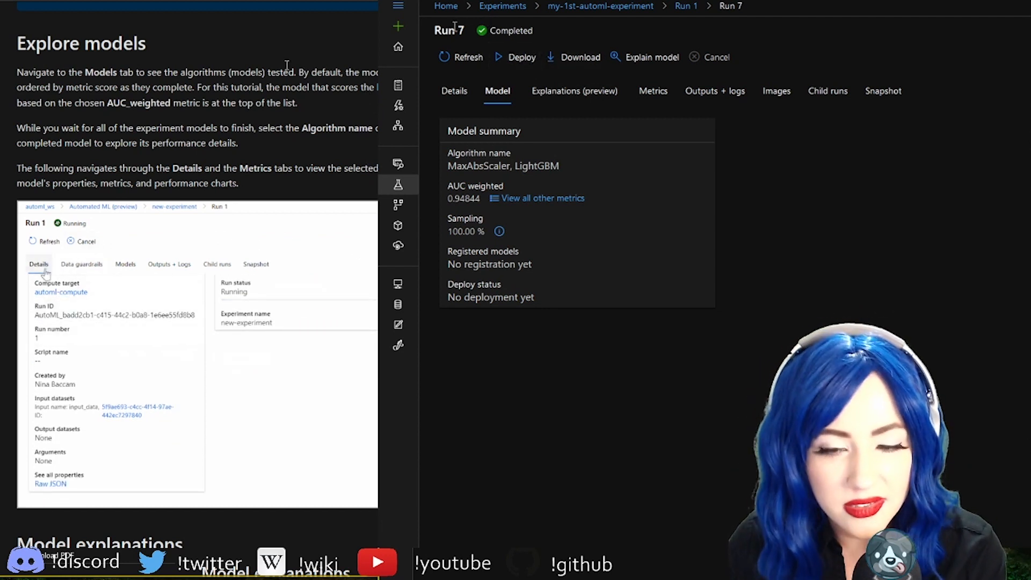
- Return to Run 7's summary: MaxAbsScaler, LightGBM at 0.94844 AUC weighted, unregistered
left_click(125, 263)
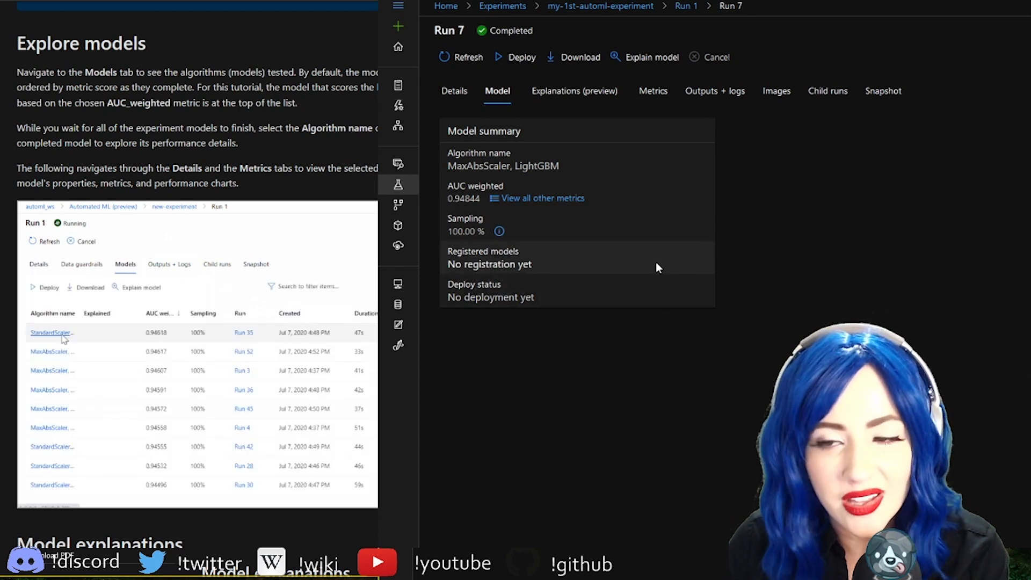
left_click(51, 332)
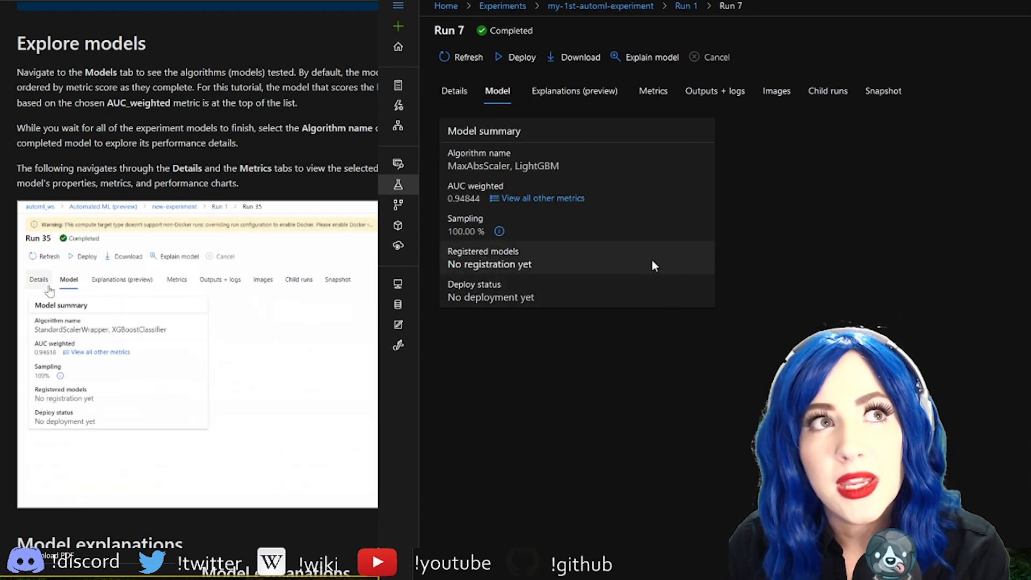
left_click(38, 279)
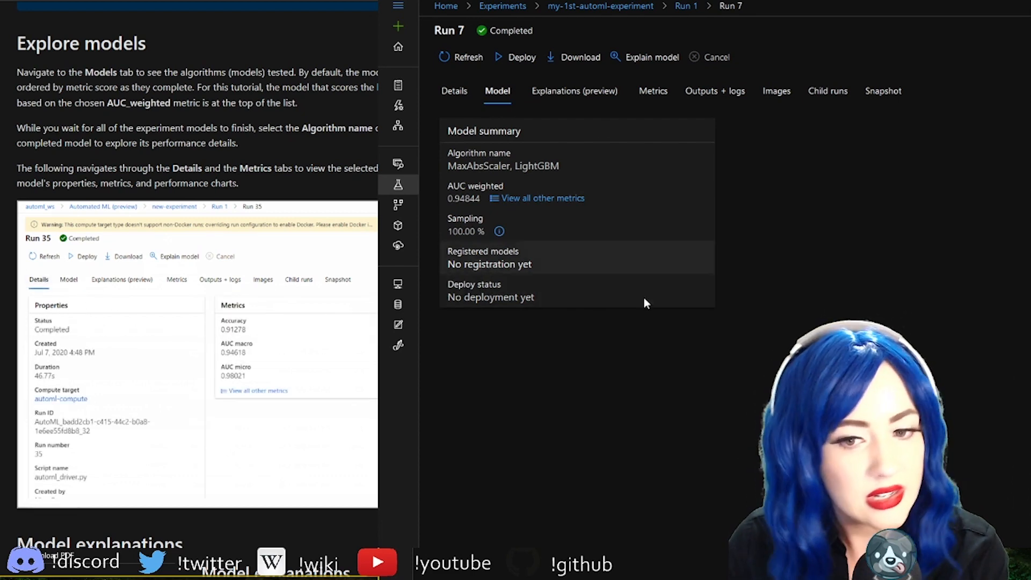
- Create an explanation run for Run 7's LightGBM model on the waffles cluster
left_click(651, 58)
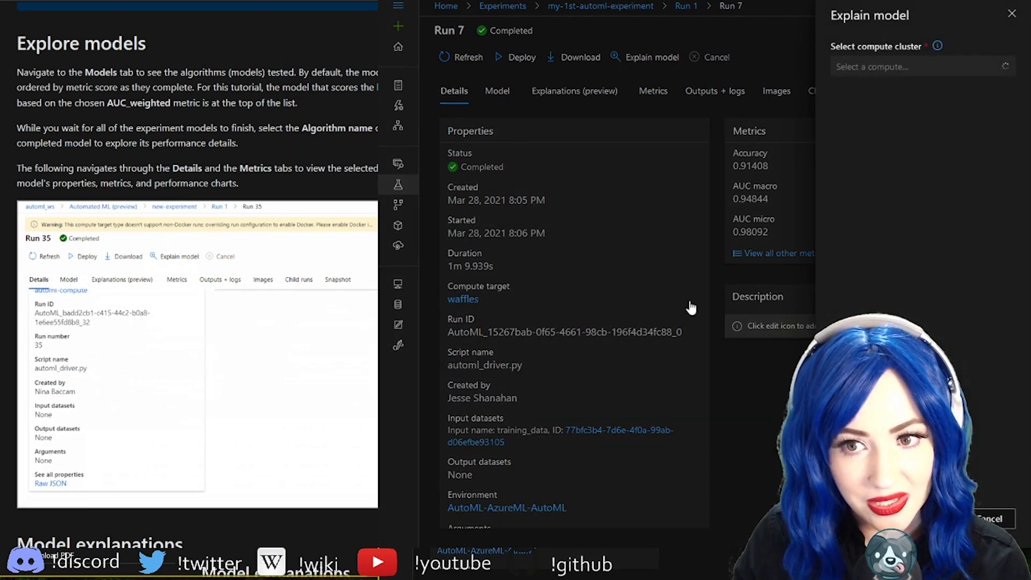
left_click(920, 66)
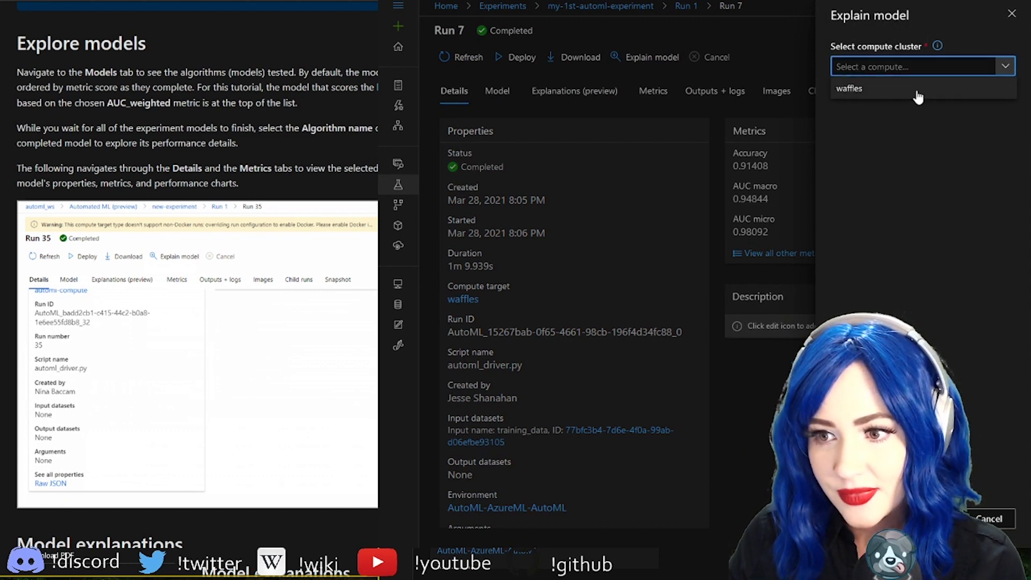
left_click(849, 88)
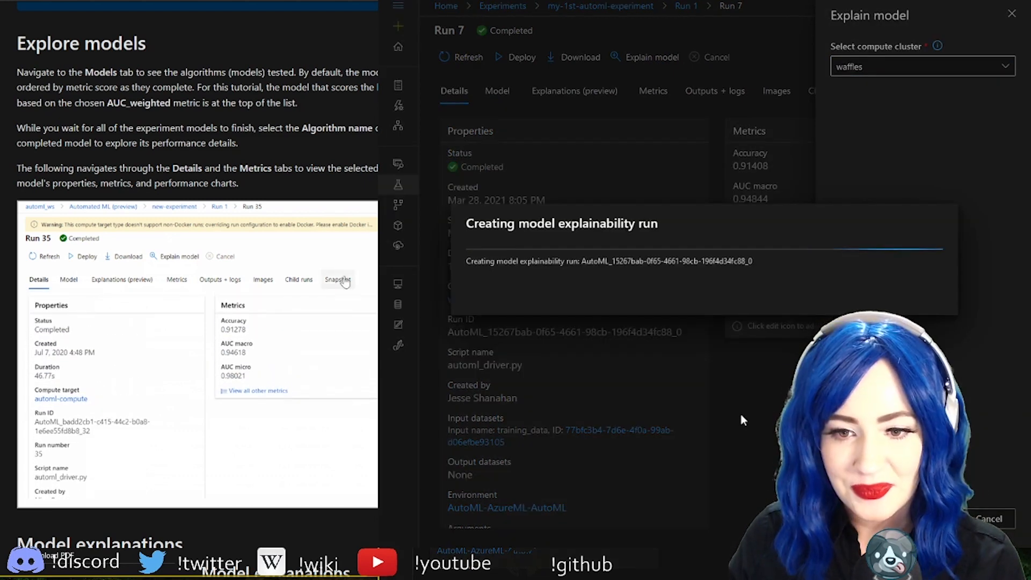
left_click(176, 279)
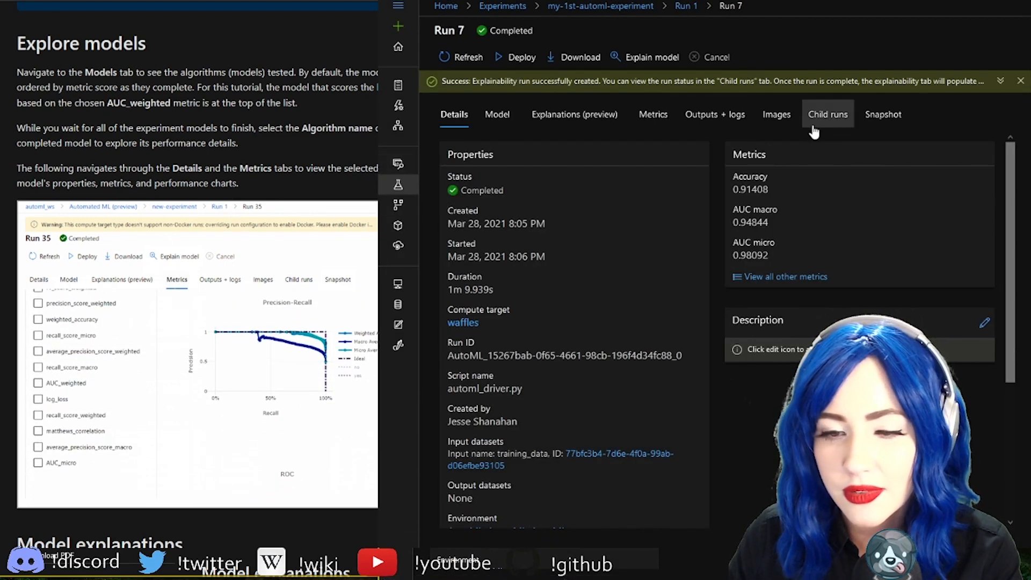
left_click(498, 114)
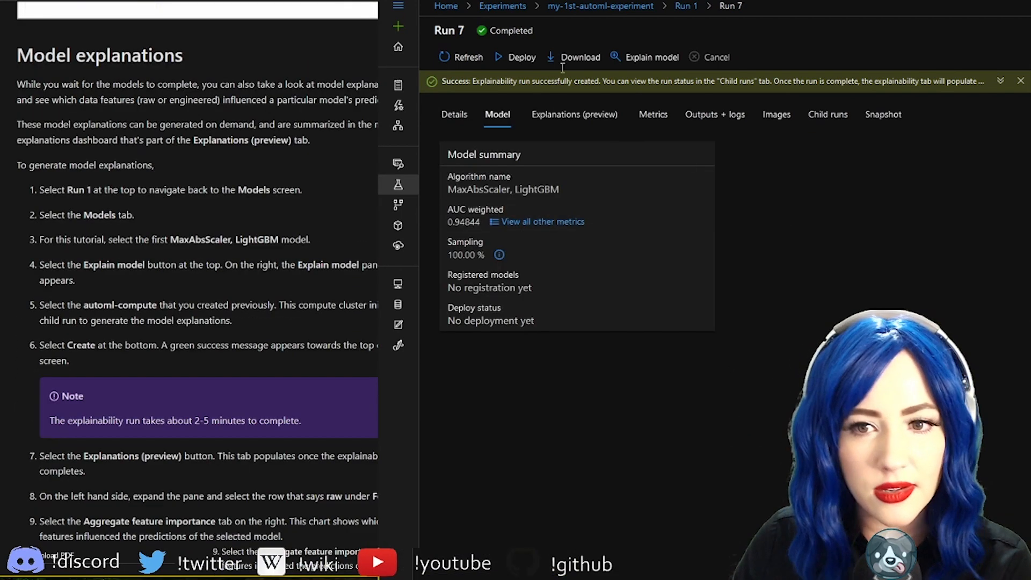
mouse_move(599, 6)
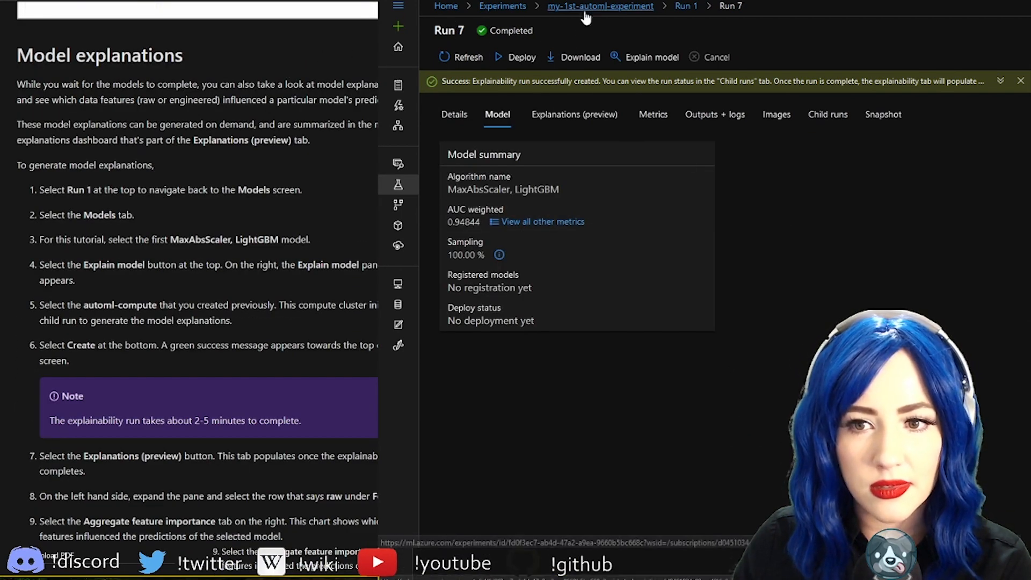
- Go from the experiment's run list through Run 1 to the top-scoring LightGBM model
left_click(600, 6)
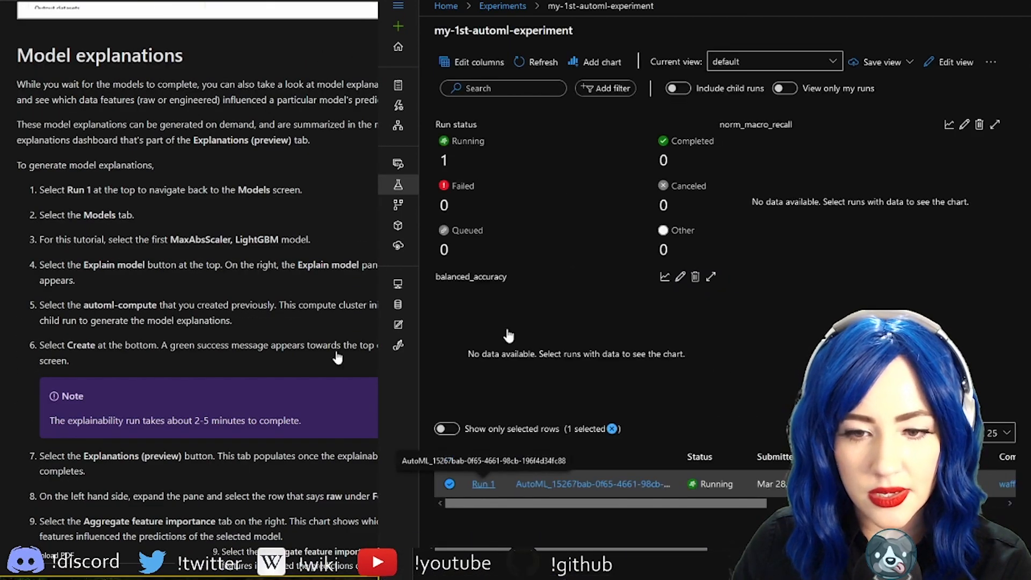
left_click(483, 484)
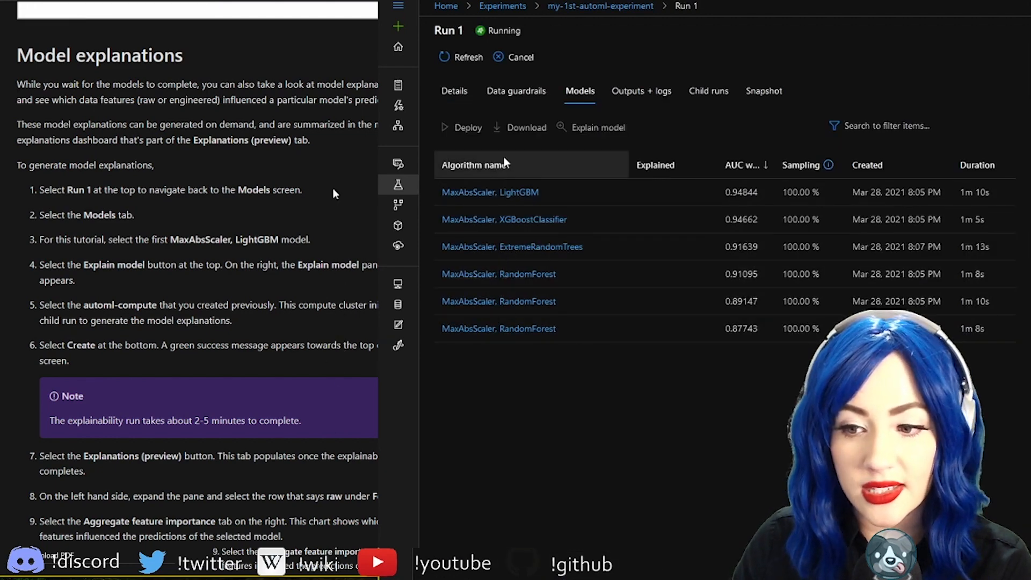
mouse_move(127, 246)
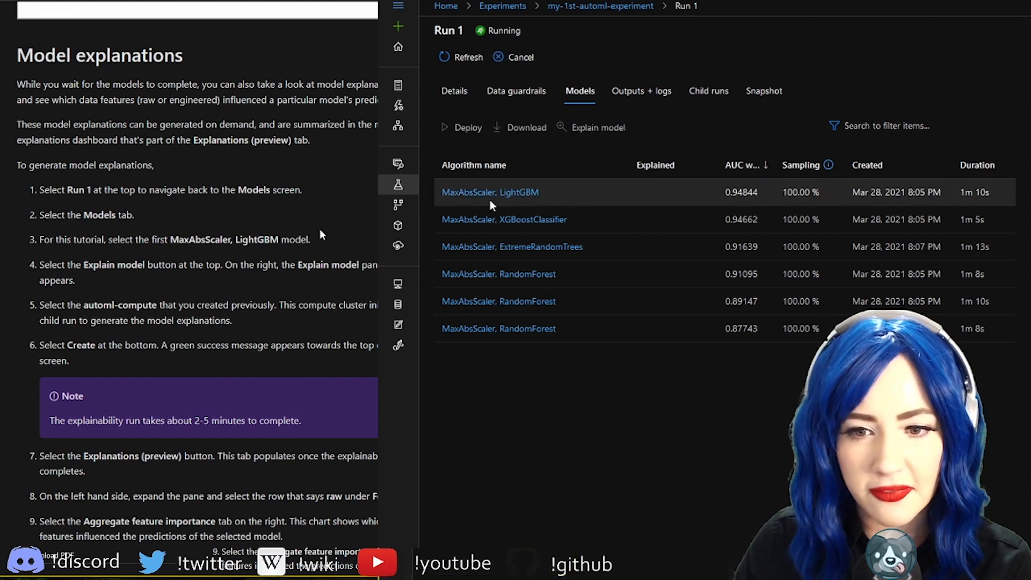
left_click(453, 91)
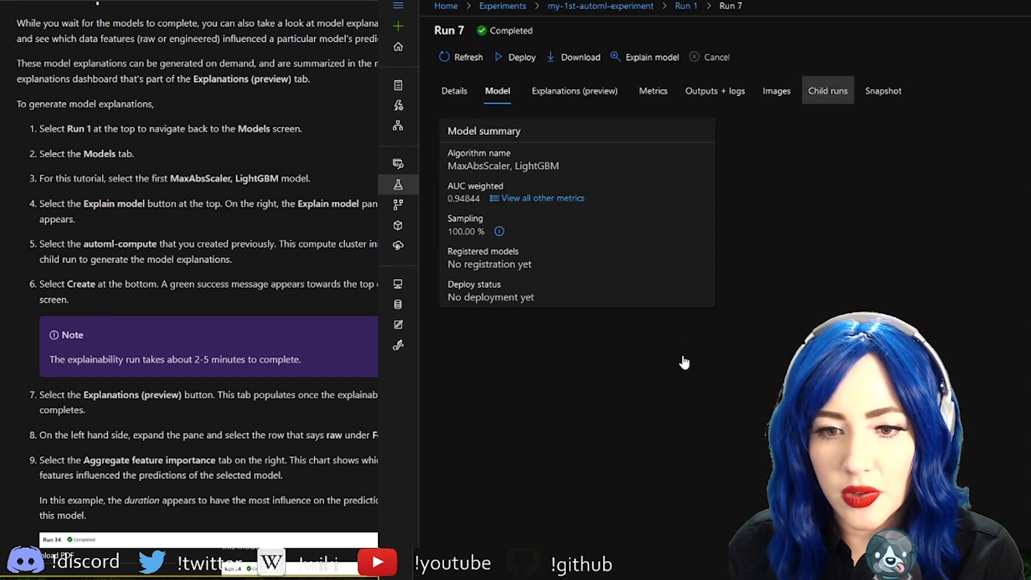
- Check queued explanation Run 15 and the waffles cluster's queue of runs
left_click(827, 90)
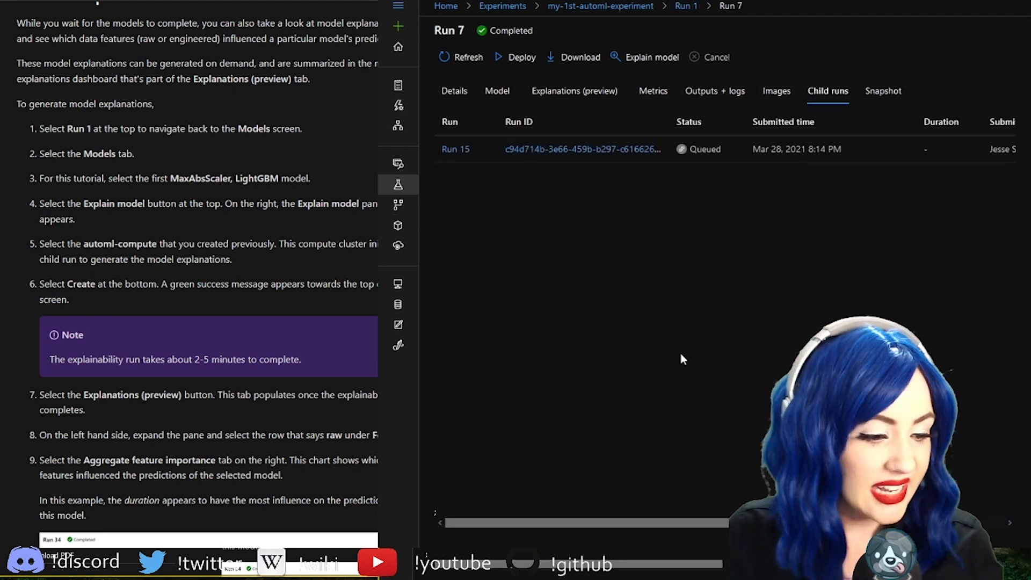
left_click(455, 149)
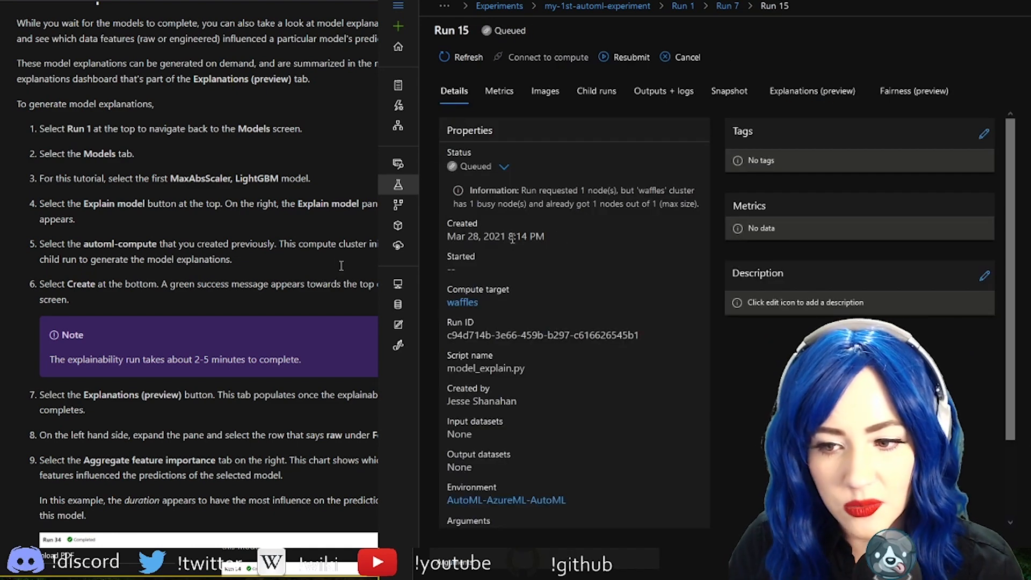
left_click(398, 284)
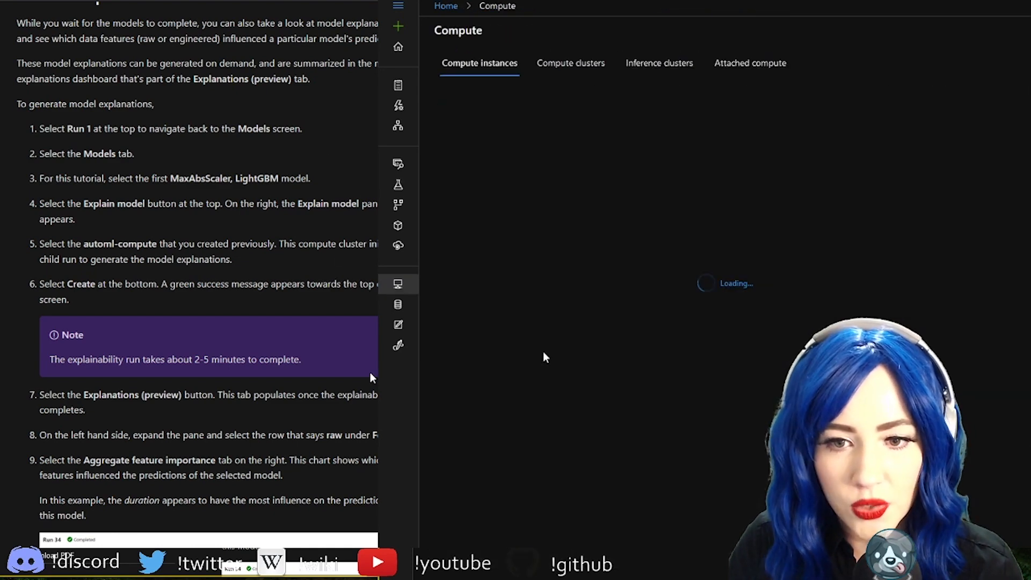
left_click(570, 63)
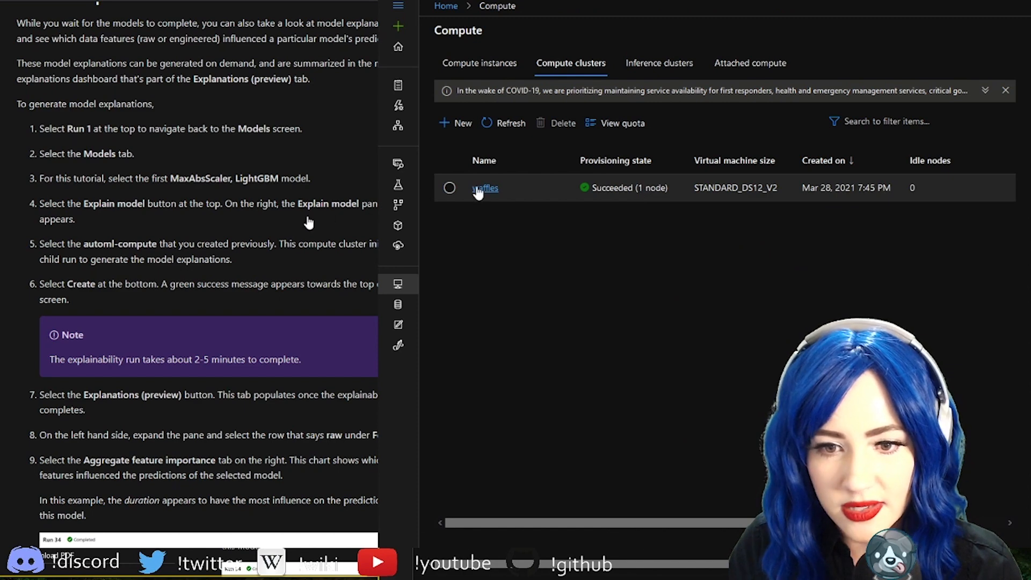
left_click(485, 188)
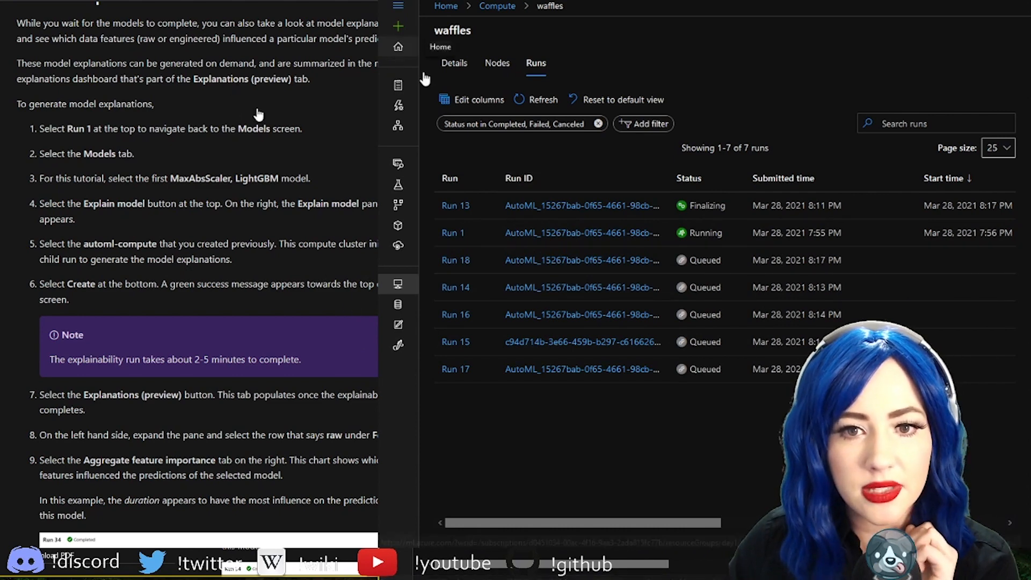
left_click(398, 46)
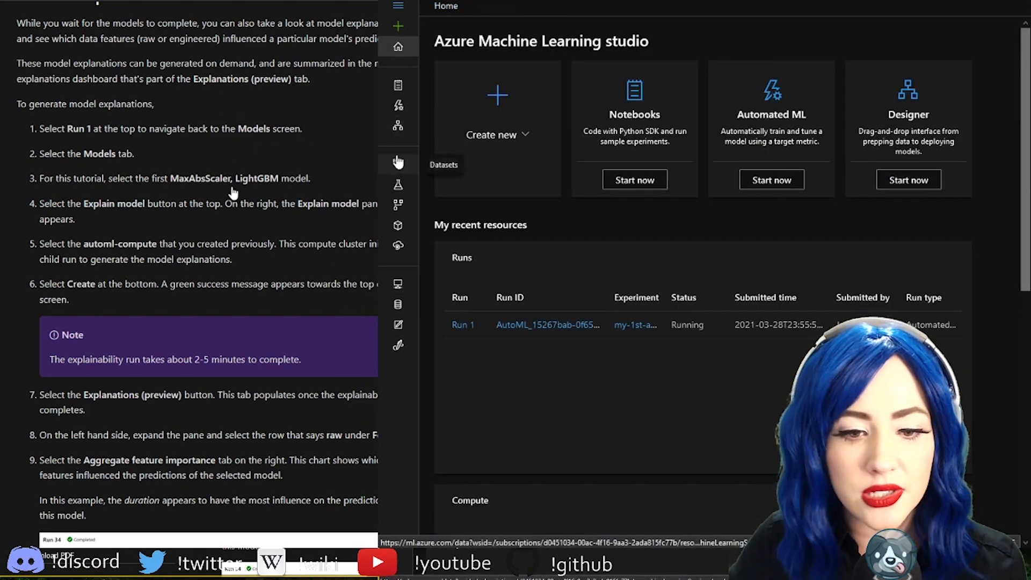
- From Home, open Run 1's MaxAbsScaler, LightGBM model explanation
scroll("down", 3)
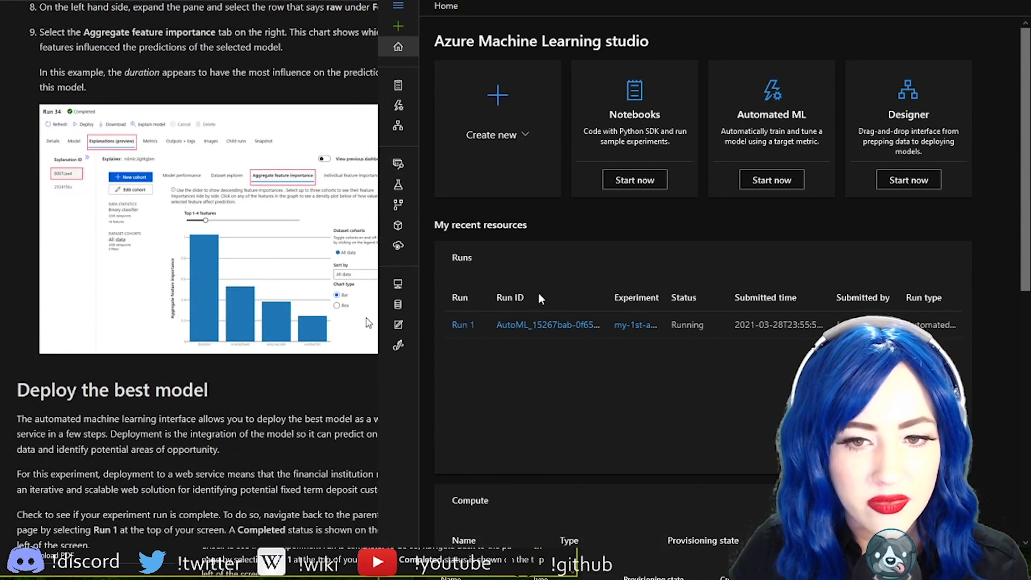
left_click(462, 325)
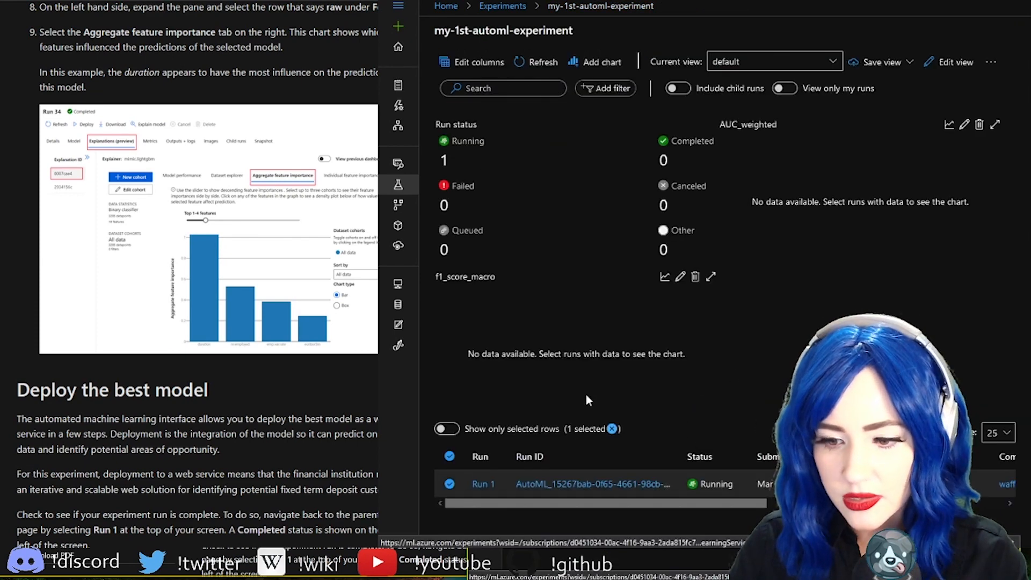
left_click(483, 484)
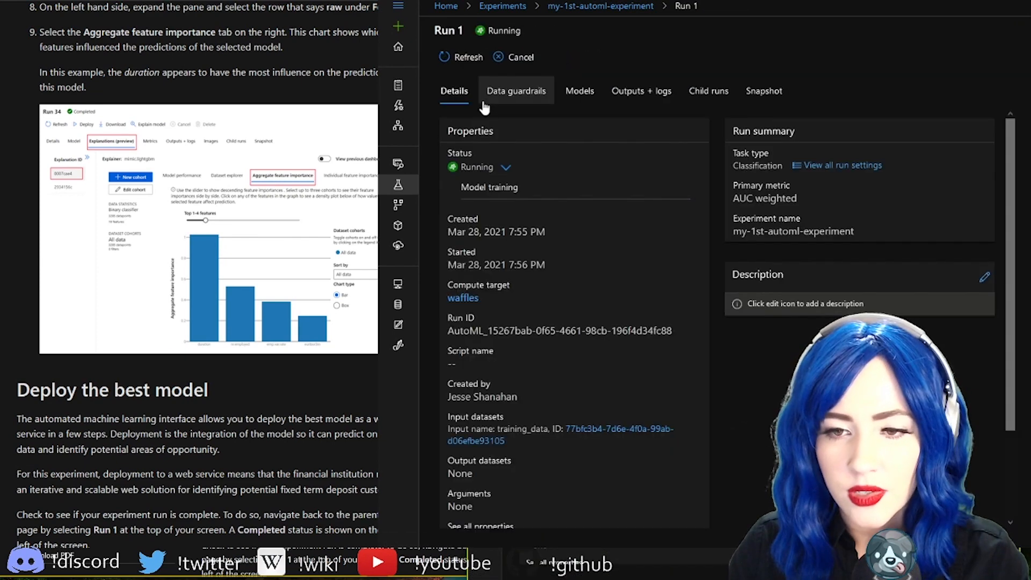
left_click(580, 90)
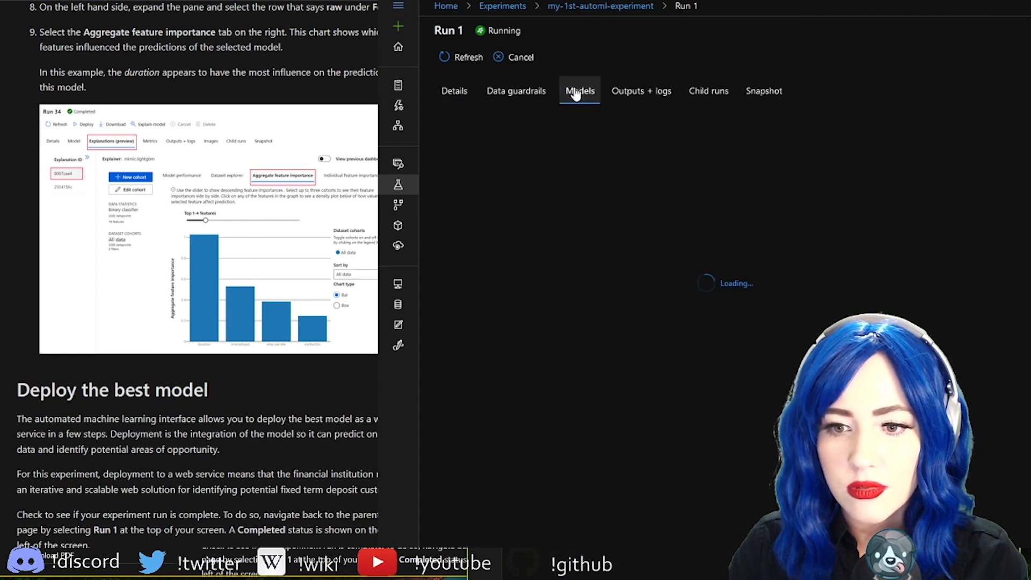
left_click(580, 91)
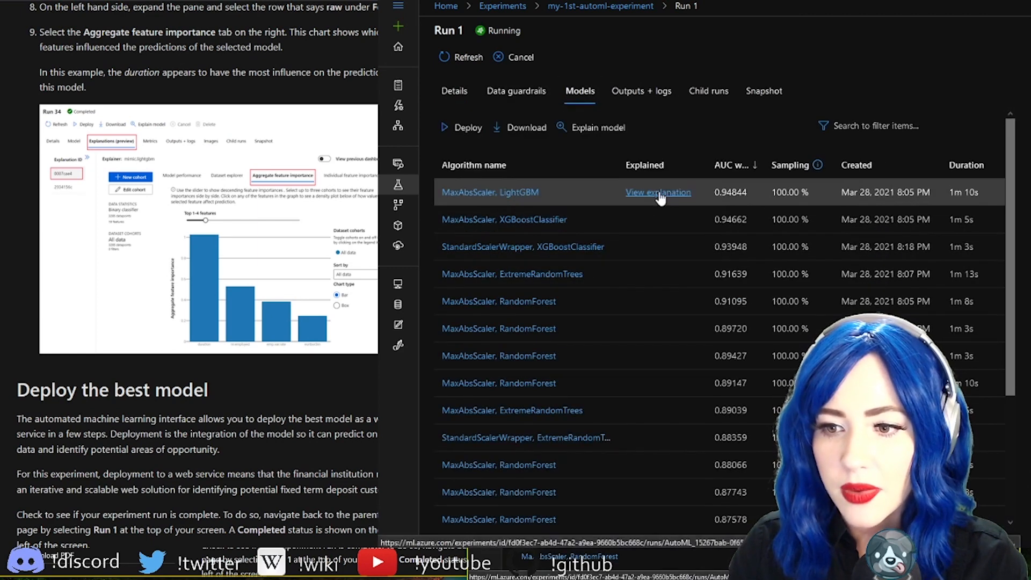
left_click(657, 192)
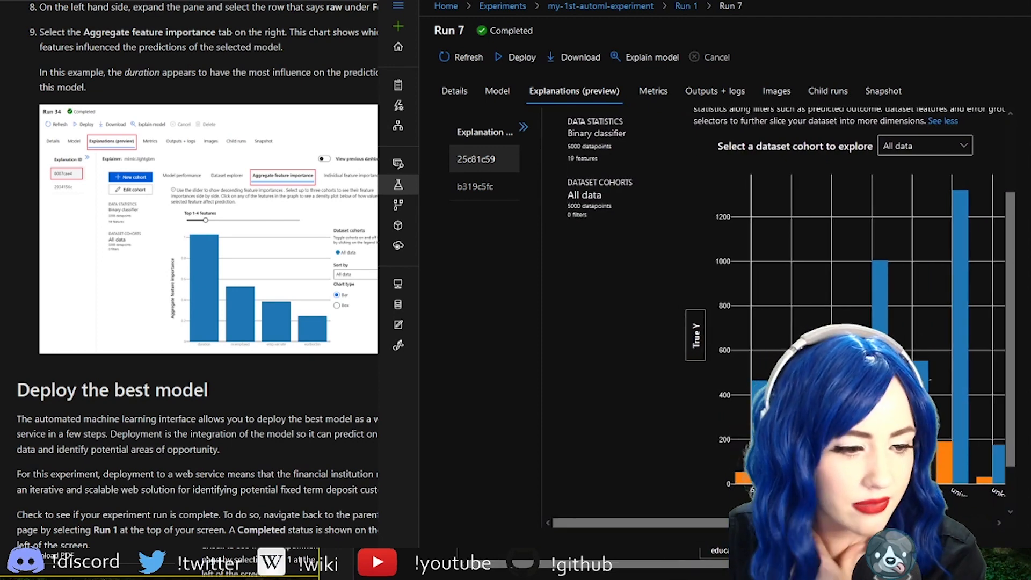
scroll("down", 3)
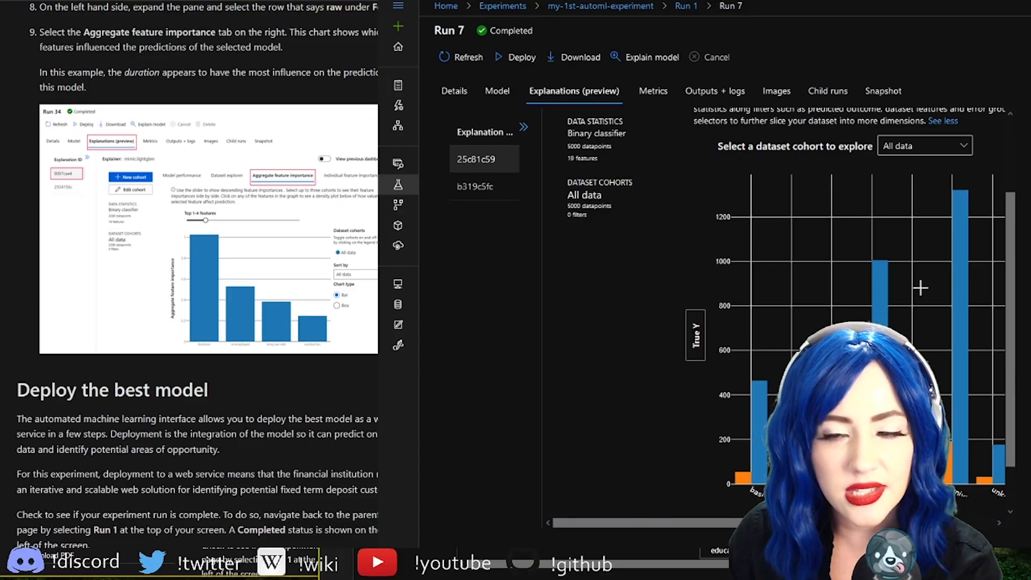
scroll("down", 3)
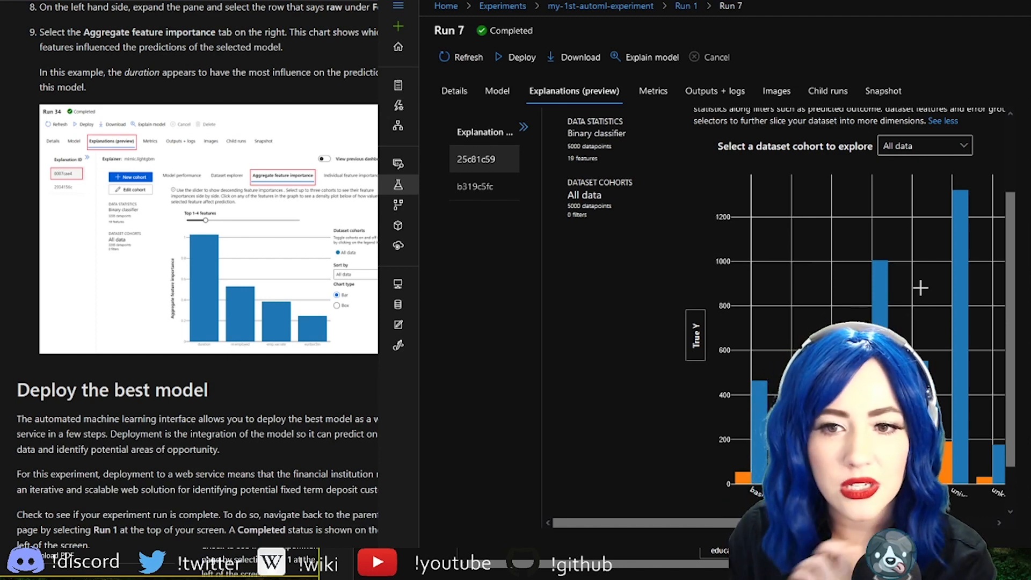
left_click(653, 91)
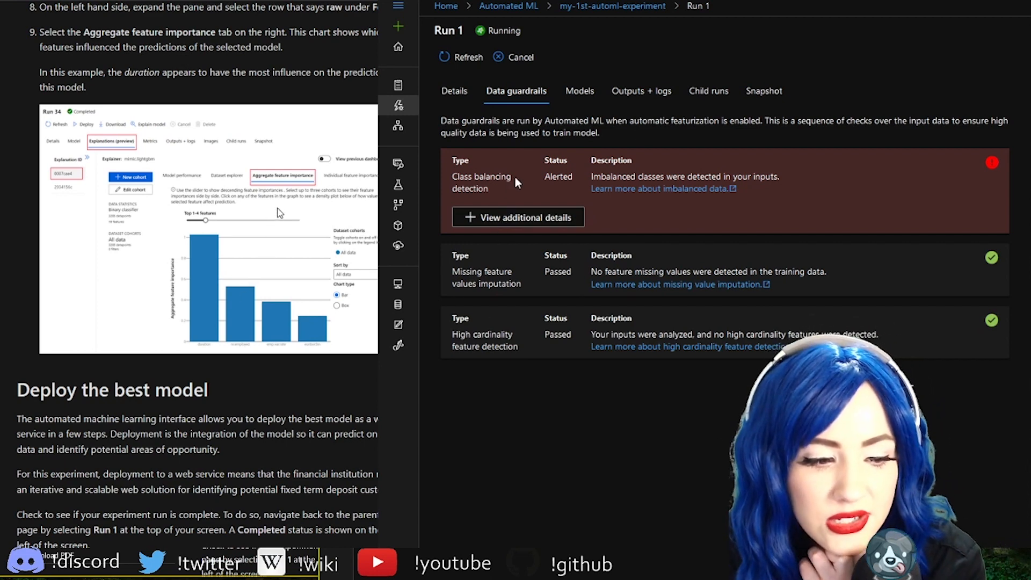
mouse_move(543, 298)
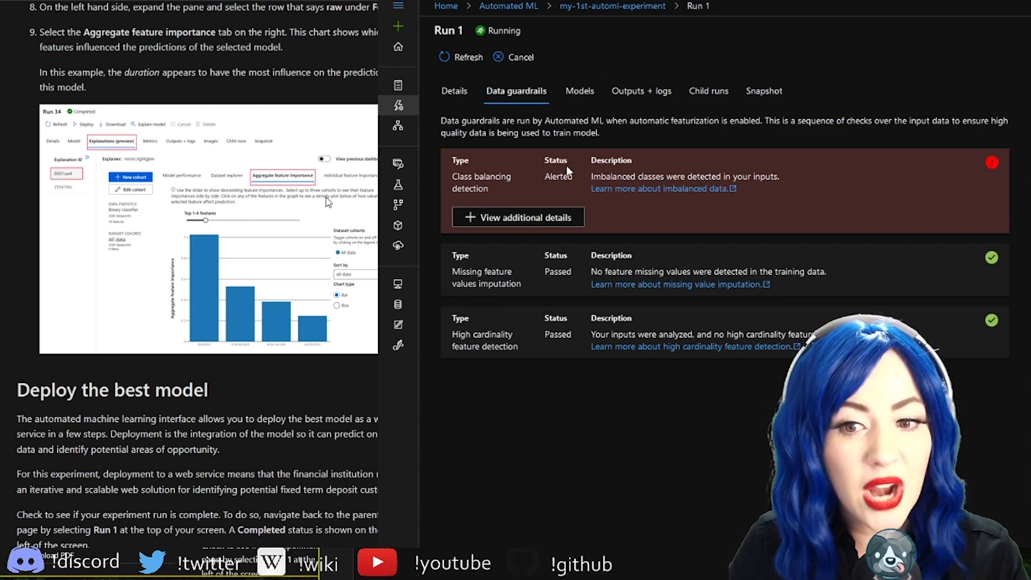
- Review Run 1's class balancing alert and read more about imbalanced data
left_click(519, 217)
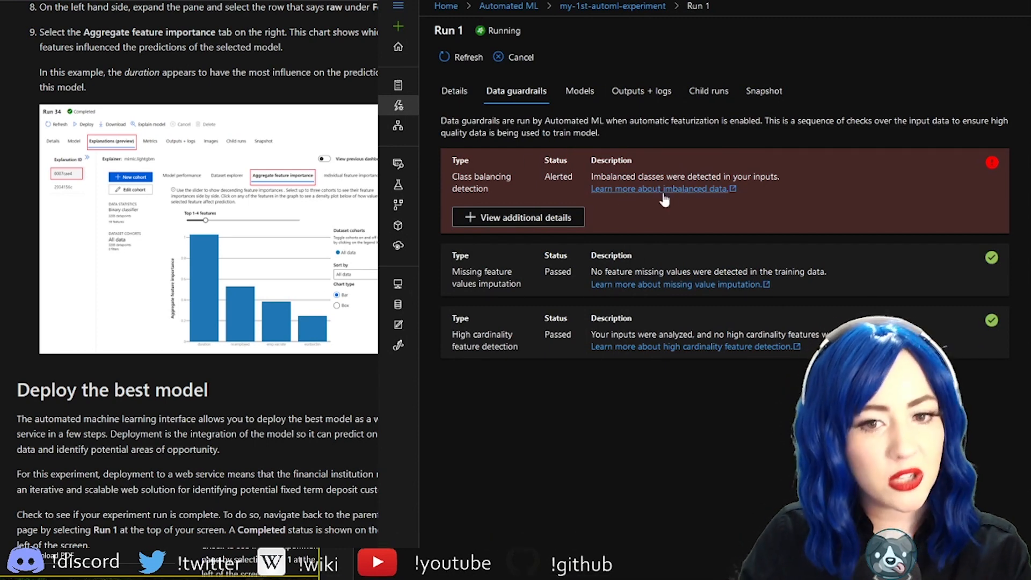
left_click(660, 189)
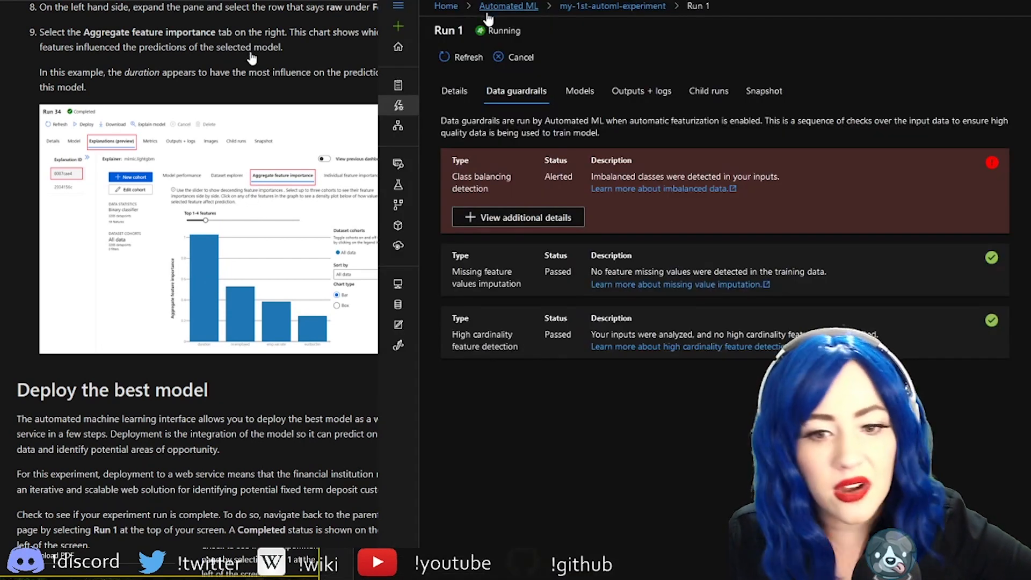
mouse_move(250, 61)
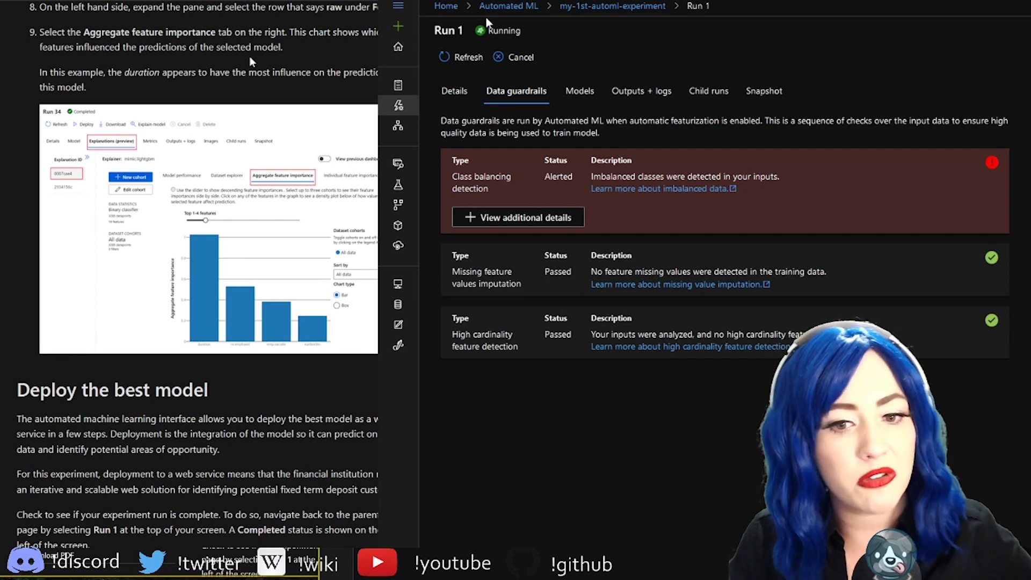
mouse_move(598, 156)
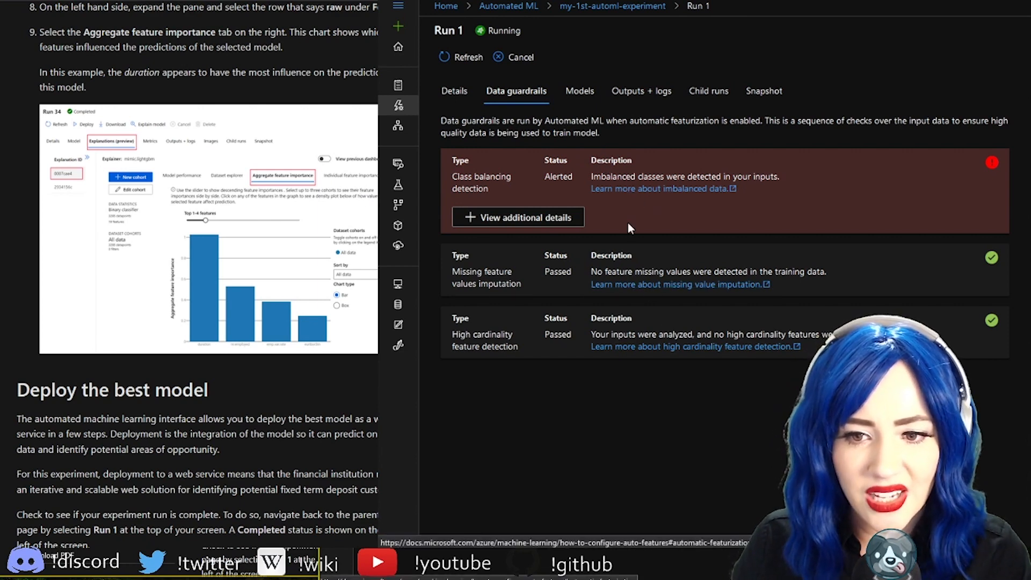
mouse_move(655, 218)
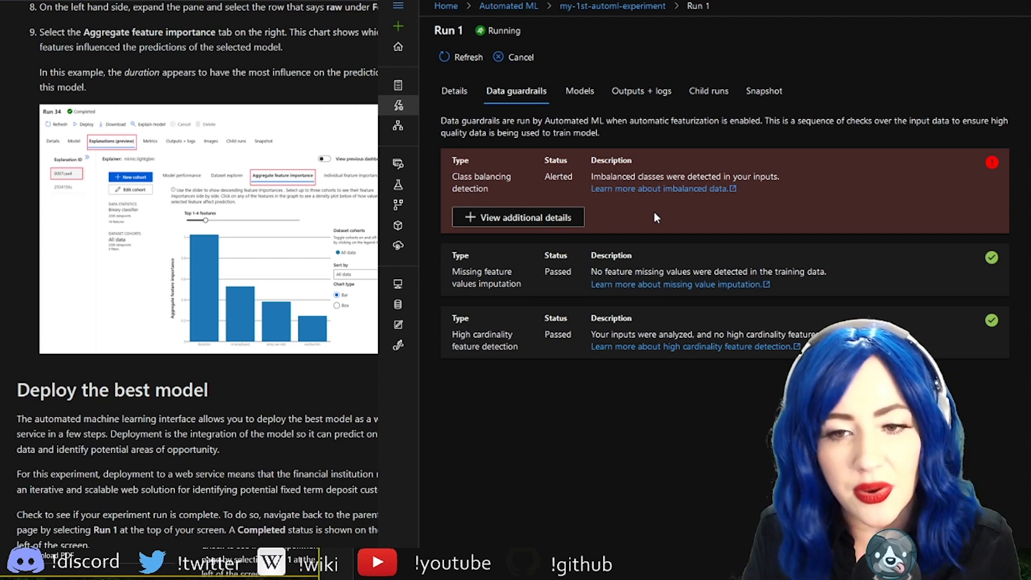
mouse_move(708, 91)
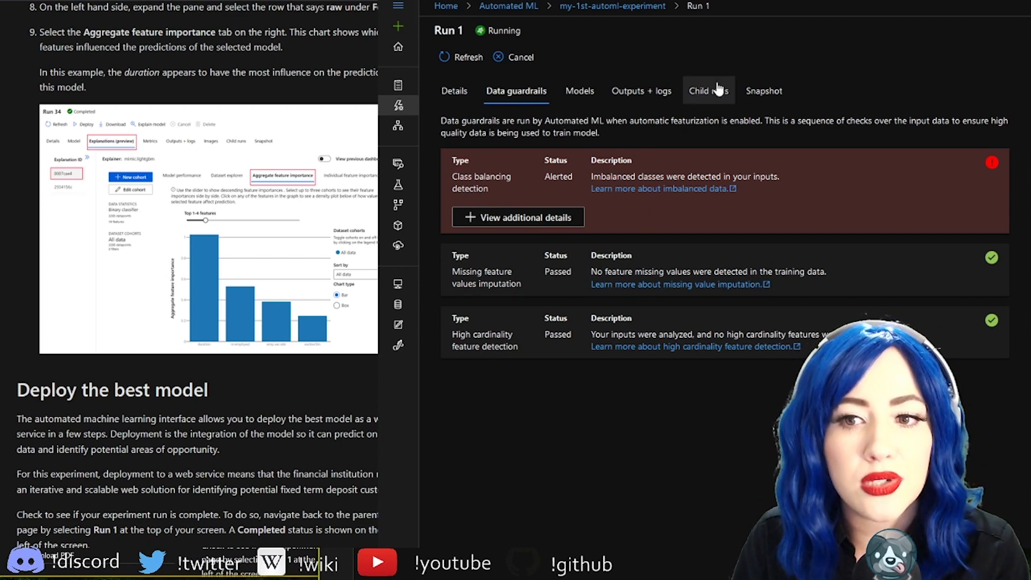
- Scroll through Run 1's list of trained models
left_click(579, 91)
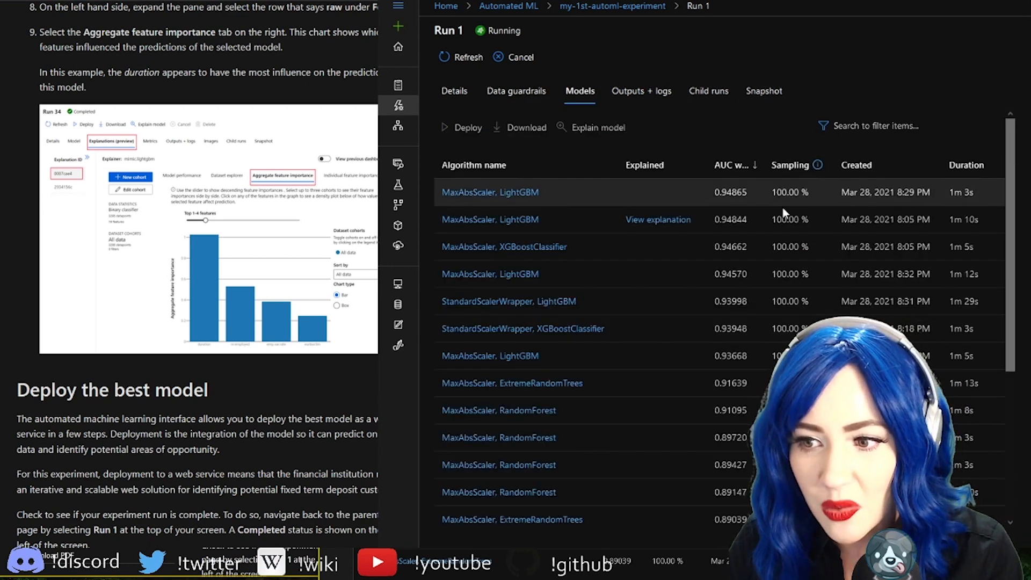
scroll("down", 3)
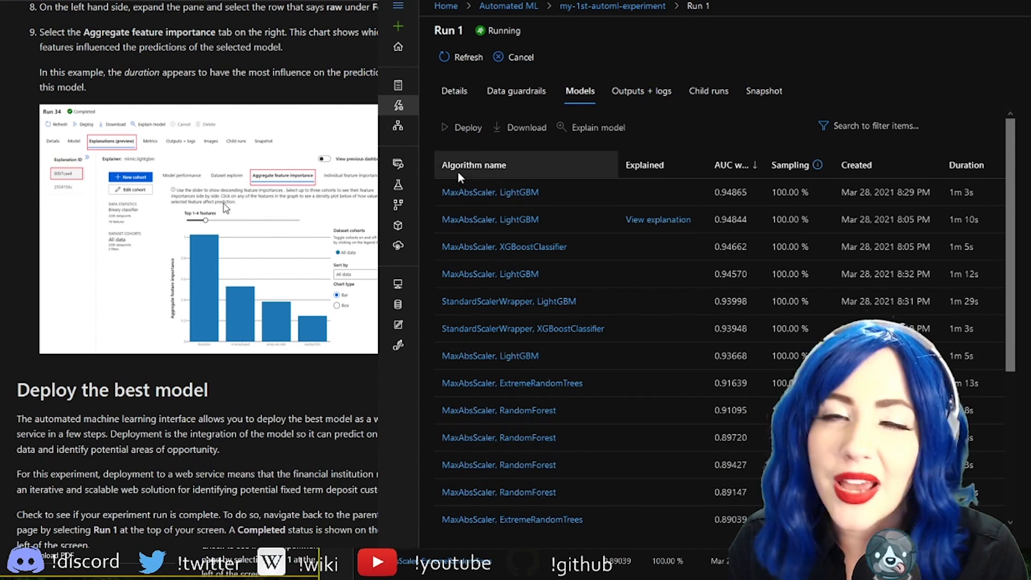
scroll("down", 3)
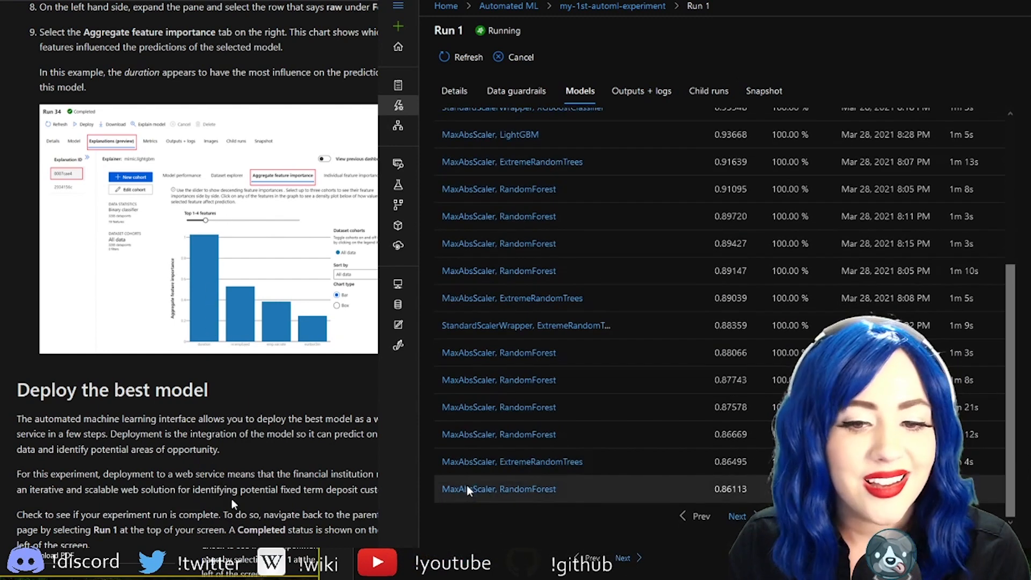
scroll("up", 3)
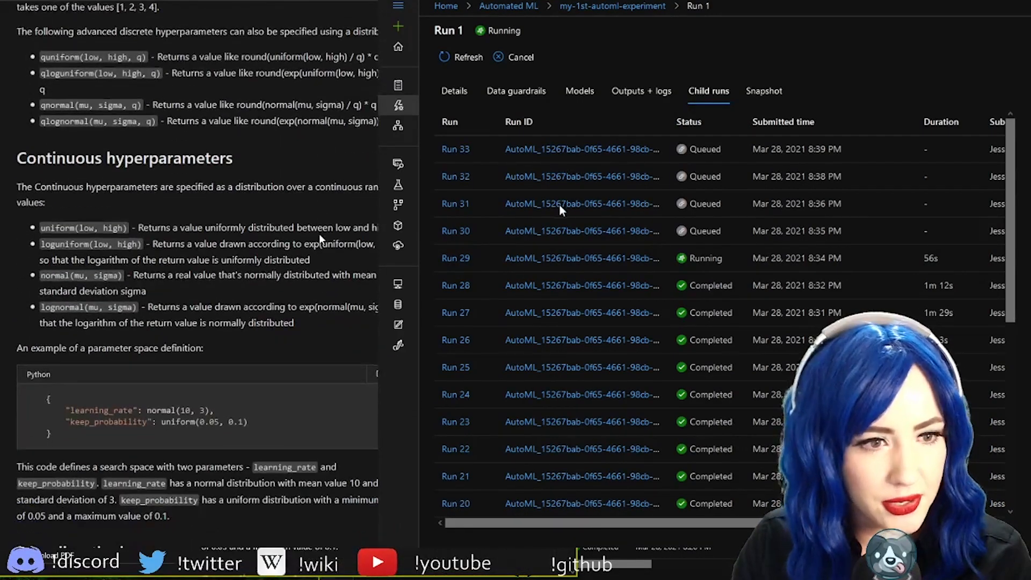
scroll("up", 3)
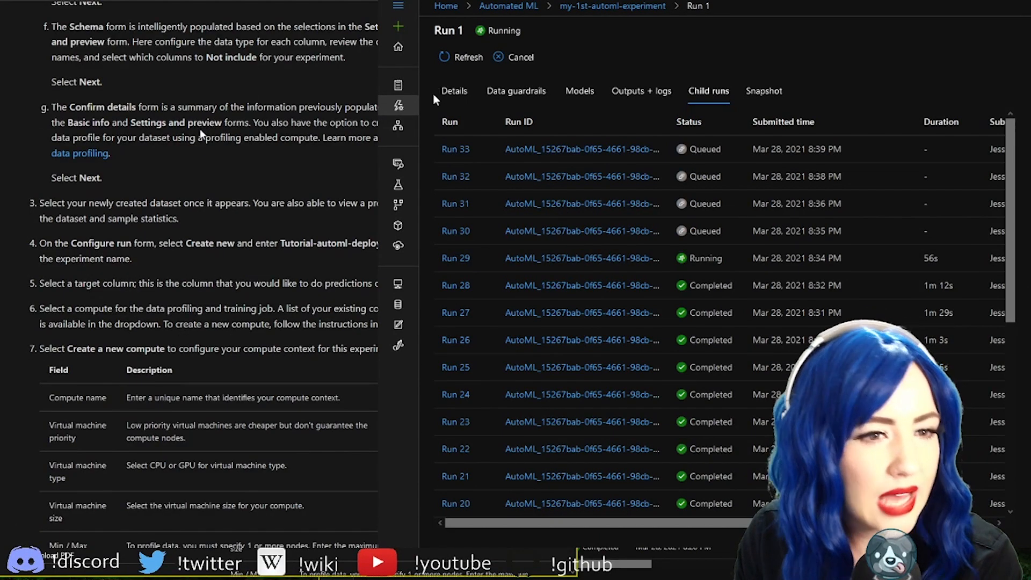
mouse_move(768, 56)
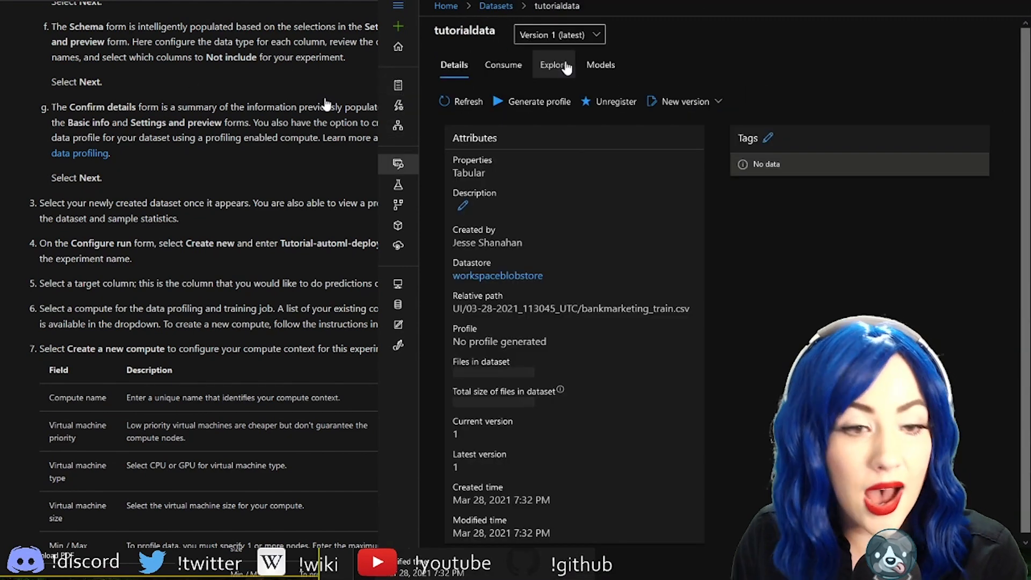
- Generate a data profile for the tutorialdata dataset on the waffles compute
left_click(553, 65)
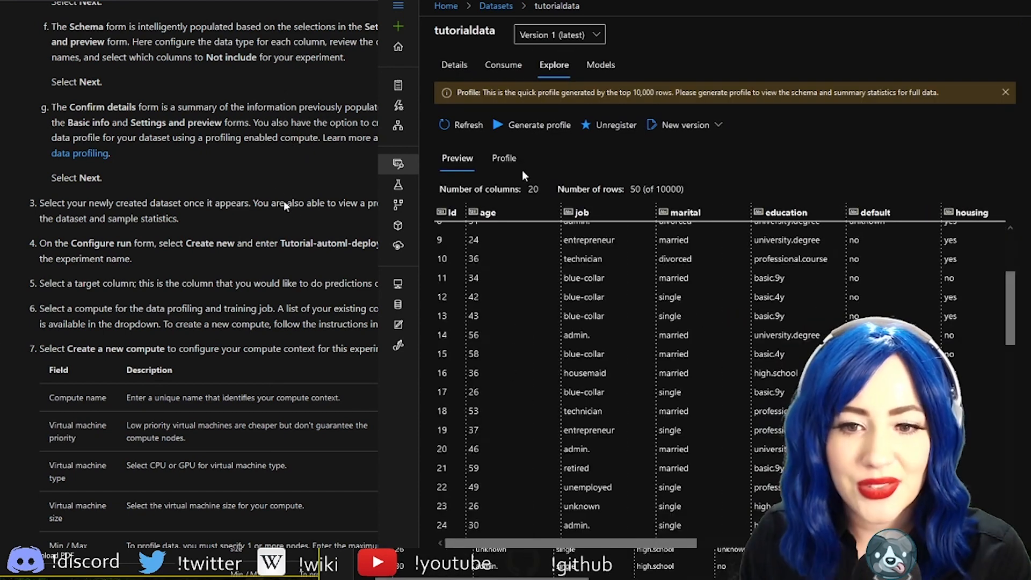
scroll("up", 3)
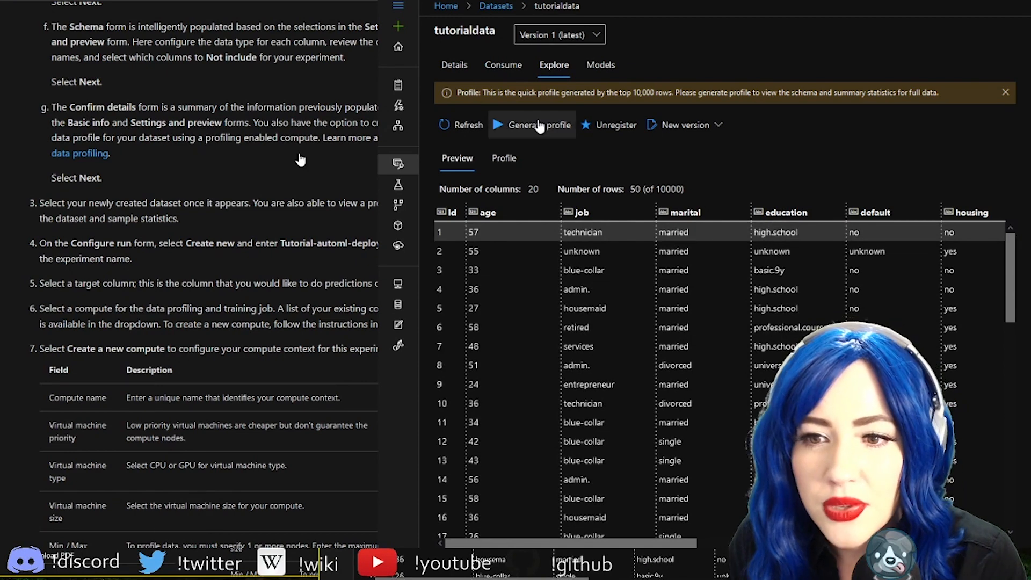
left_click(531, 125)
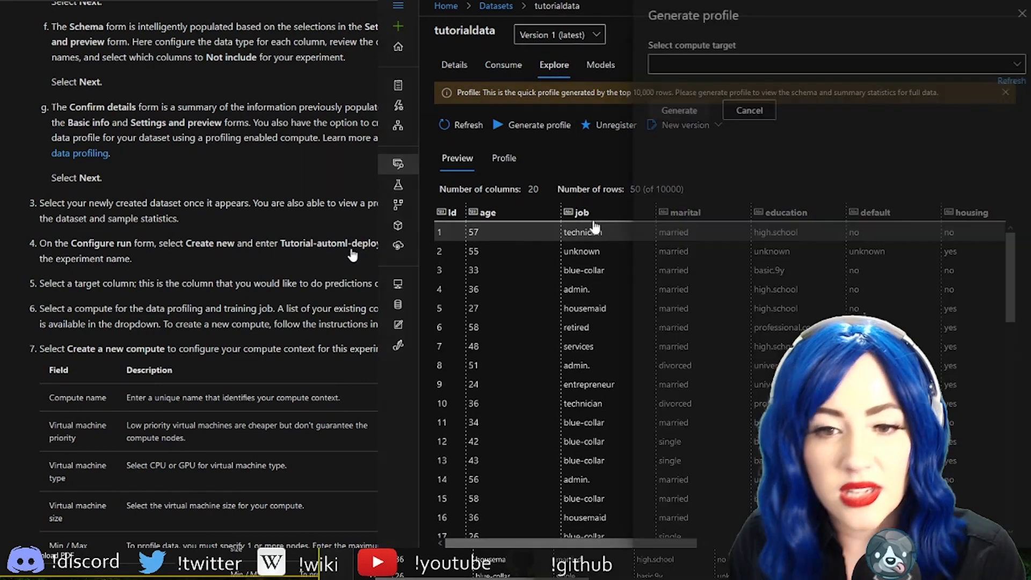
left_click(828, 64)
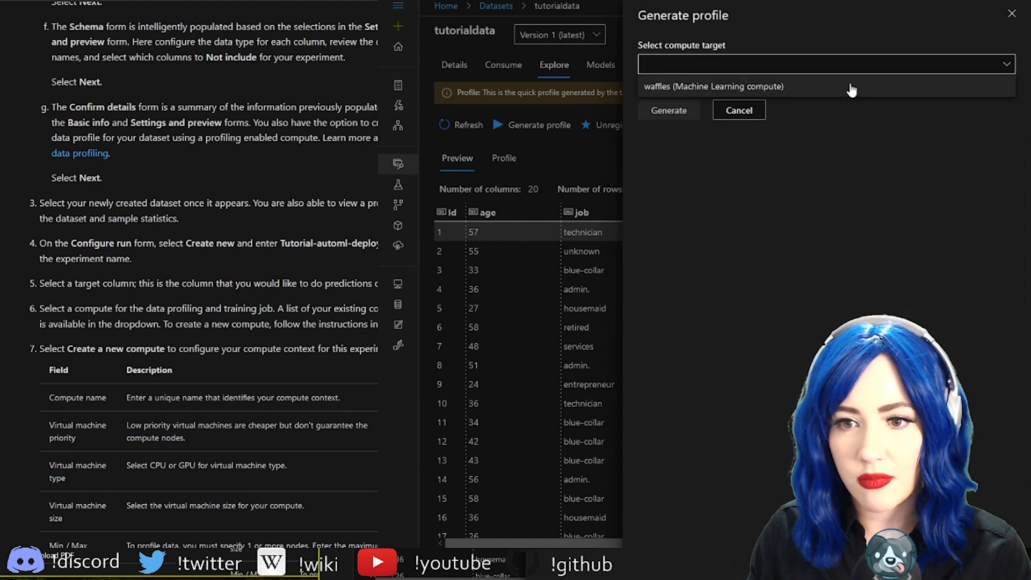
left_click(714, 86)
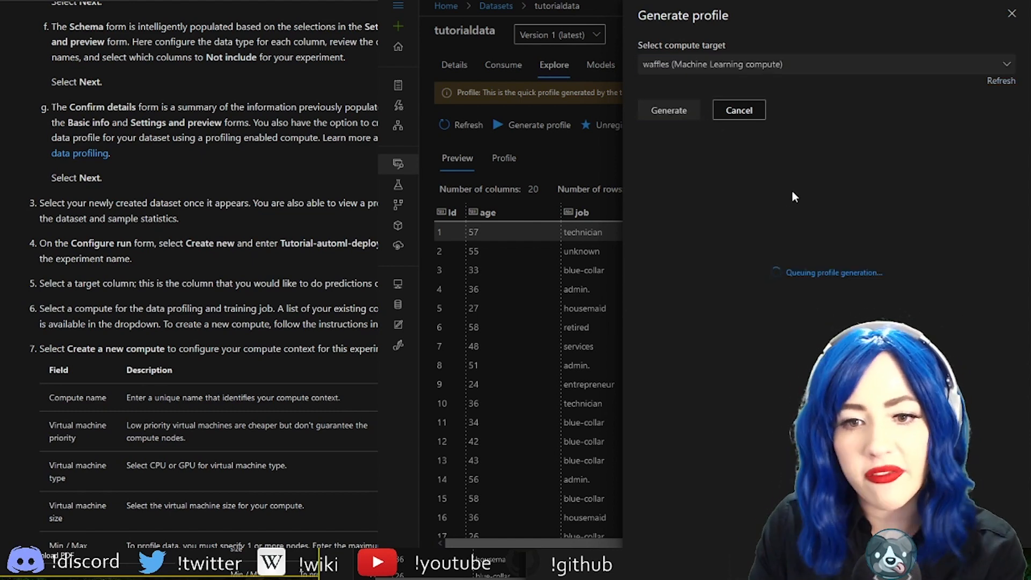
left_click(668, 109)
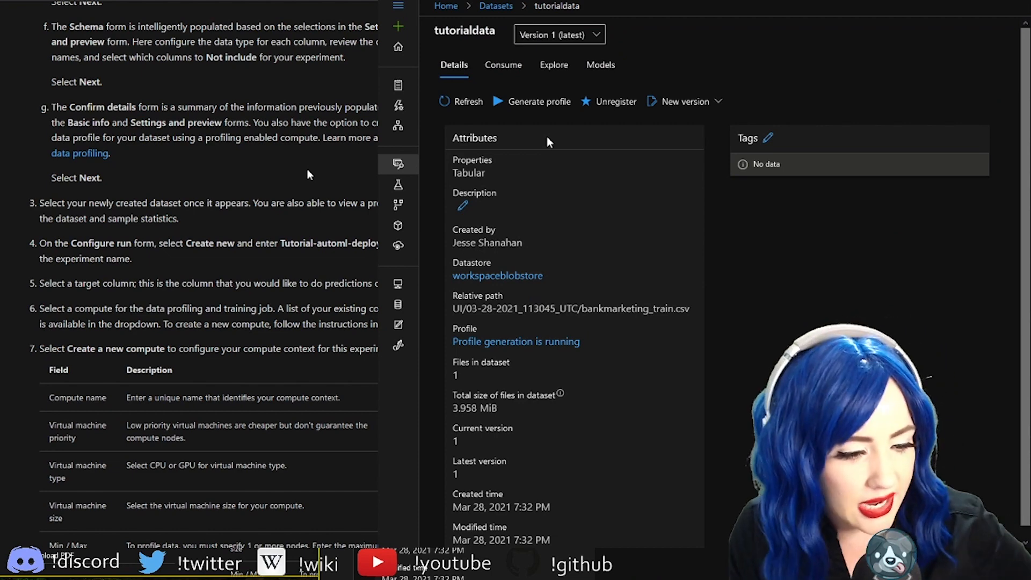
left_click(398, 46)
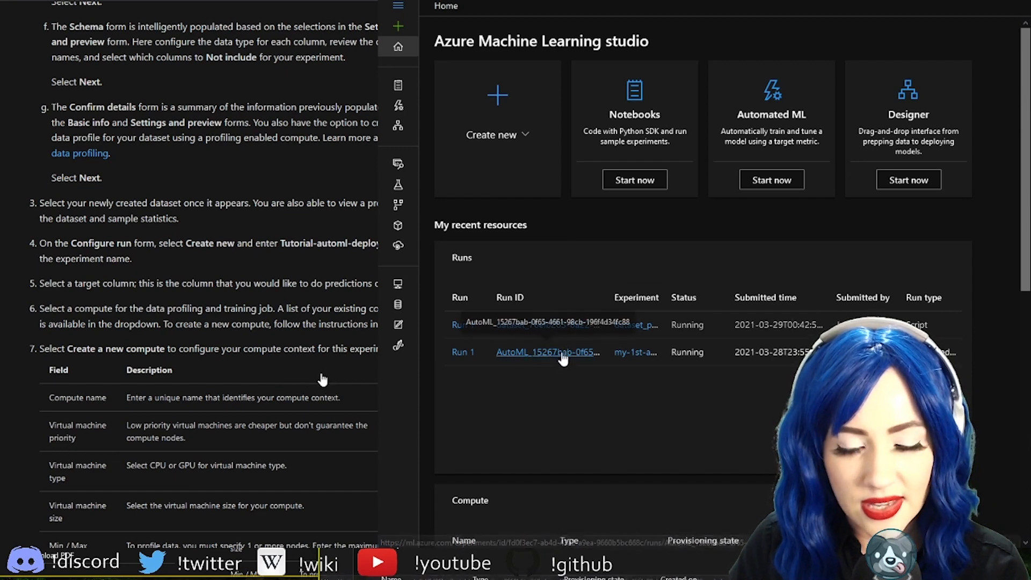
- Browse Run 1's models to find StackEnsemble leading at 0.94966 AUC weighted
left_click(547, 352)
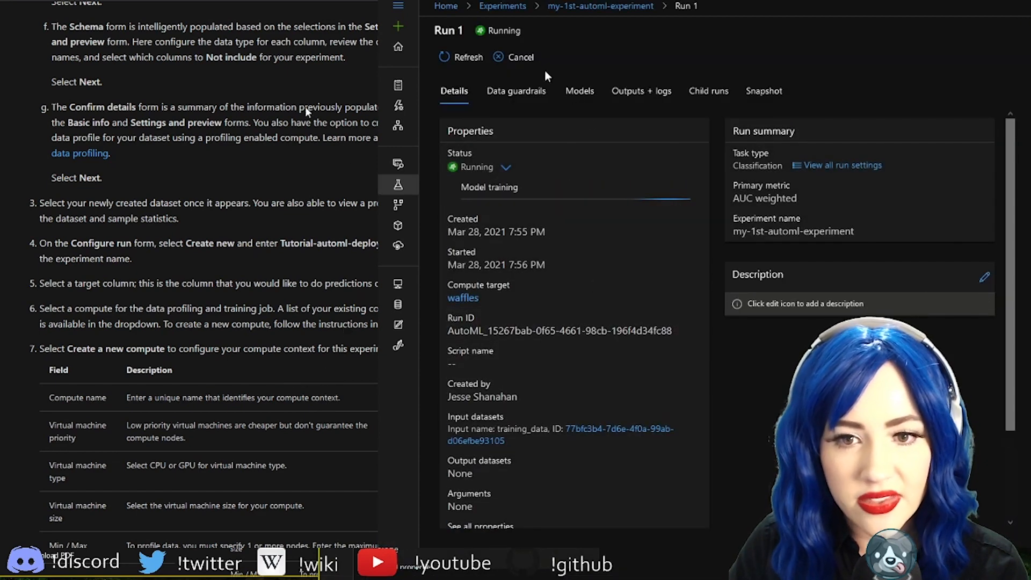
left_click(579, 91)
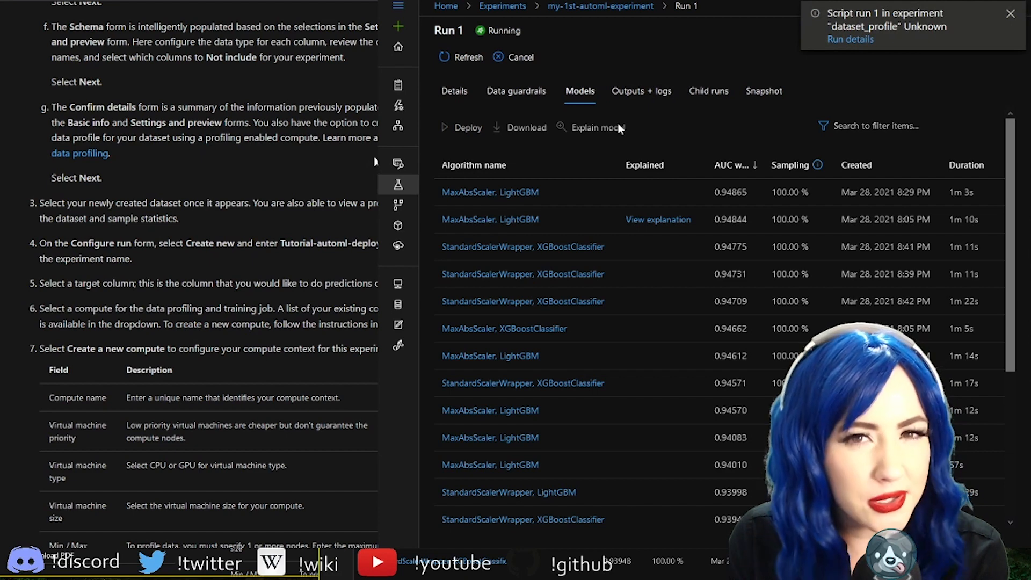
mouse_move(622, 129)
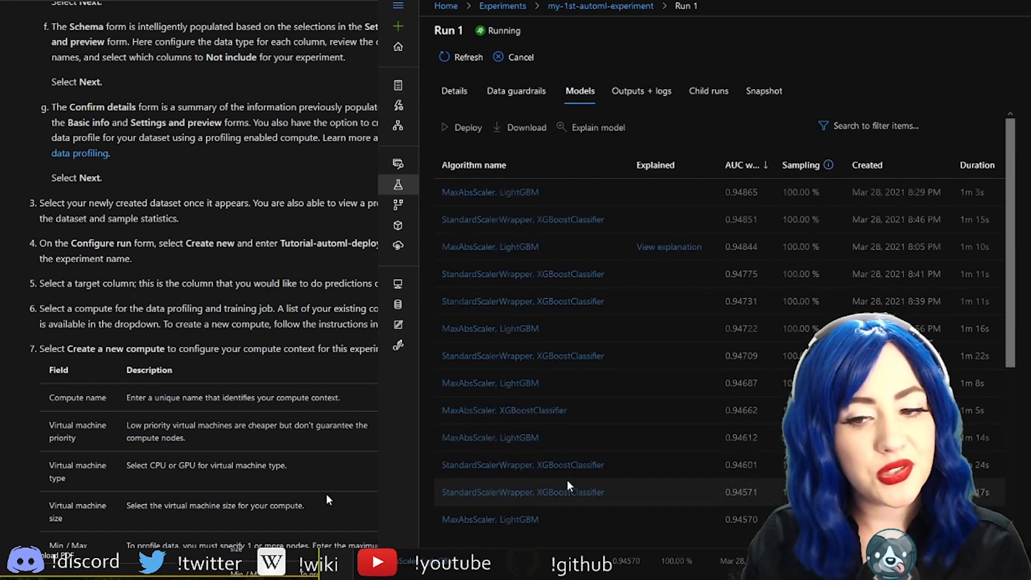
scroll("down", 3)
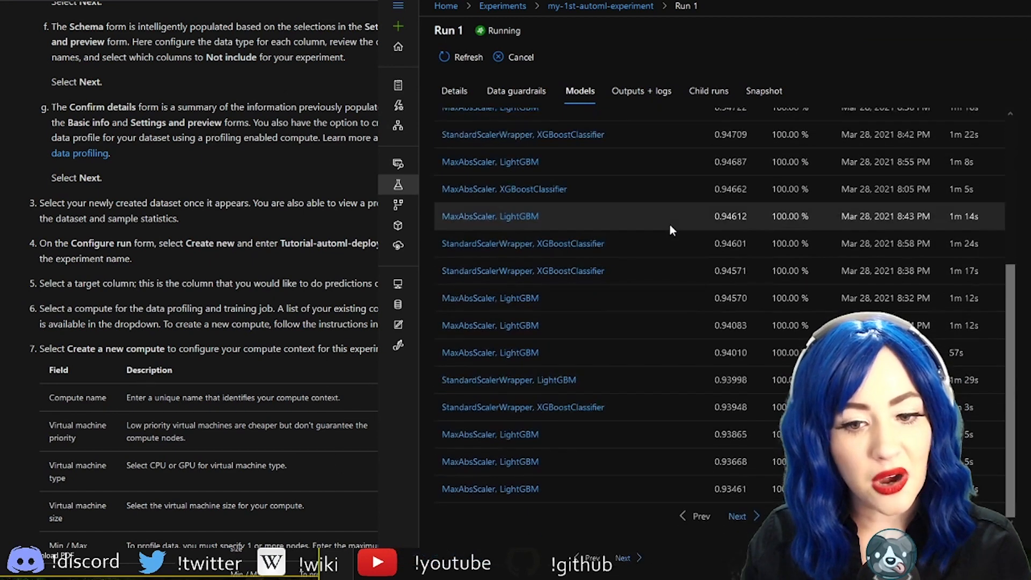
left_click(736, 516)
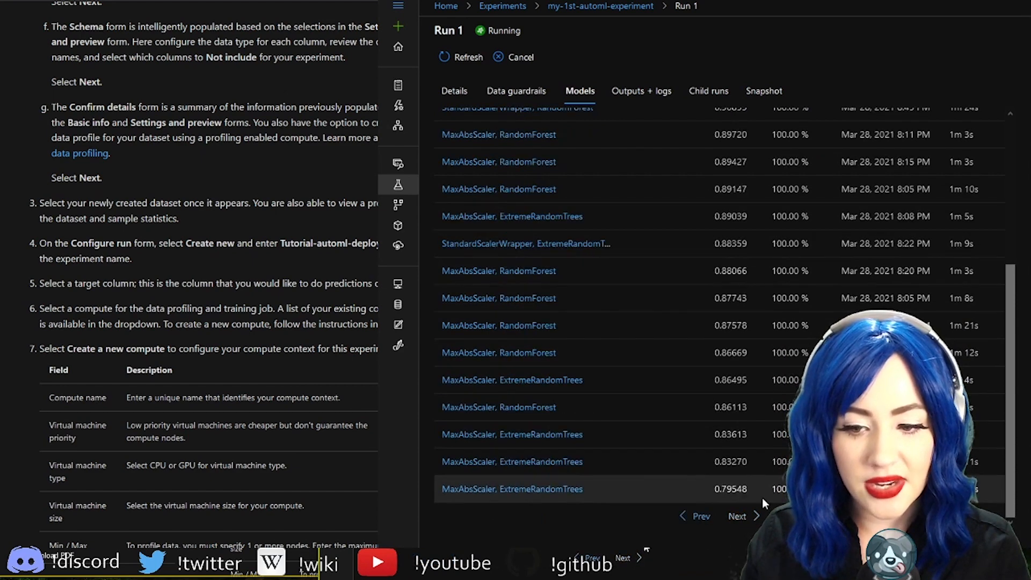
mouse_move(632, 343)
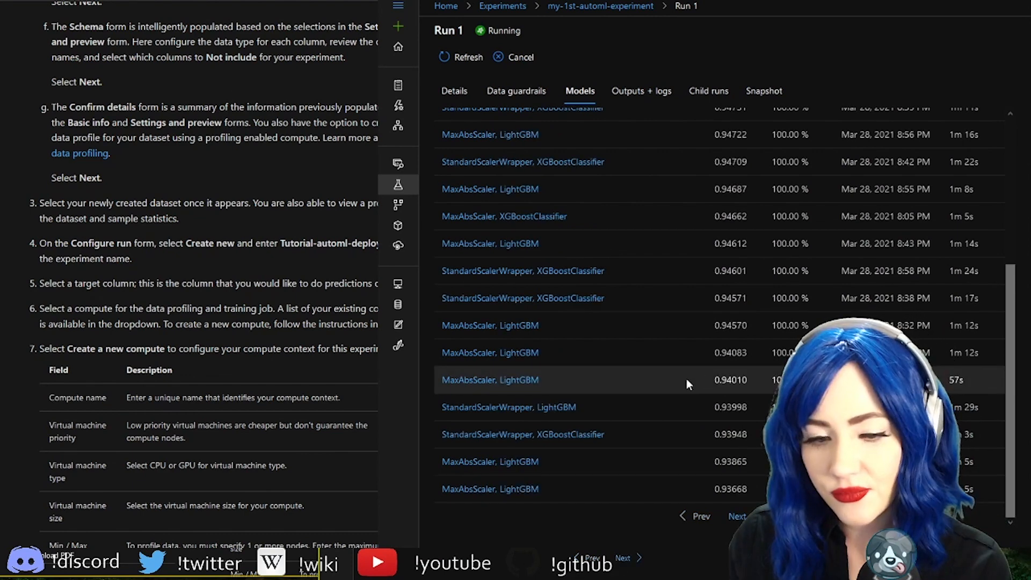
scroll("up", 3)
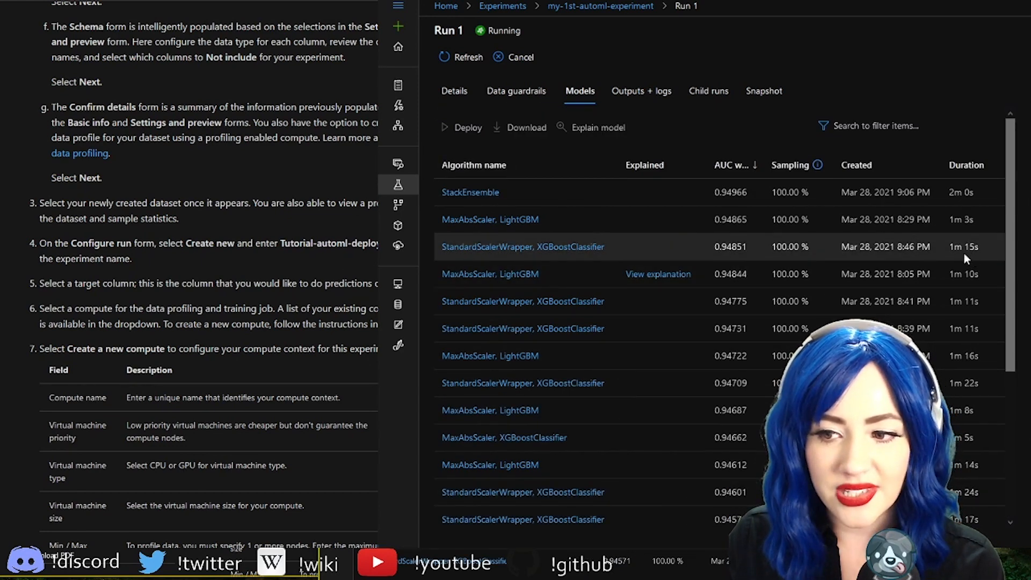
scroll("up", 3)
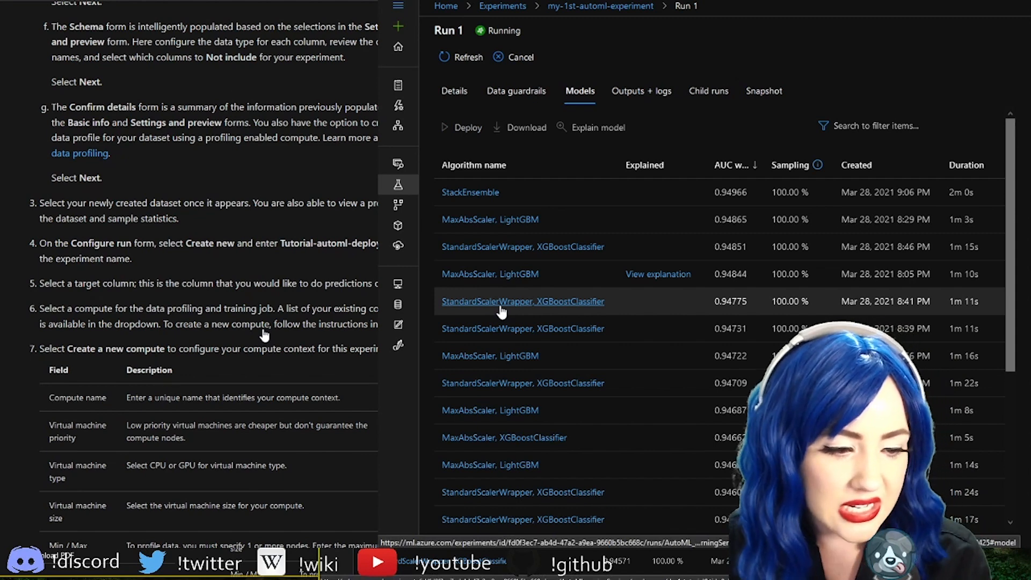
left_click(516, 91)
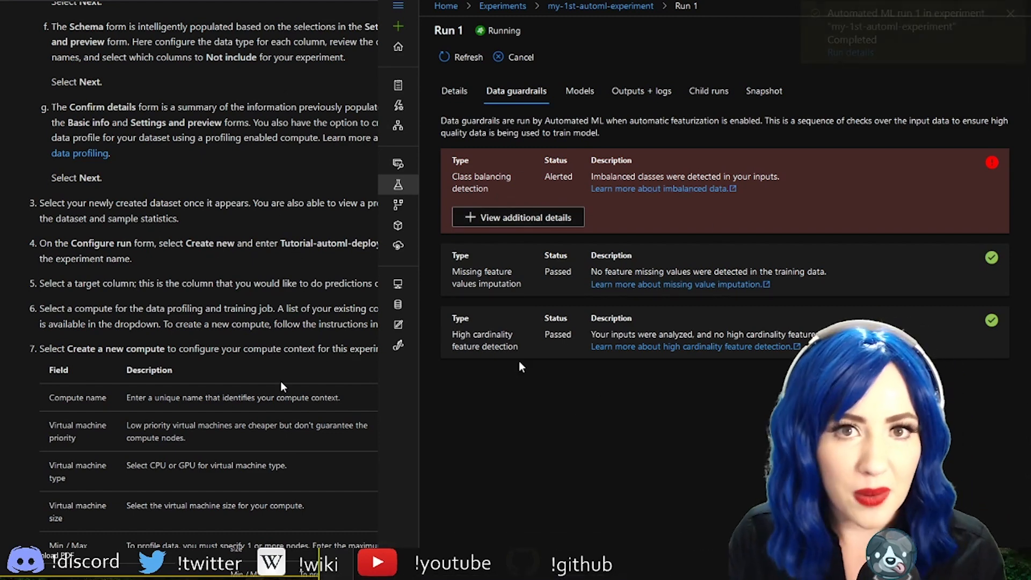
mouse_move(553, 384)
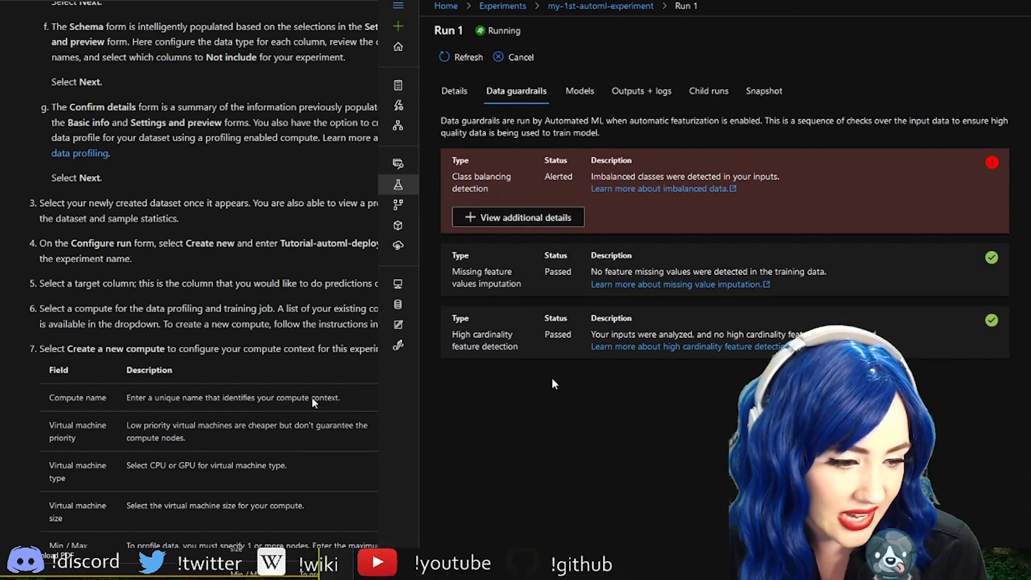